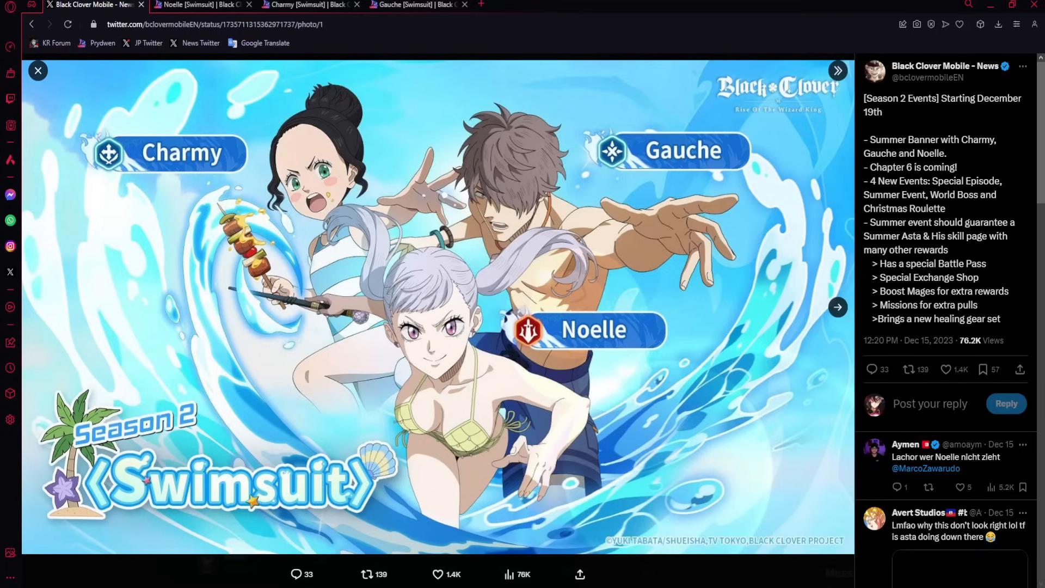
pyautogui.moveTo(681, 475)
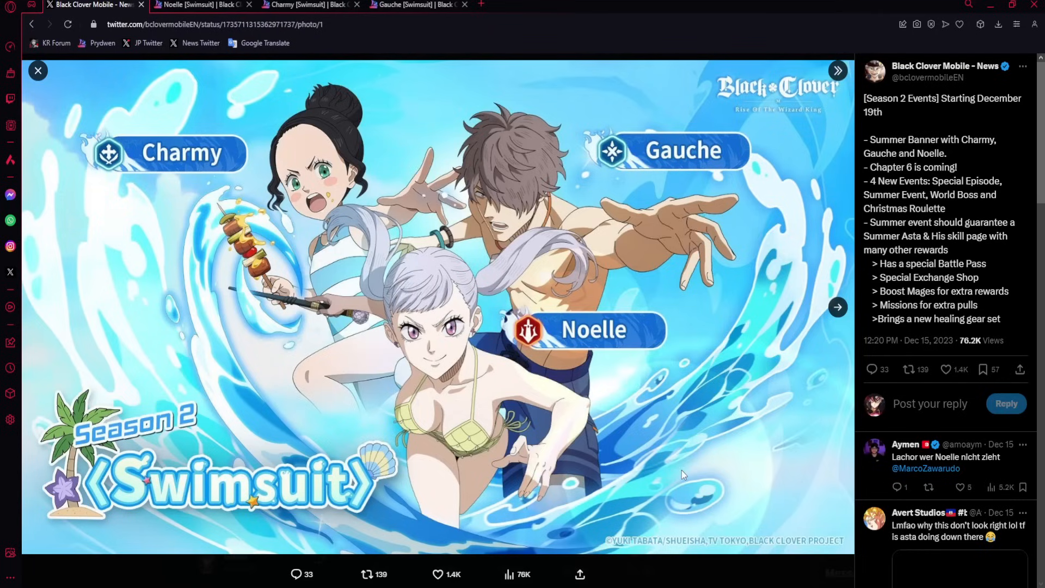
pyautogui.moveTo(736, 494)
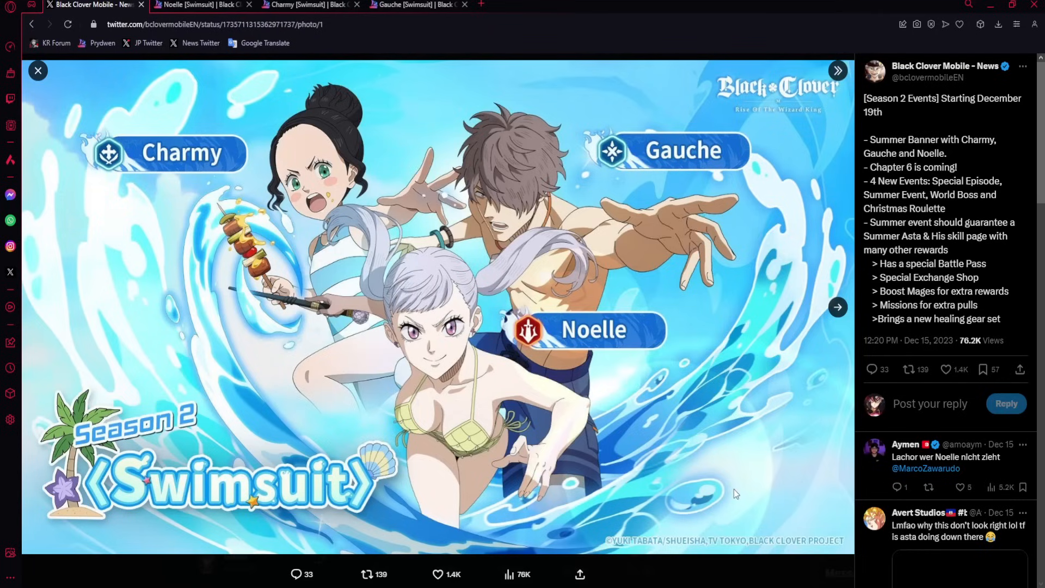
pyautogui.moveTo(780, 371)
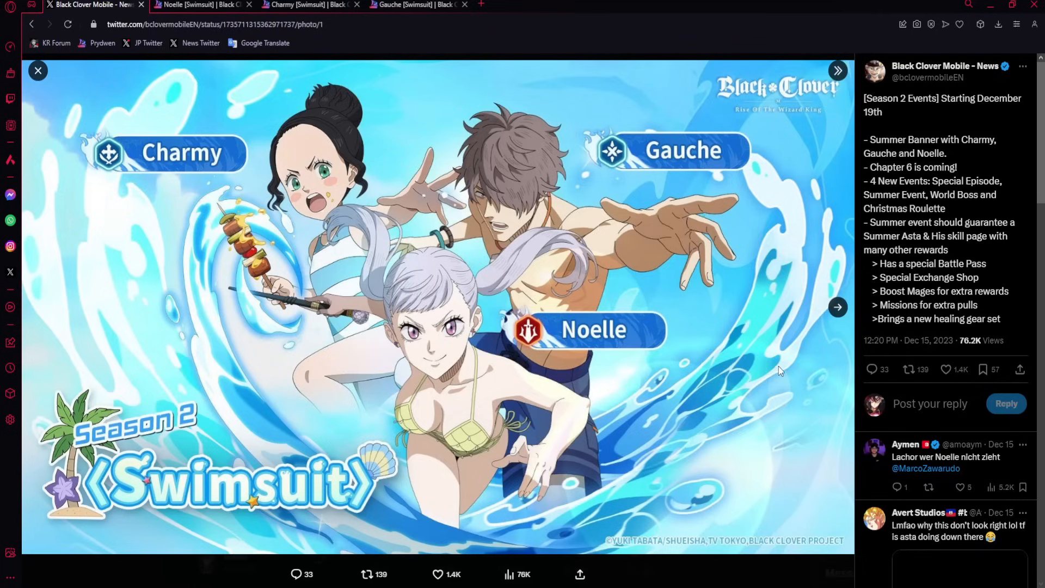
pyautogui.moveTo(409, 212)
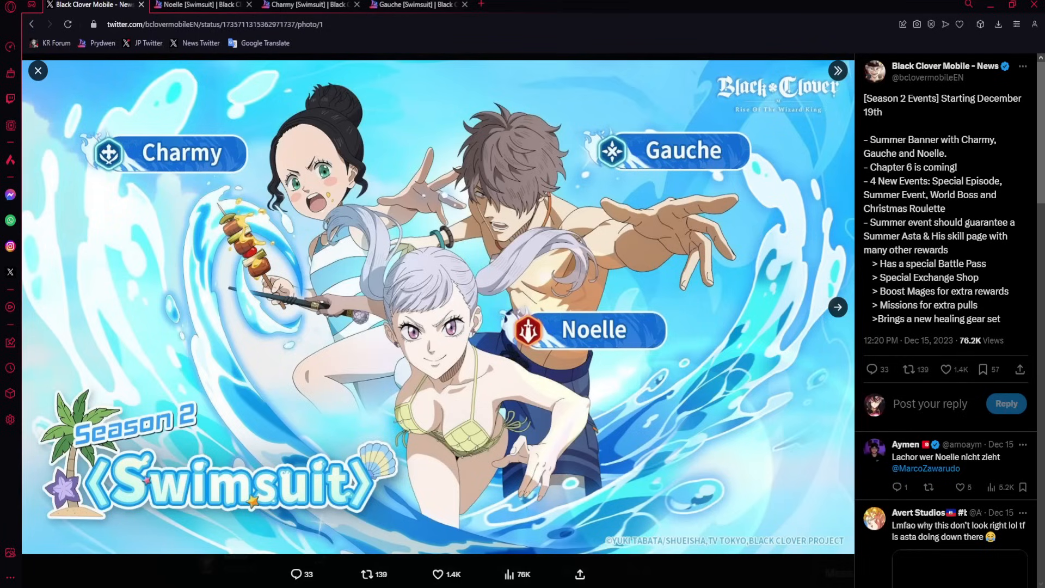
# Switch from the Season 2 swimsuit announcement tweet to the Noelle [Swimsuit] Prydwen tab.
pyautogui.click(525, 5)
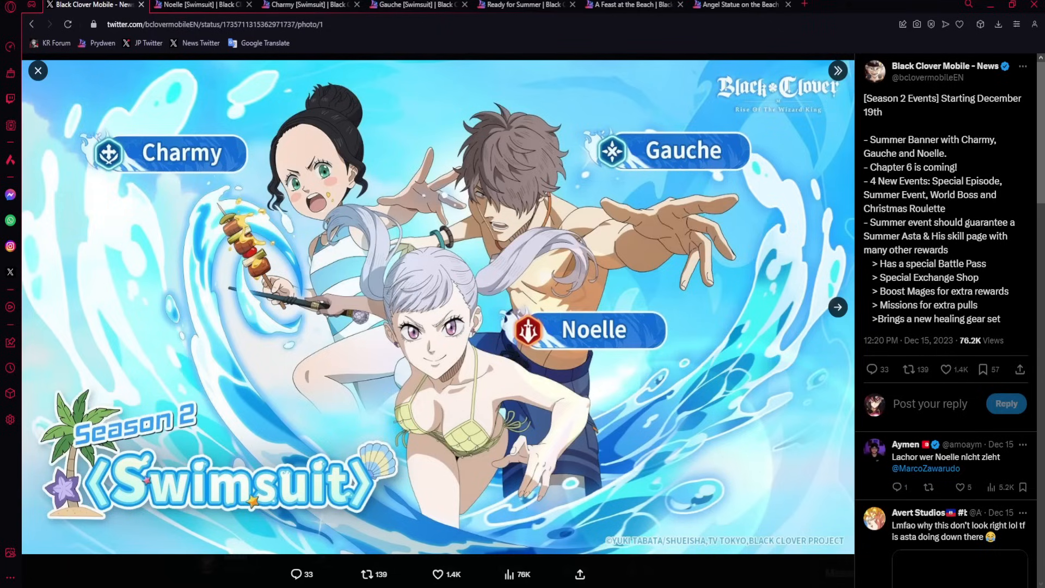
pyautogui.moveTo(664, 412)
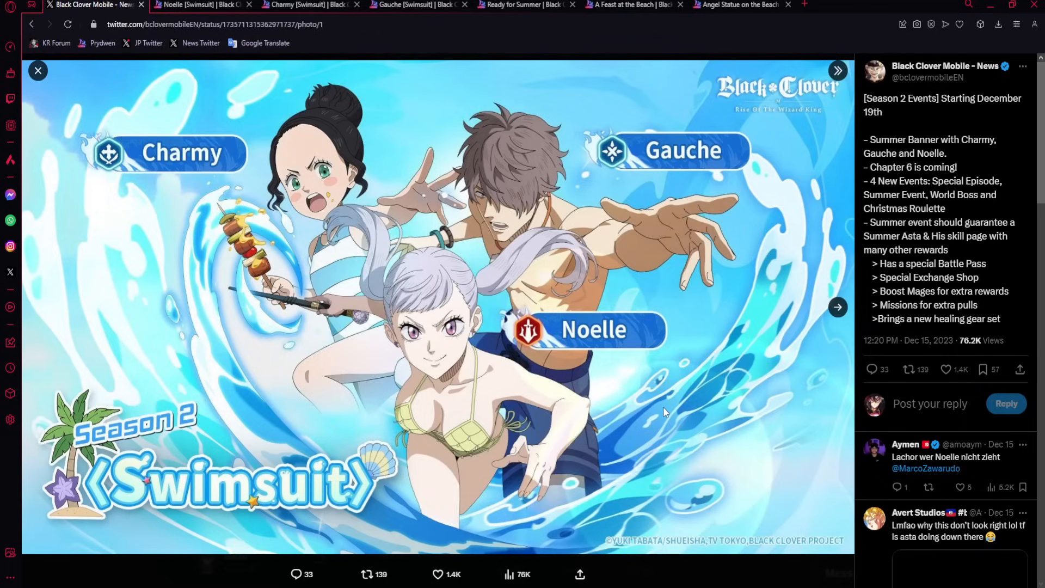
pyautogui.moveTo(604, 417)
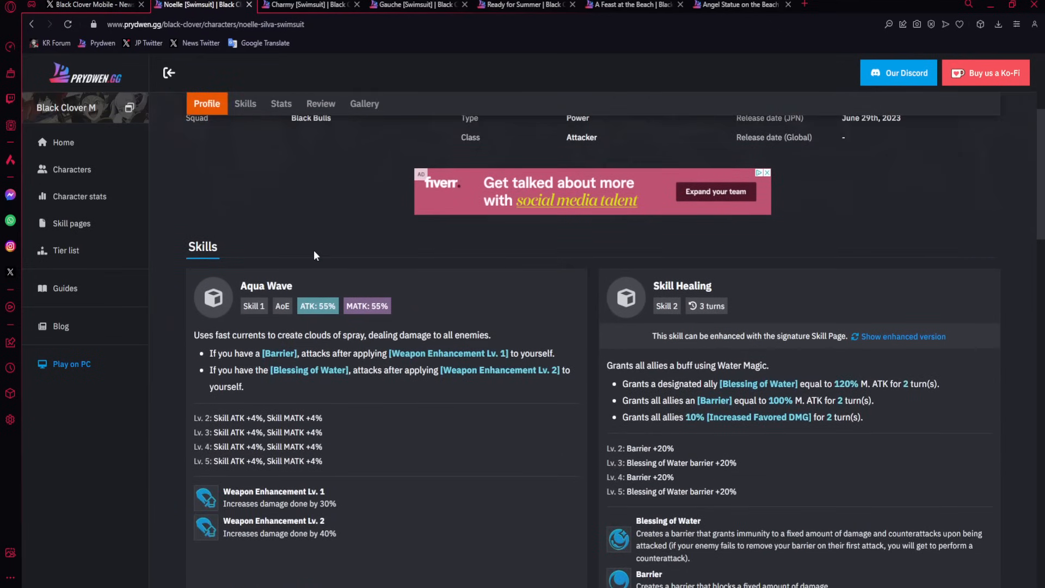
# Scroll Noelle [Swimsuit]'s Skills section down to You Started It! and Combined Attack.
pyautogui.scroll(3)
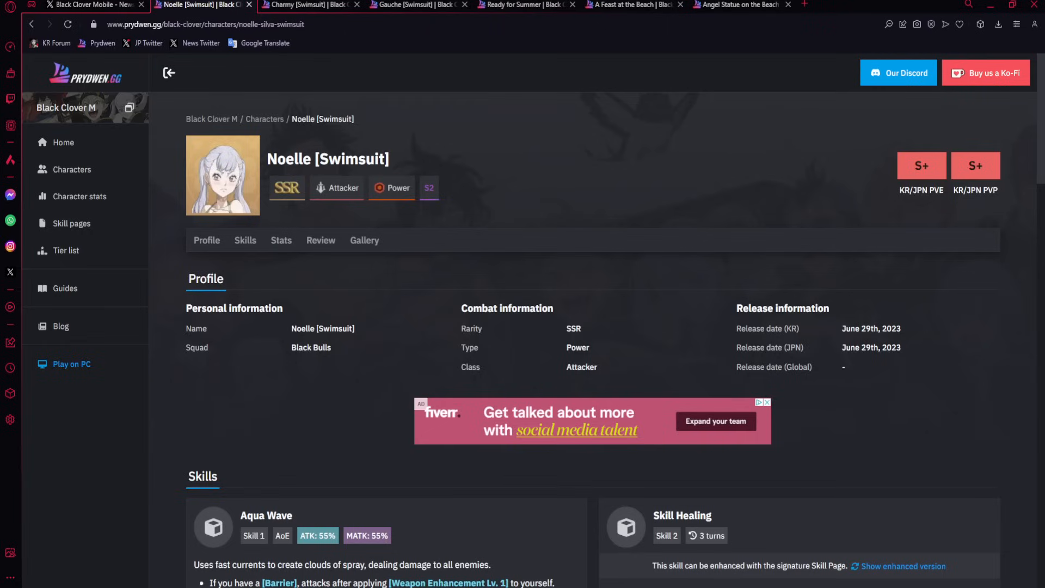
pyautogui.scroll(-3)
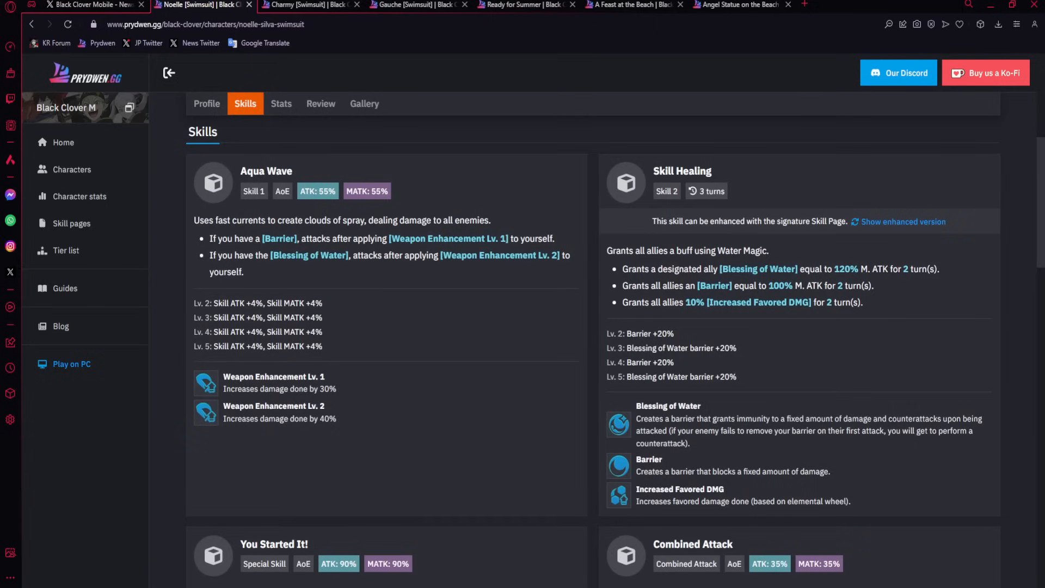
pyautogui.moveTo(410, 282)
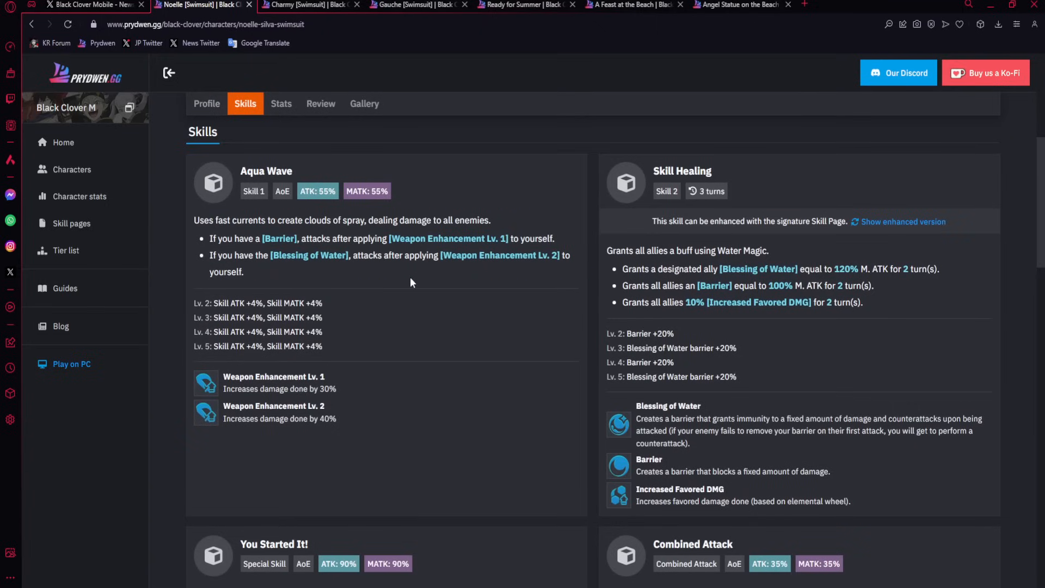
pyautogui.scroll(-3)
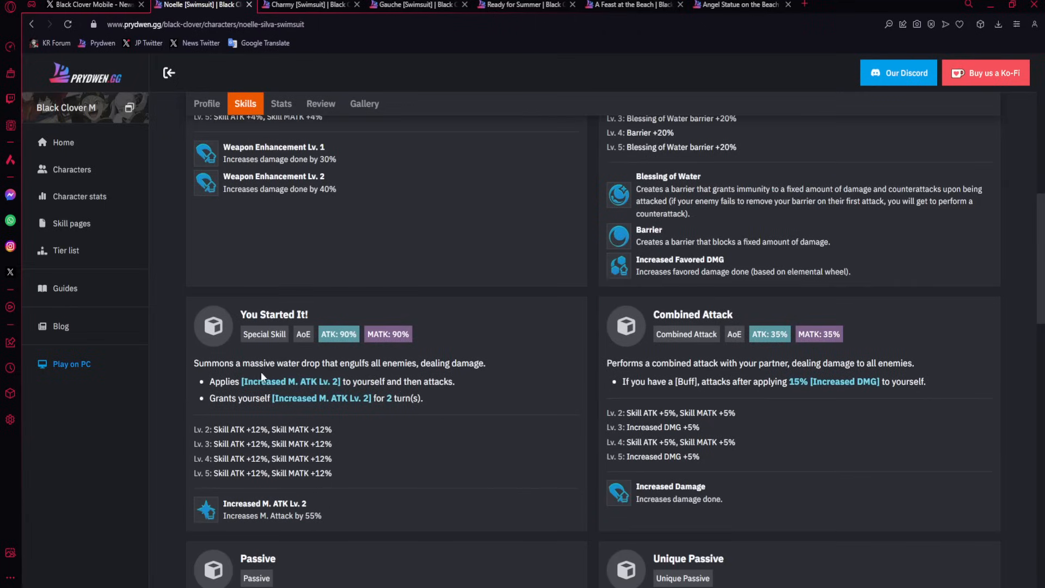
pyautogui.moveTo(210, 380); pyautogui.dragTo(423, 398)
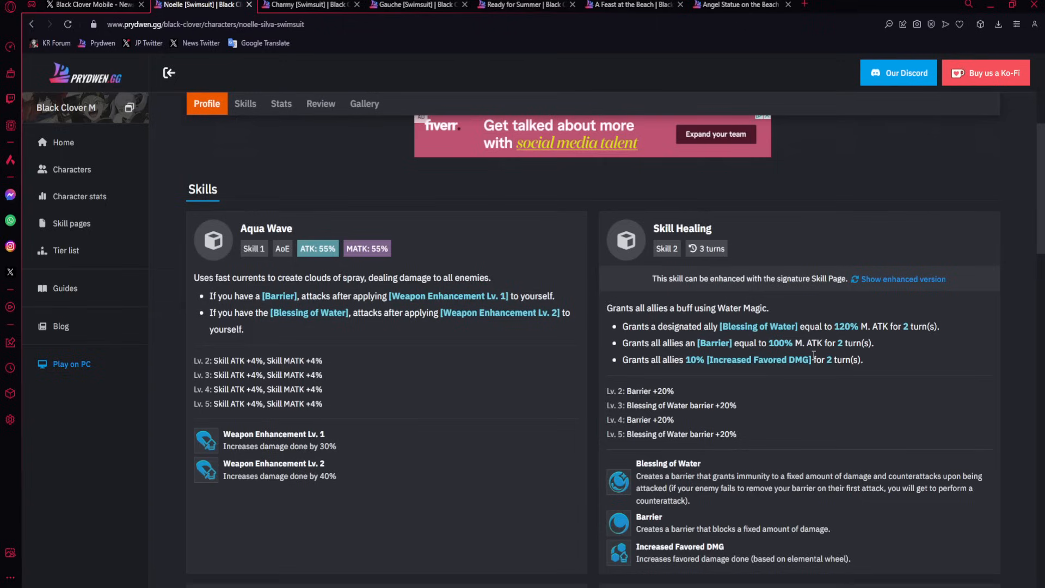
pyautogui.moveTo(706, 288)
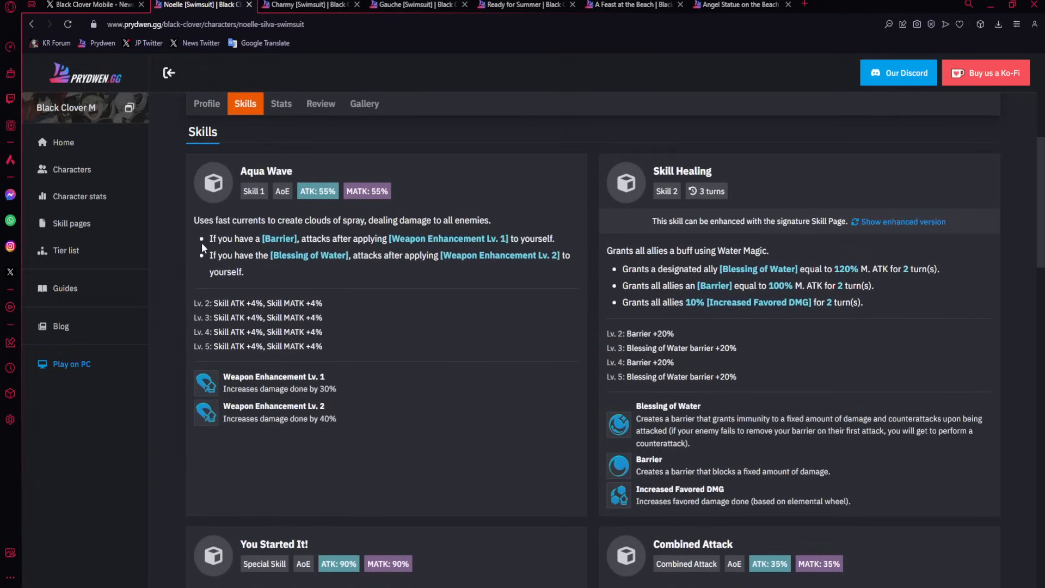
pyautogui.moveTo(354, 271)
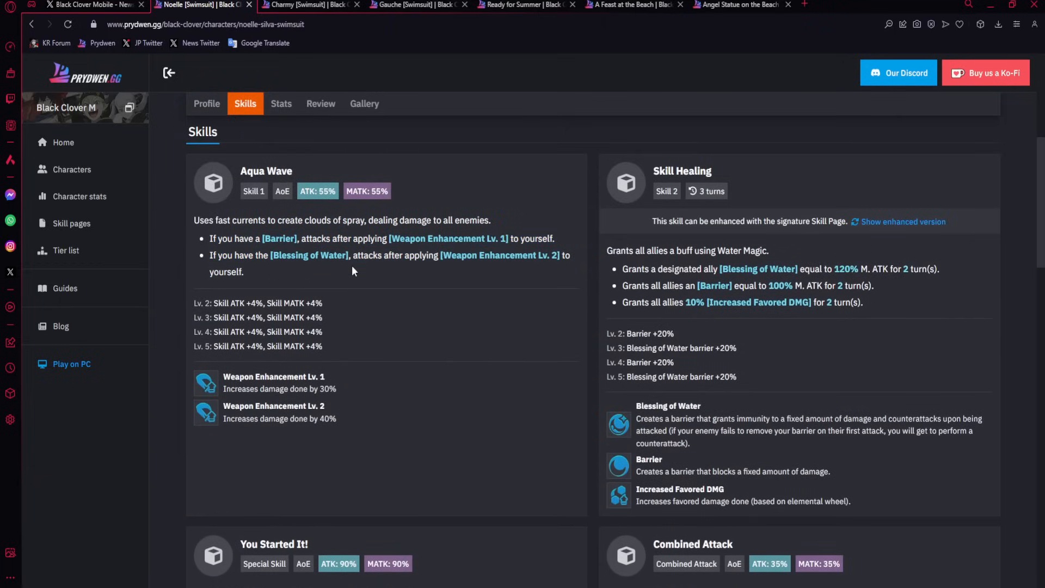
# Scroll past Noelle's Passive and level-100 Stats, then open the Character stats comparison page.
pyautogui.scroll(-3)
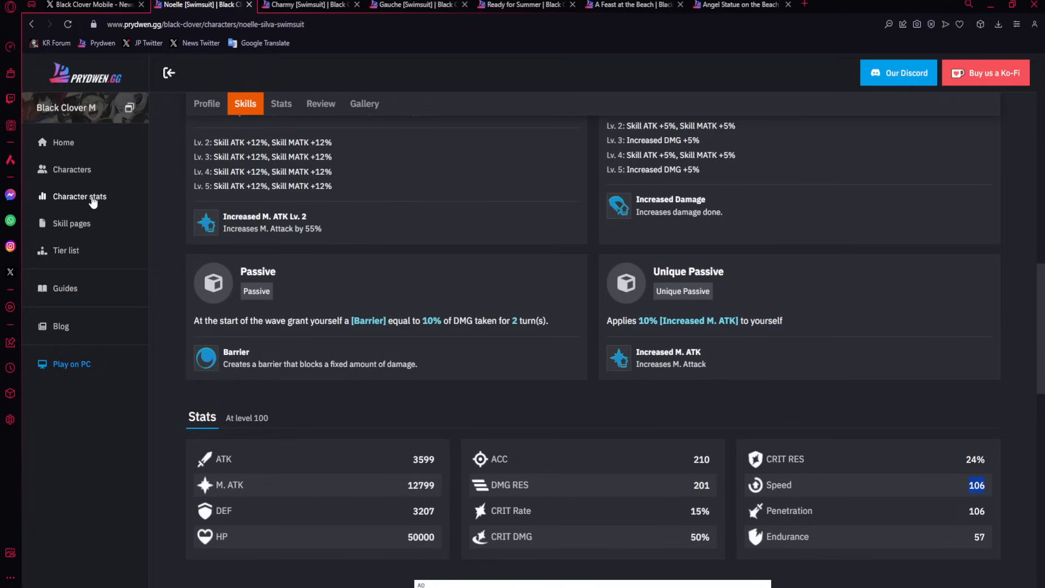
pyautogui.click(80, 196)
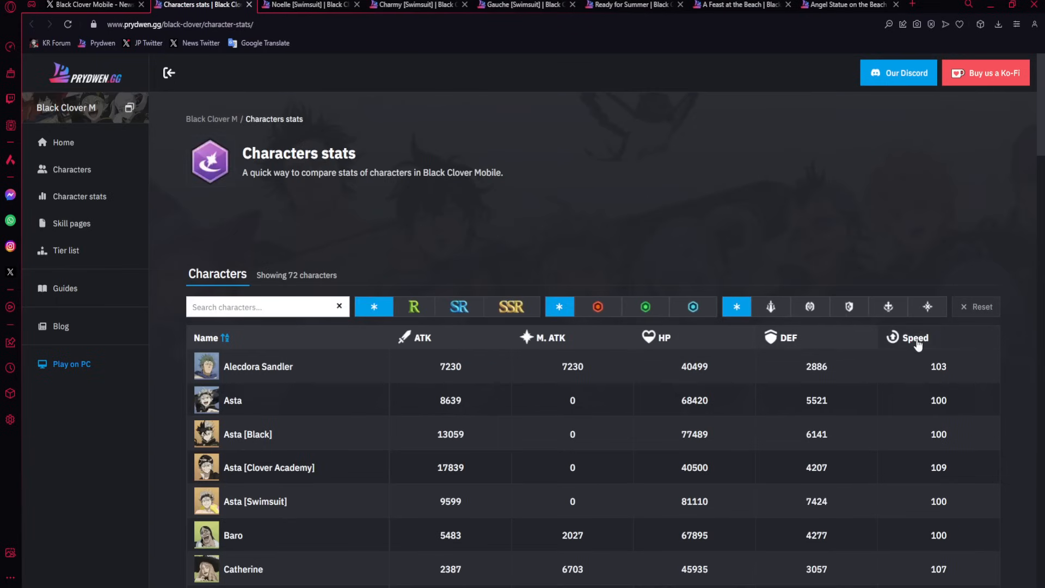
# Sort the stats table by Speed and filter to one class, finding Noelle [Swimsuit] at 106.
pyautogui.click(914, 338)
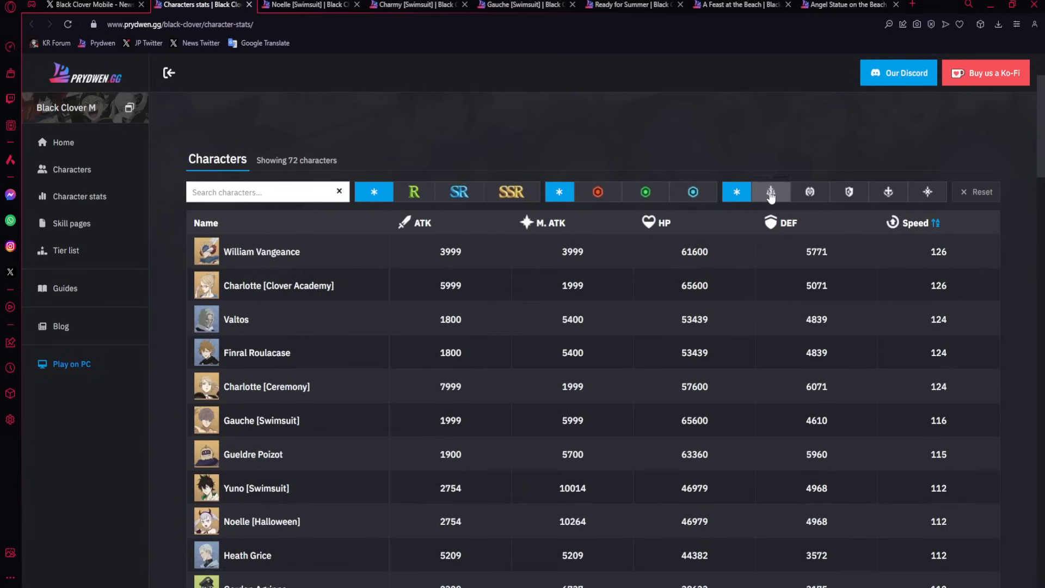
pyautogui.click(771, 192)
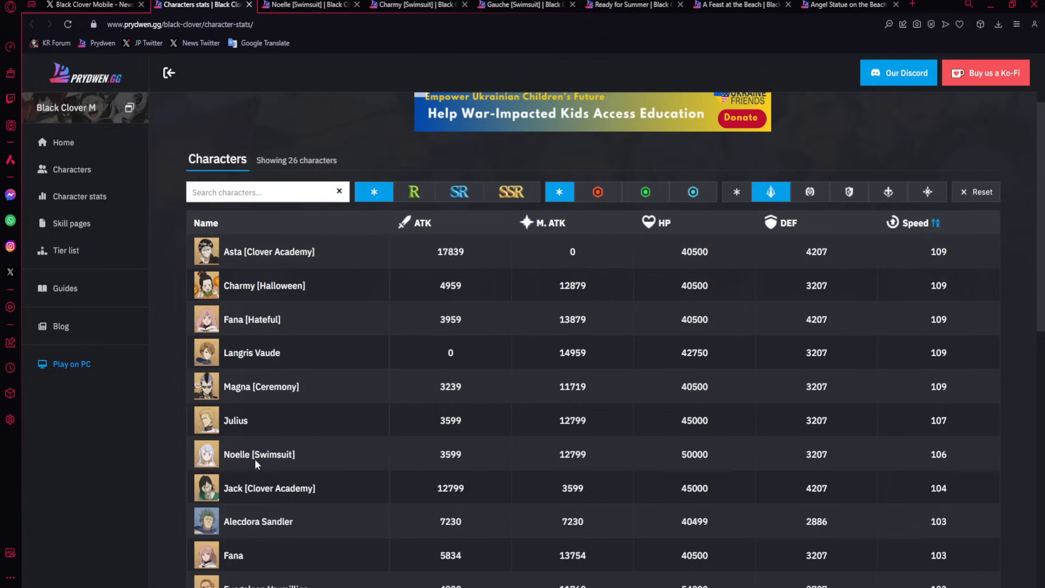
pyautogui.moveTo(318, 387)
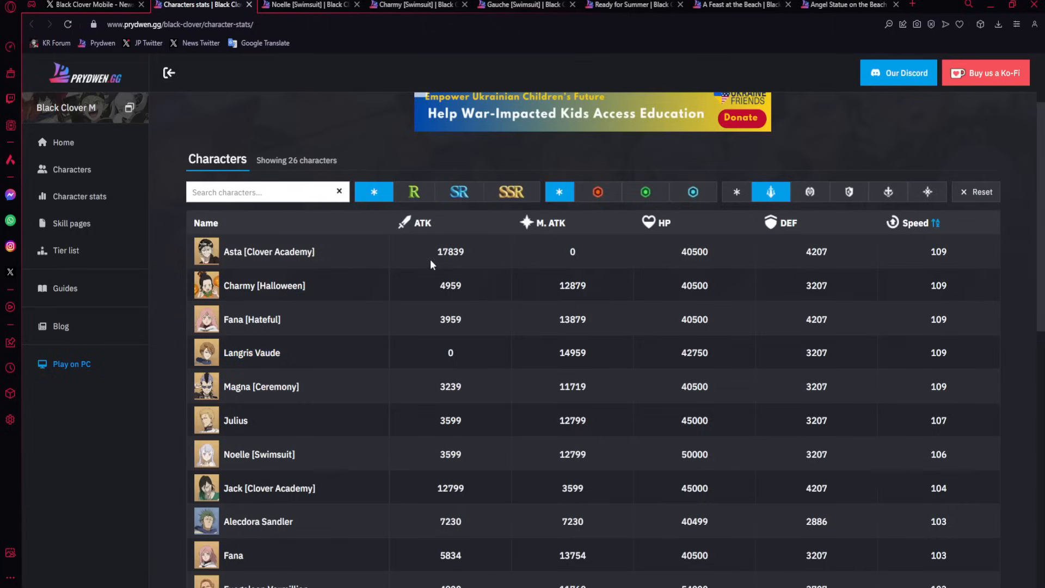
pyautogui.moveTo(281, 450)
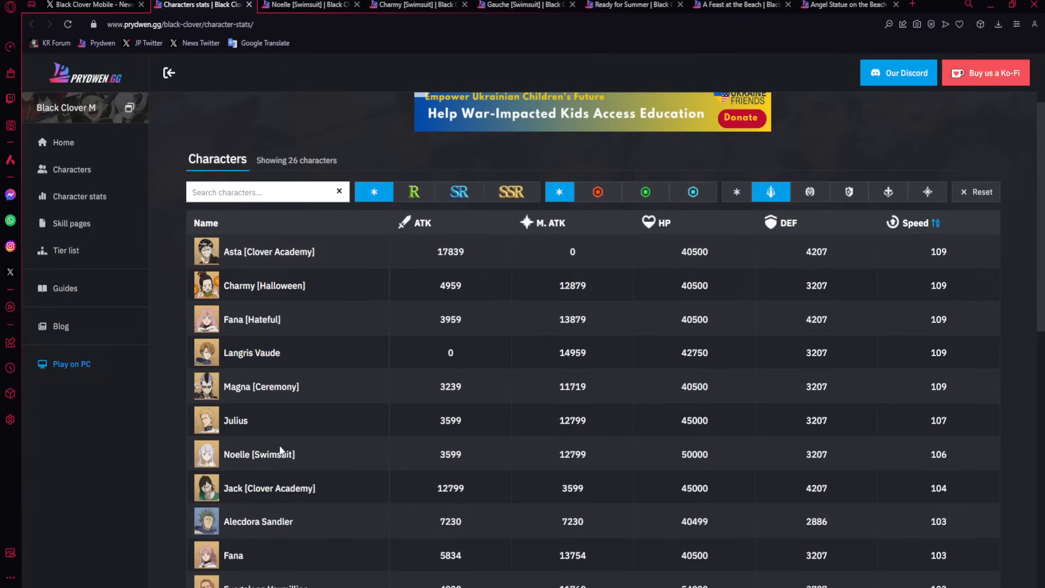
pyautogui.scroll(-3)
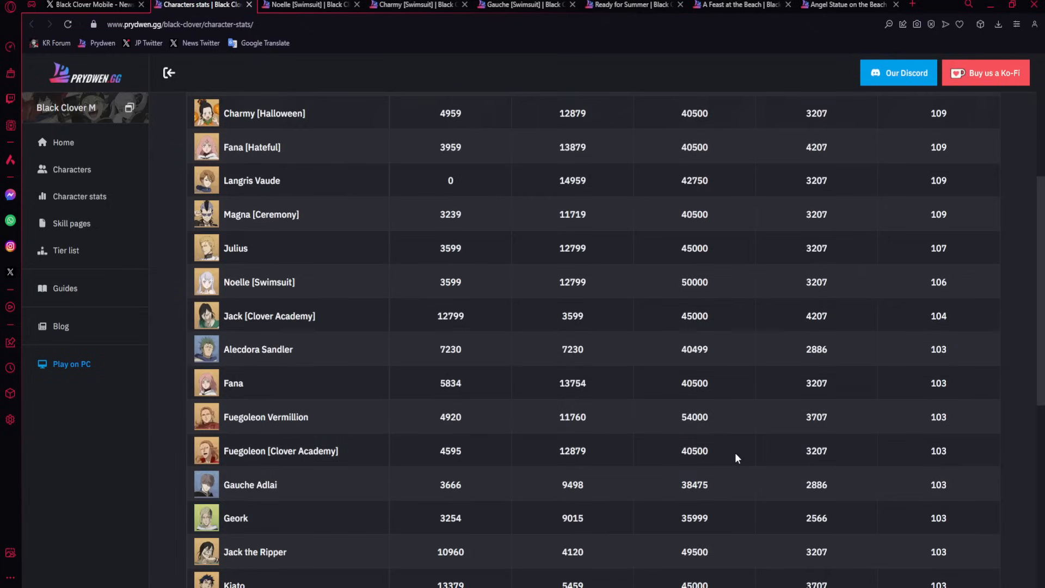
pyautogui.scroll(-3)
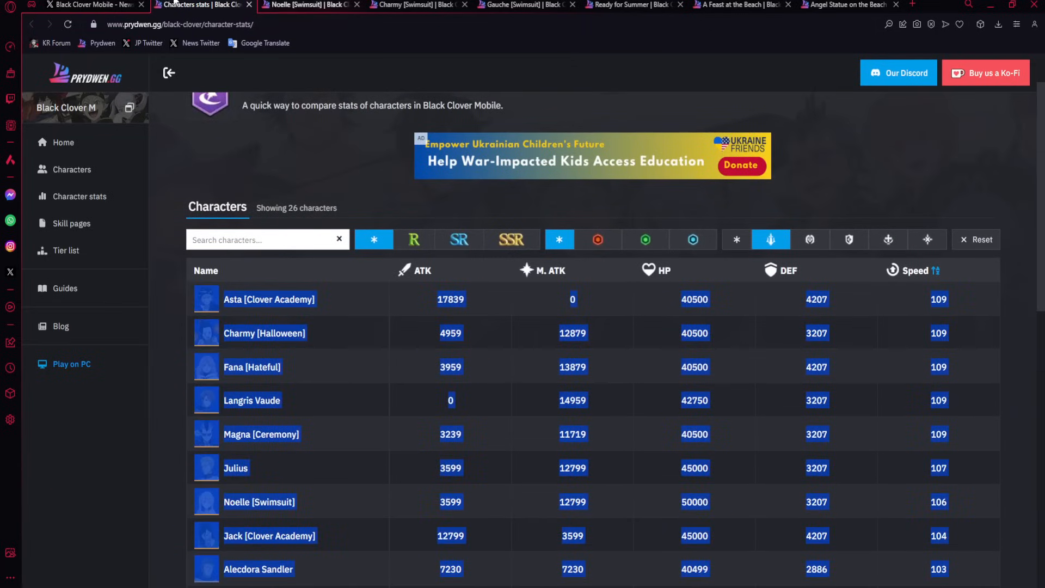
# Return to Noelle [Swimsuit]'s page, then open Charmy [Swimsuit] from the characters list.
pyautogui.click(310, 5)
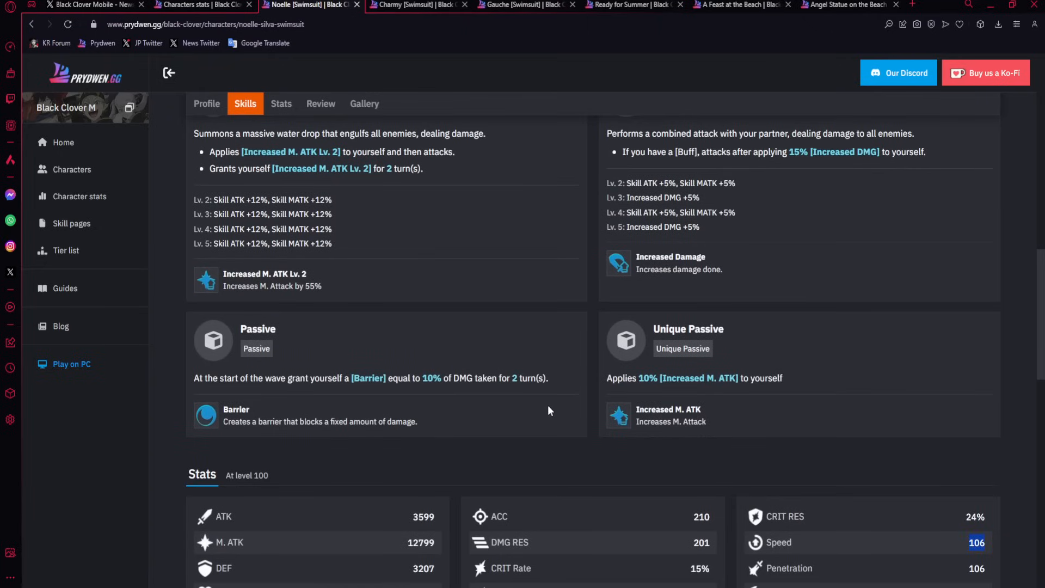
pyautogui.moveTo(748, 482)
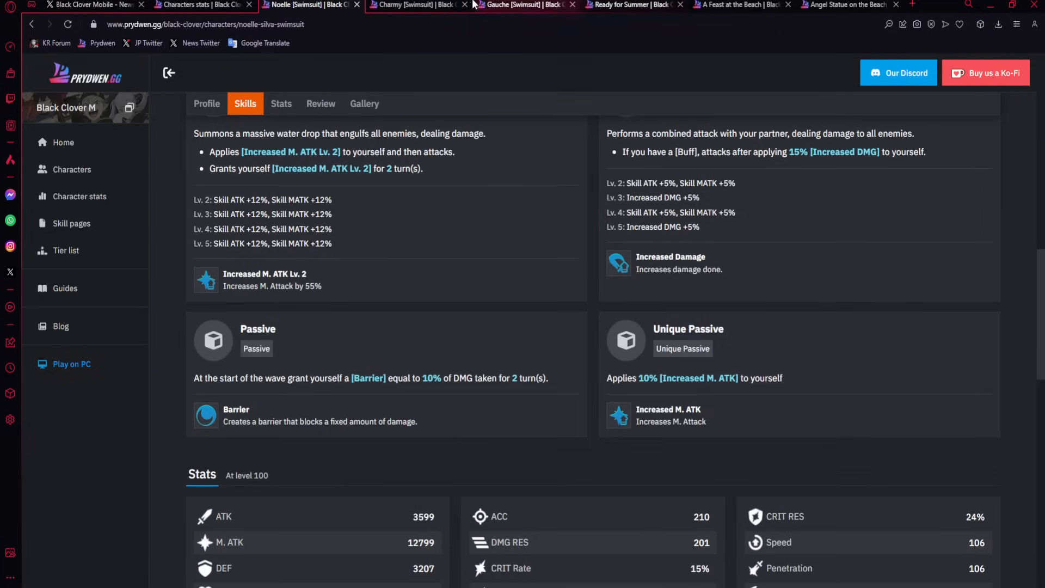
pyautogui.click(419, 5)
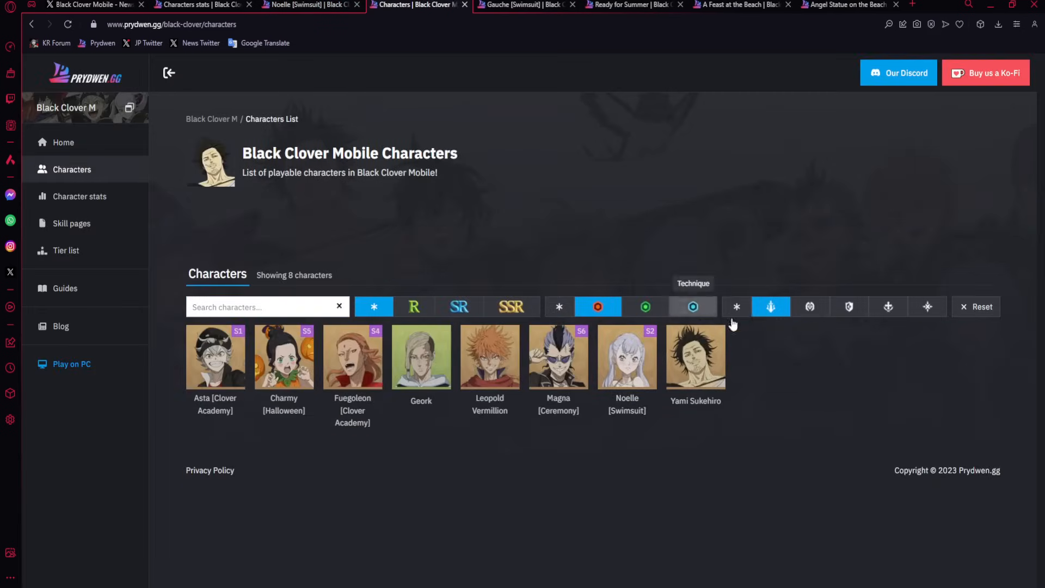
pyautogui.click(888, 307)
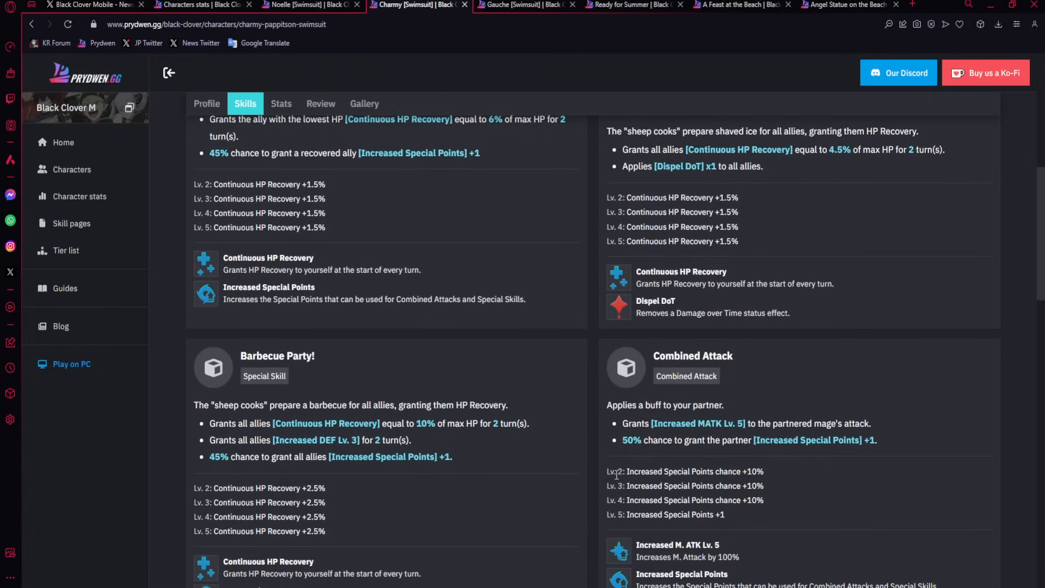
pyautogui.scroll(-3)
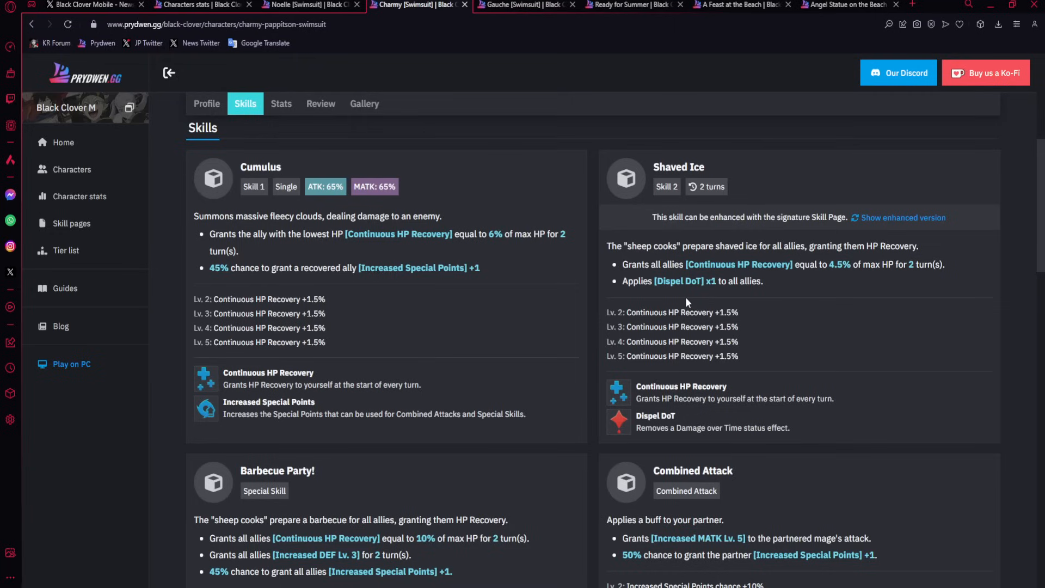
pyautogui.scroll(-3)
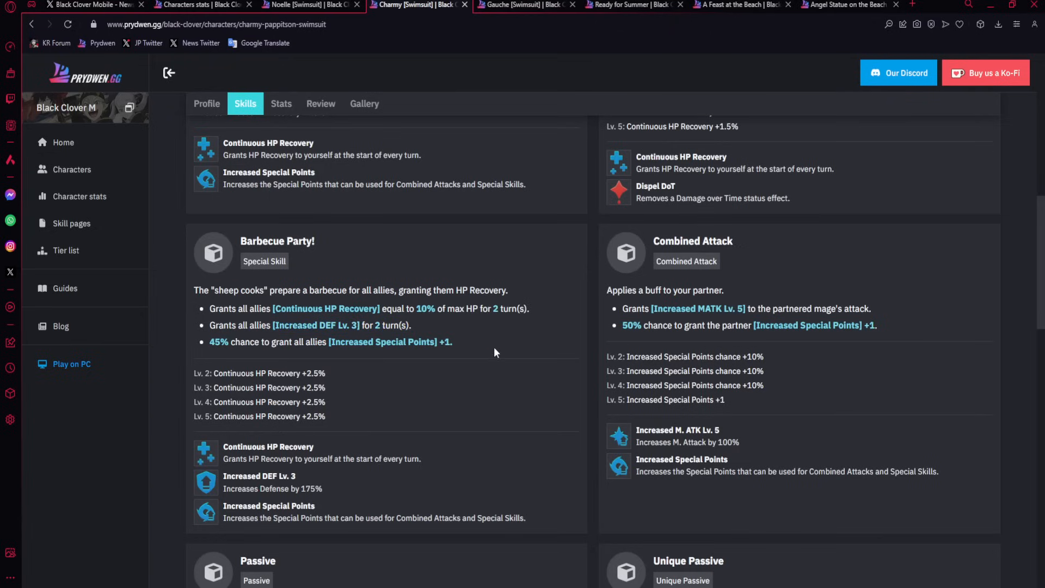
pyautogui.moveTo(467, 350)
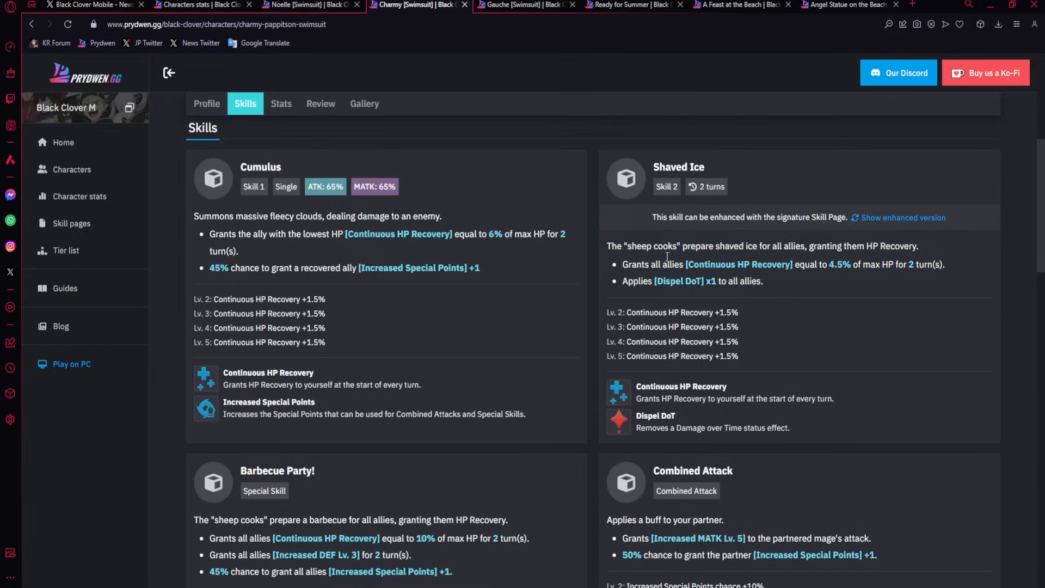
pyautogui.moveTo(486, 260)
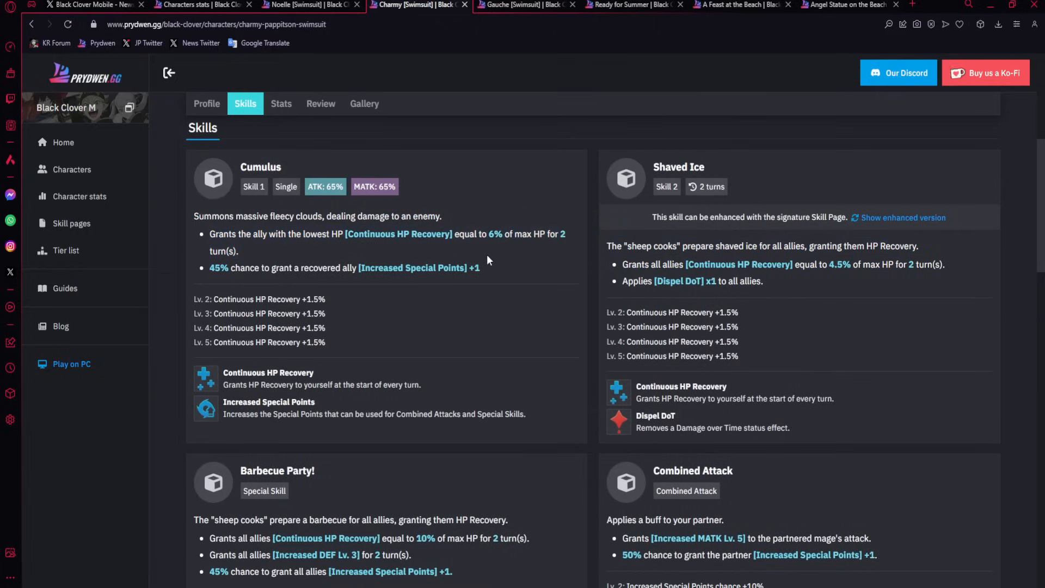
pyautogui.scroll(-3)
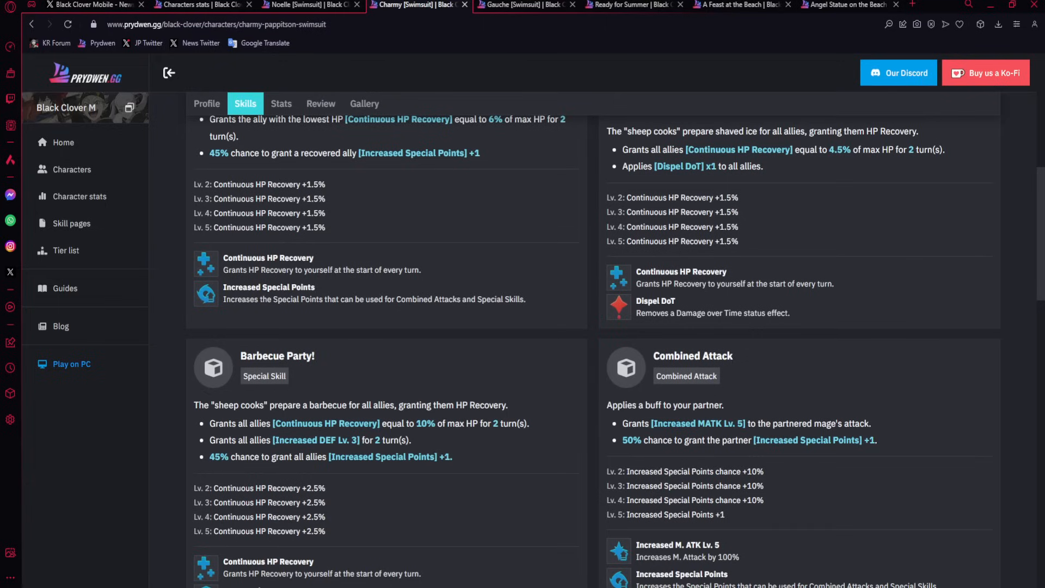
pyautogui.moveTo(726, 376)
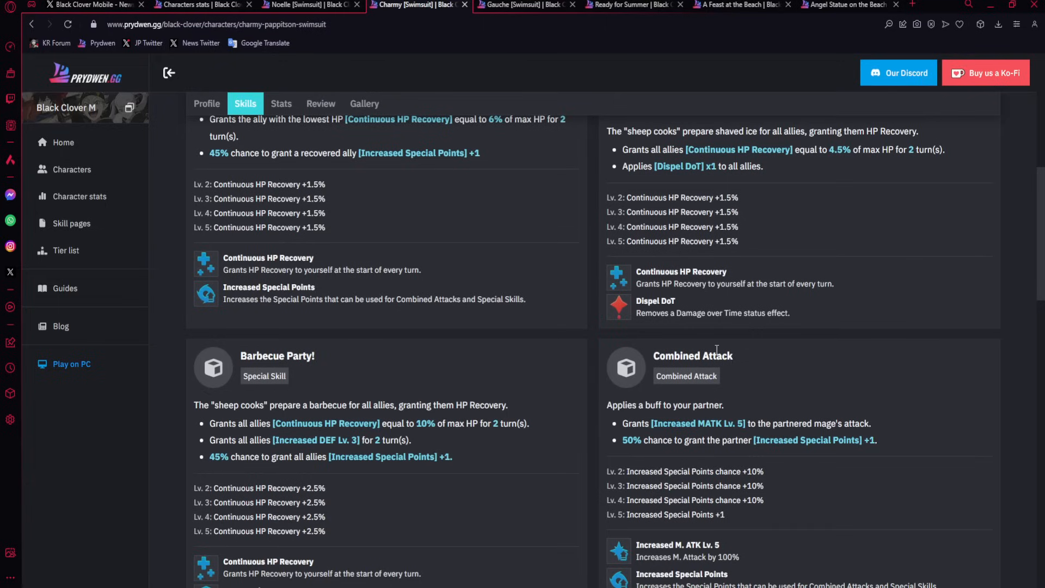
pyautogui.scroll(-3)
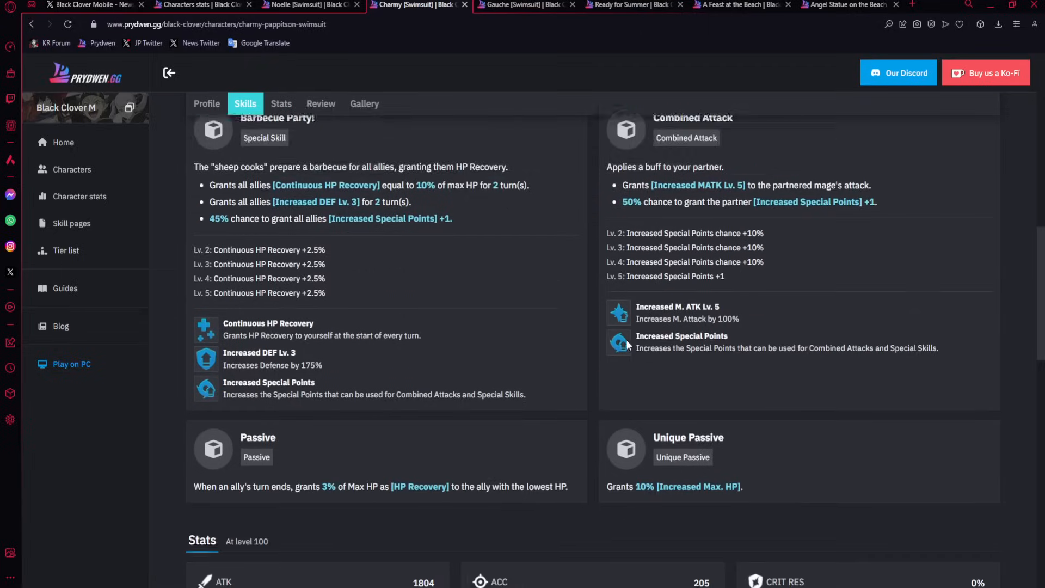
pyautogui.scroll(-3)
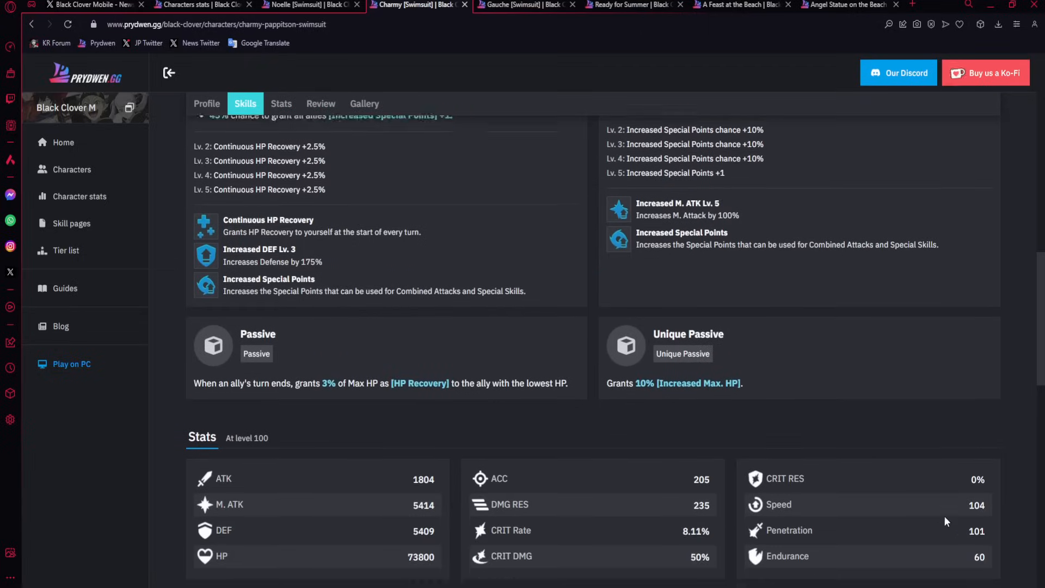
pyautogui.scroll(-3)
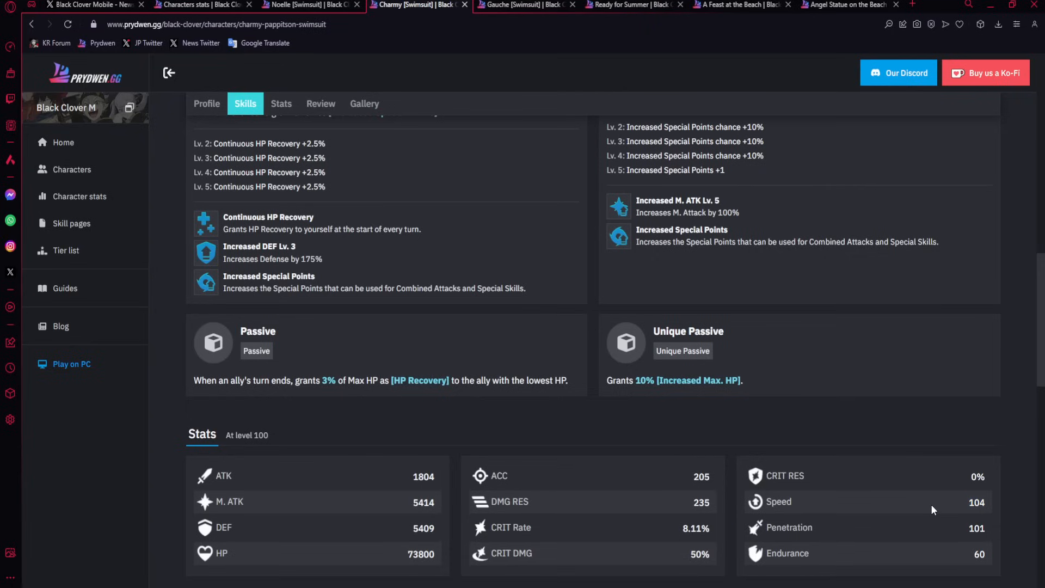
pyautogui.doubleClick(977, 502)
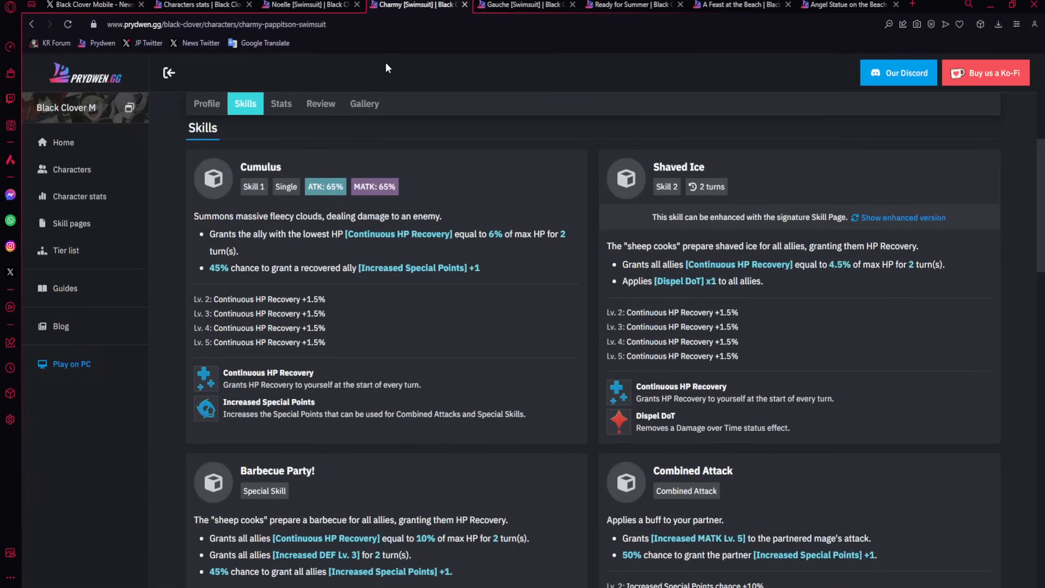
pyautogui.click(311, 5)
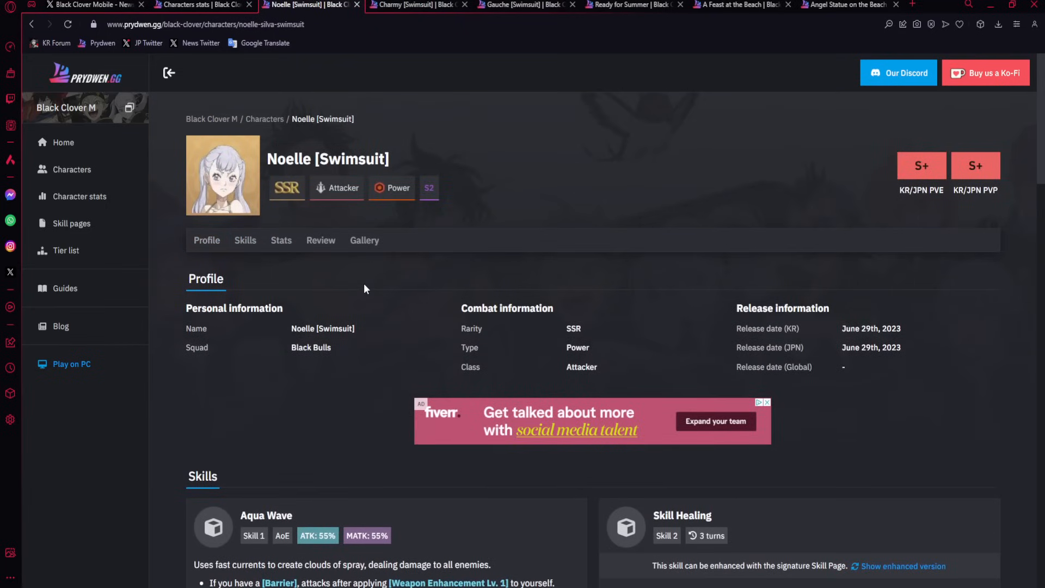
pyautogui.scroll(-3)
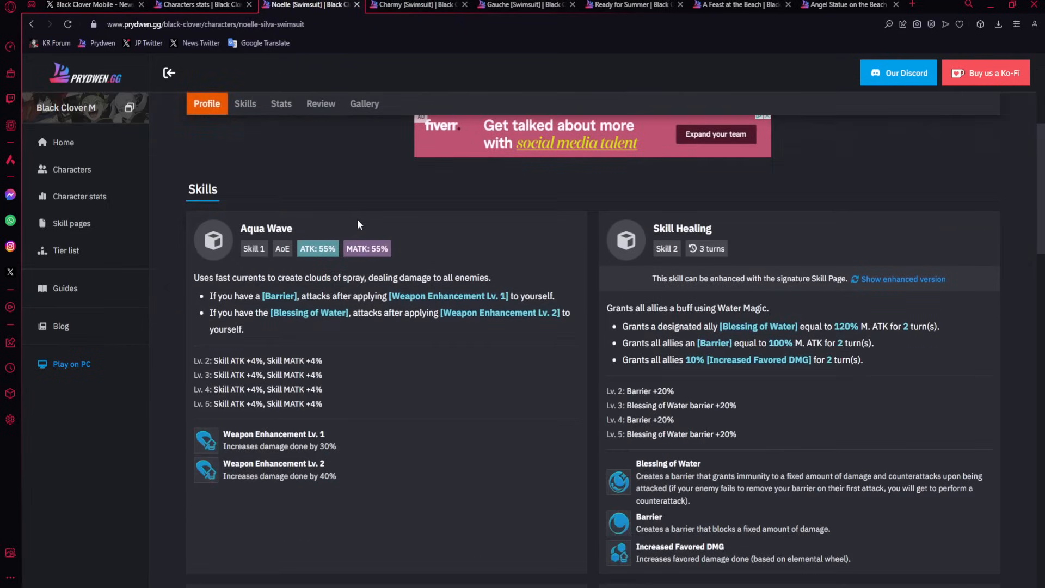
pyautogui.click(413, 5)
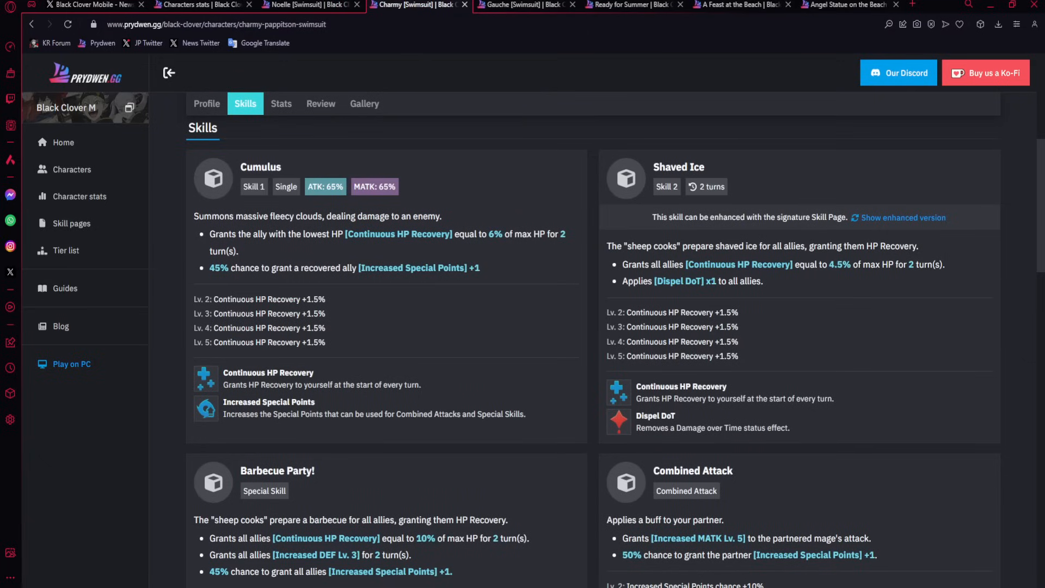
pyautogui.scroll(-3)
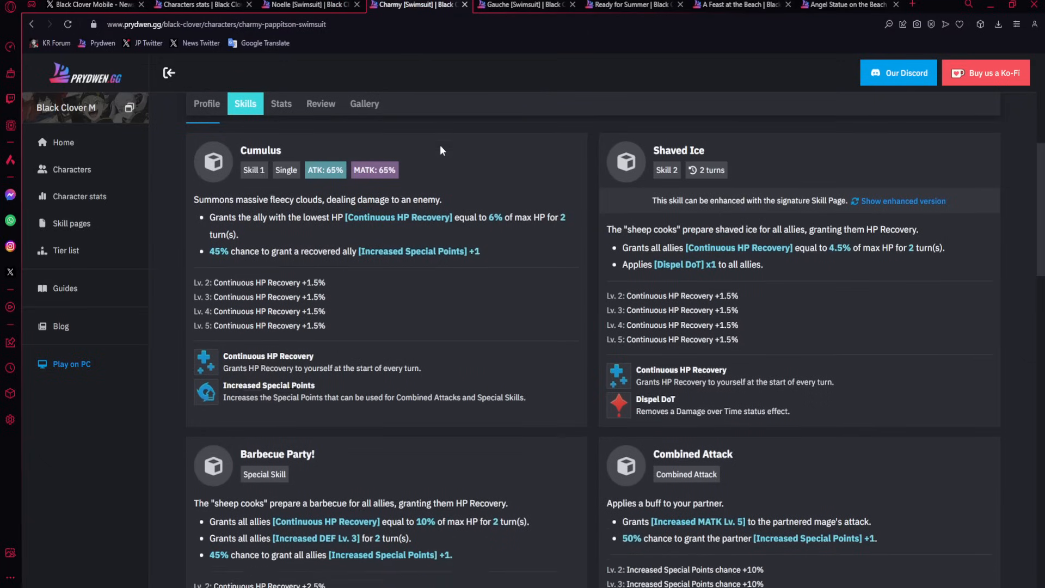
pyautogui.scroll(-3)
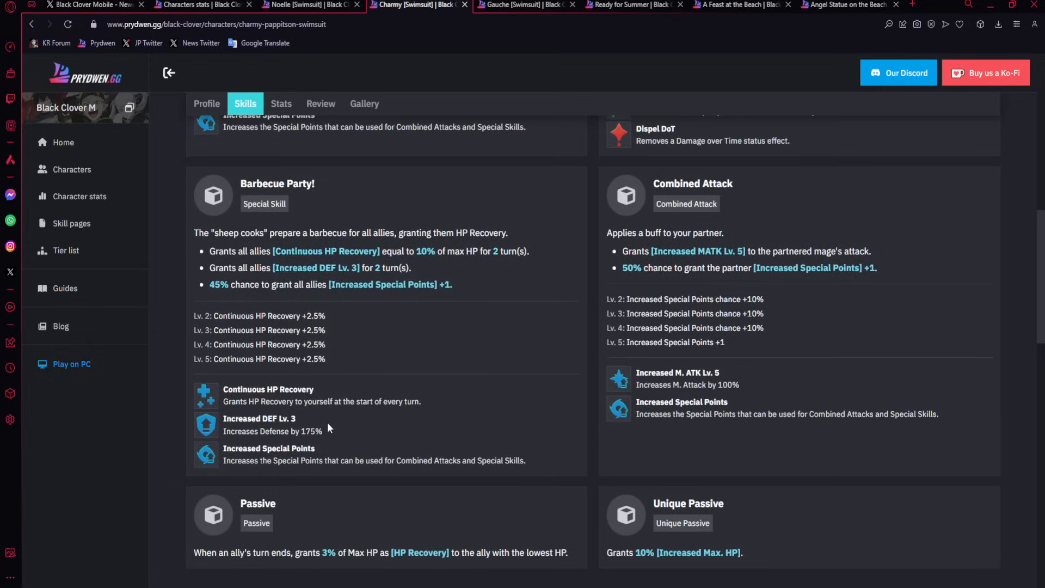
# Review Charmy [Swimsuit]'s Stats section, then switch to the Gauche [Swimsuit] tab.
pyautogui.scroll(-3)
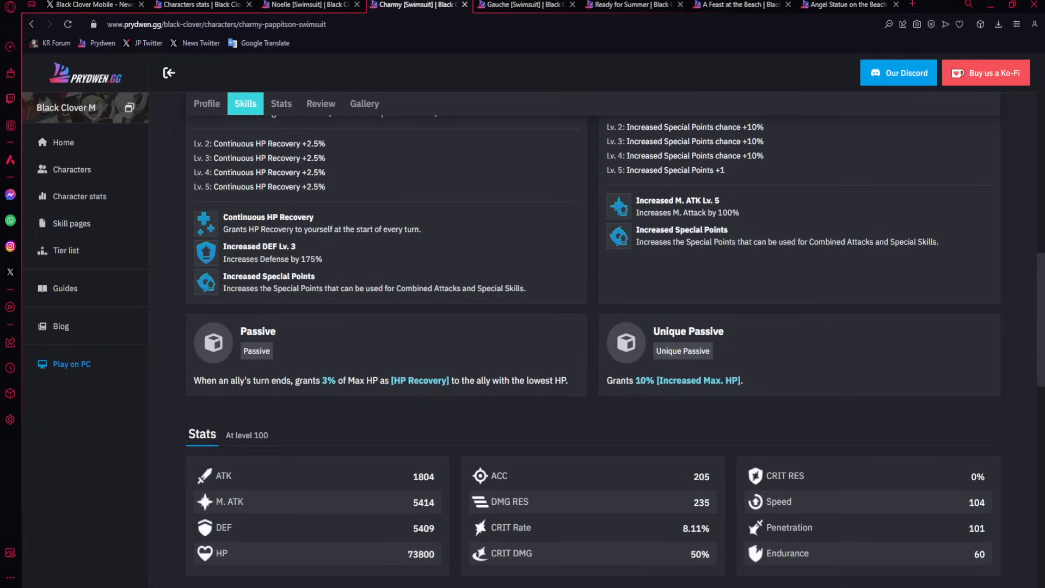
pyautogui.moveTo(496, 448)
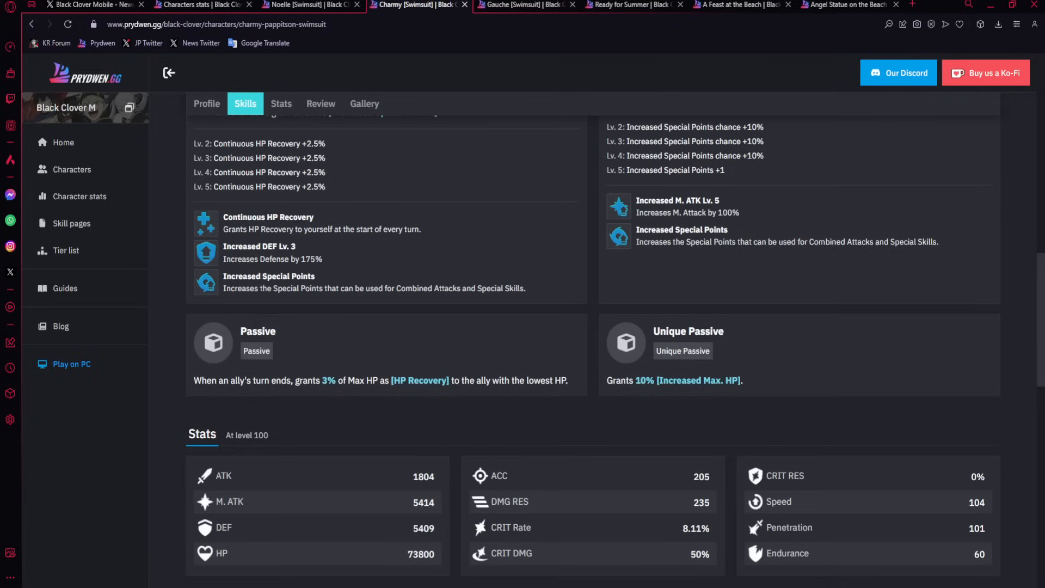
pyautogui.click(206, 104)
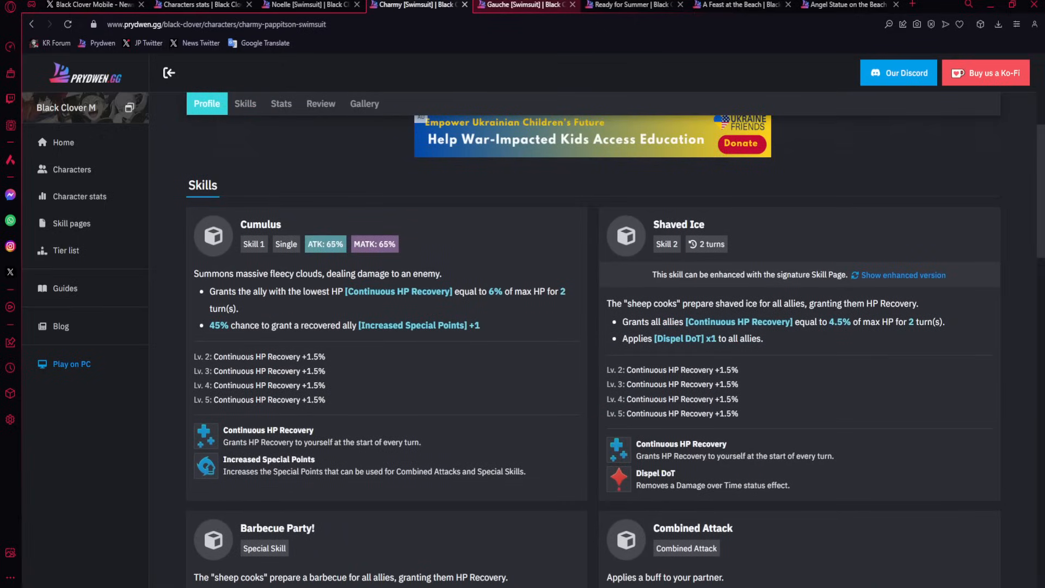
pyautogui.click(526, 5)
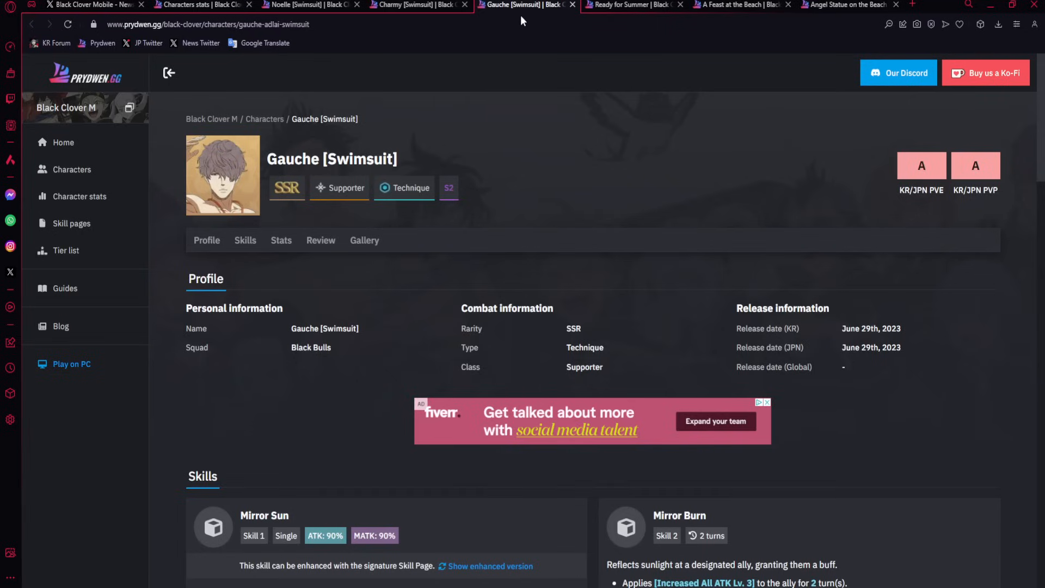
pyautogui.scroll(-3)
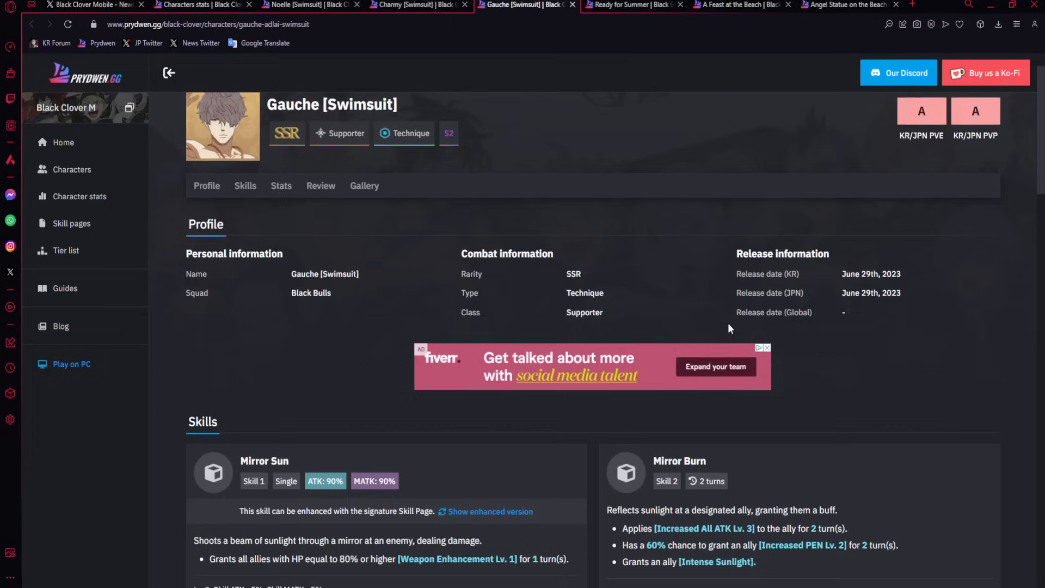
pyautogui.scroll(-3)
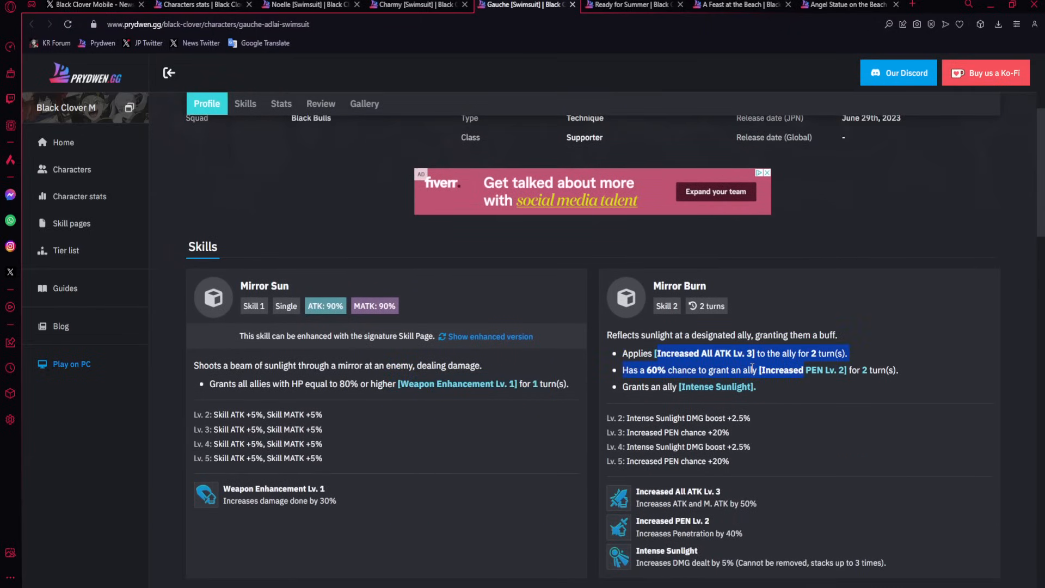
pyautogui.scroll(-3)
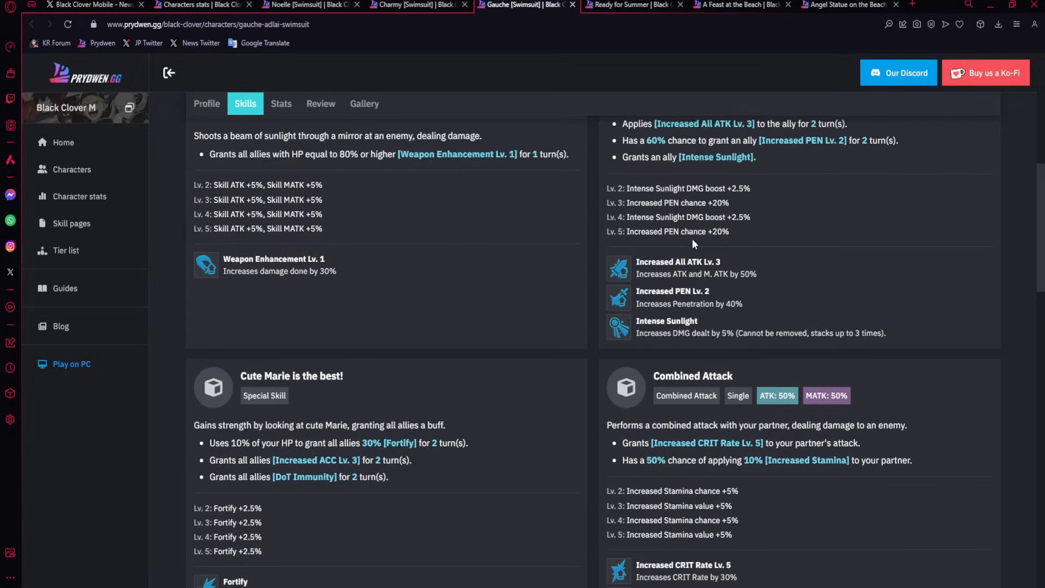
pyautogui.moveTo(580, 298)
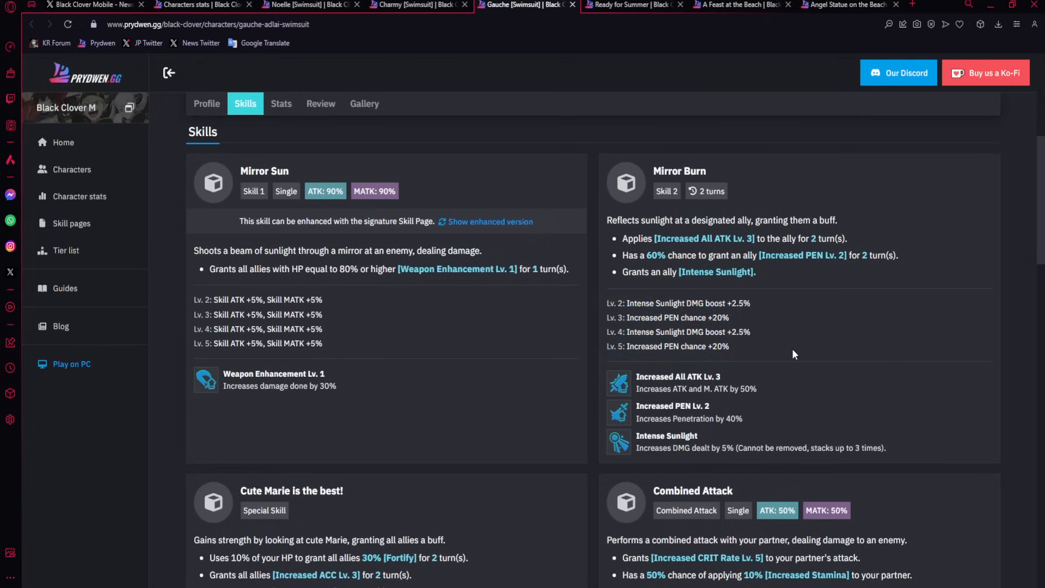
pyautogui.moveTo(751, 268)
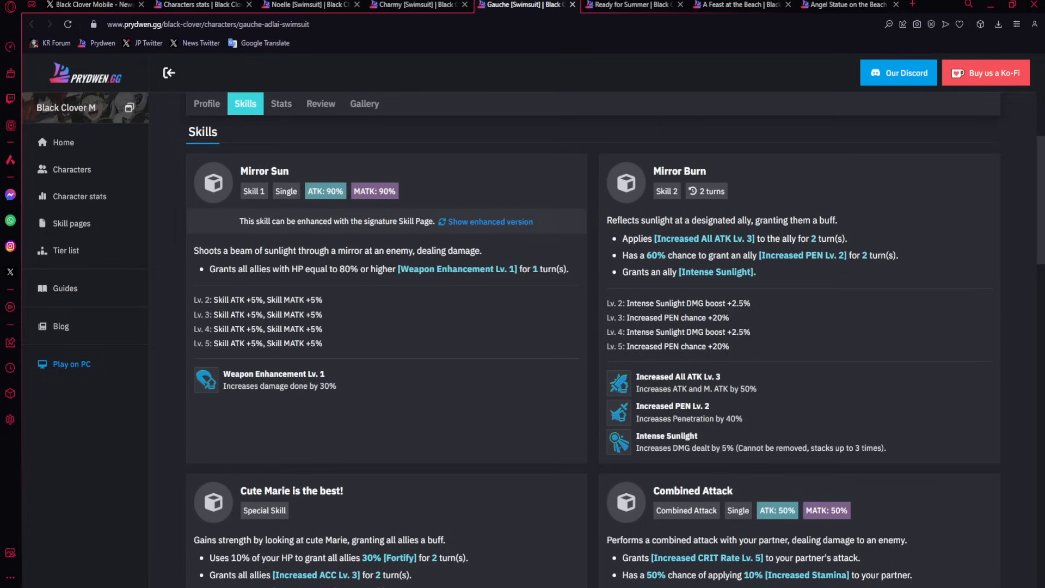
pyautogui.scroll(-3)
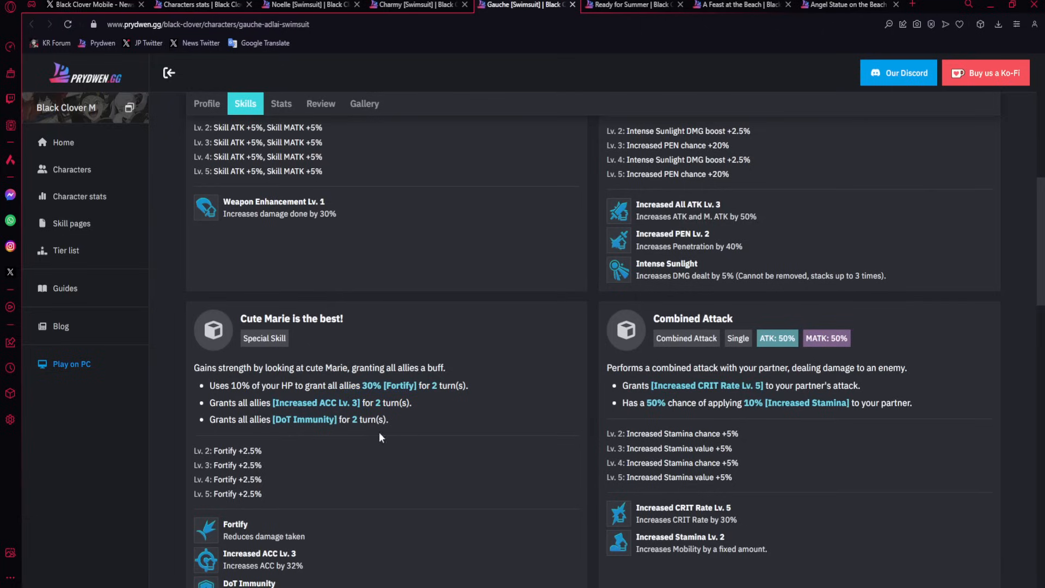
pyautogui.moveTo(200, 450); pyautogui.dragTo(260, 493)
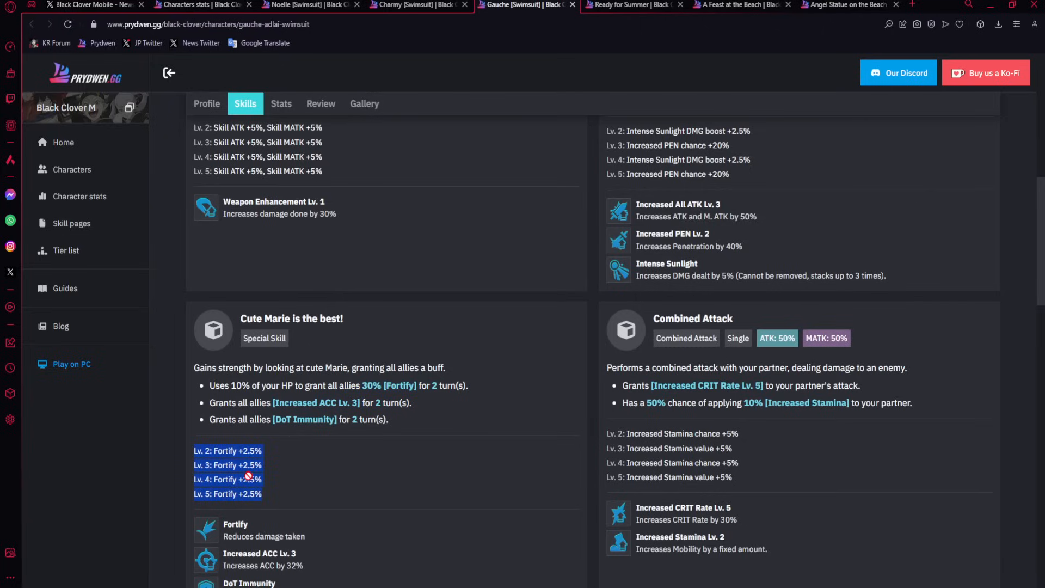
pyautogui.click(309, 490)
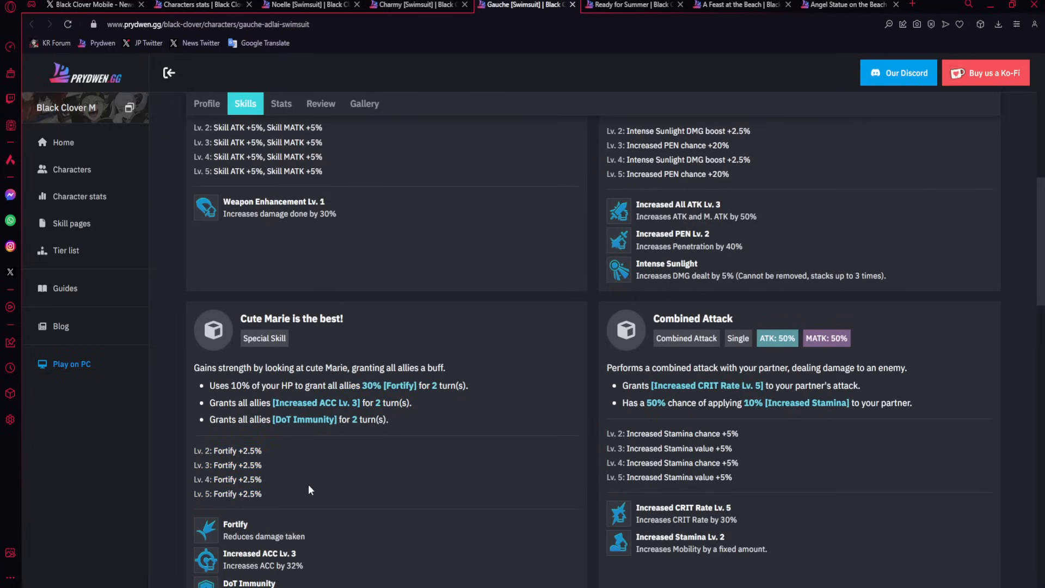
pyautogui.moveTo(272, 403); pyautogui.dragTo(363, 403)
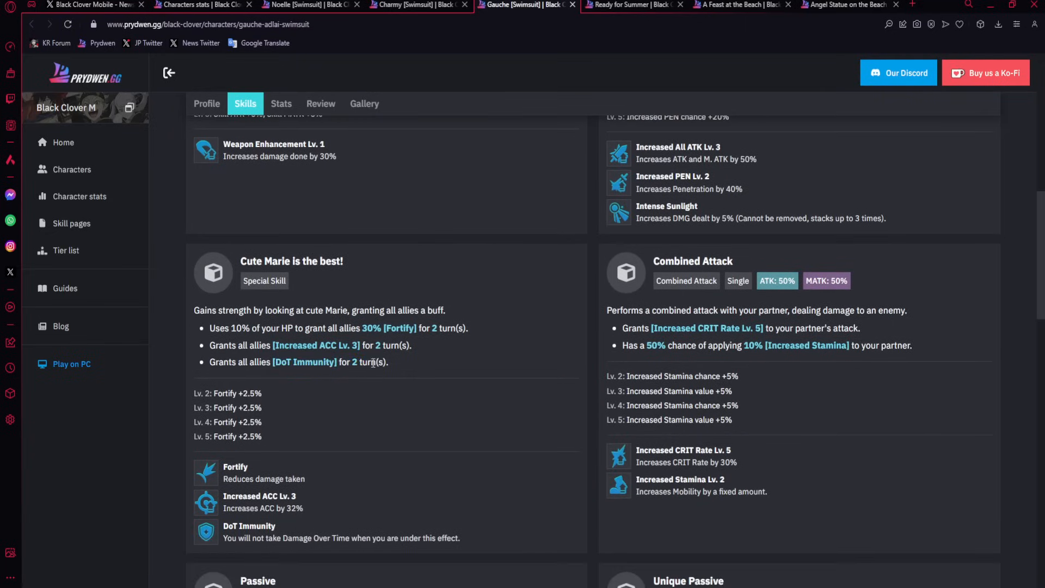
# Scroll Gauche's skills and open the Characters list in a new tab, showing 19 supporters.
pyautogui.scroll(-3)
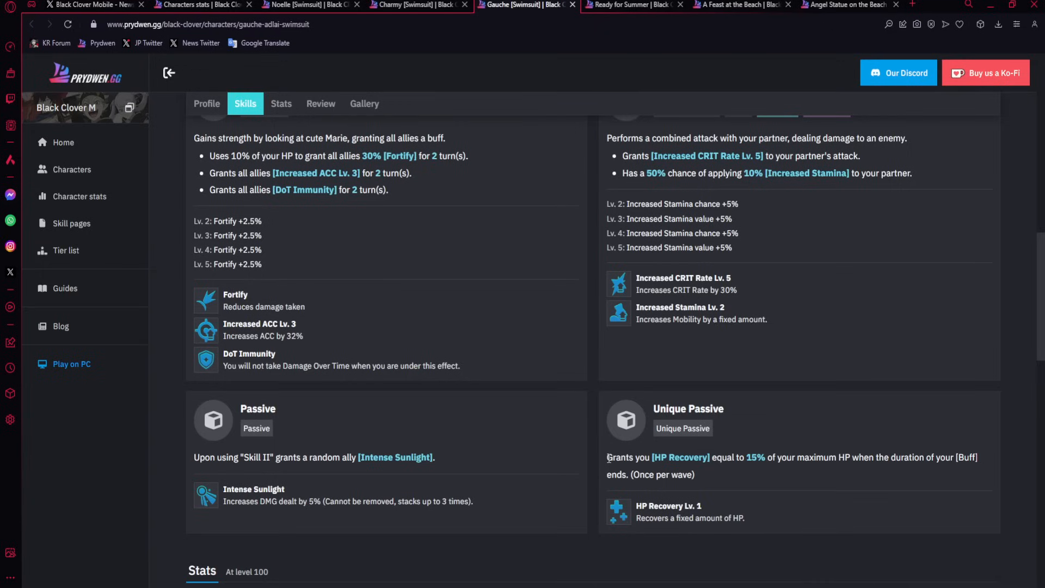
pyautogui.moveTo(495, 446)
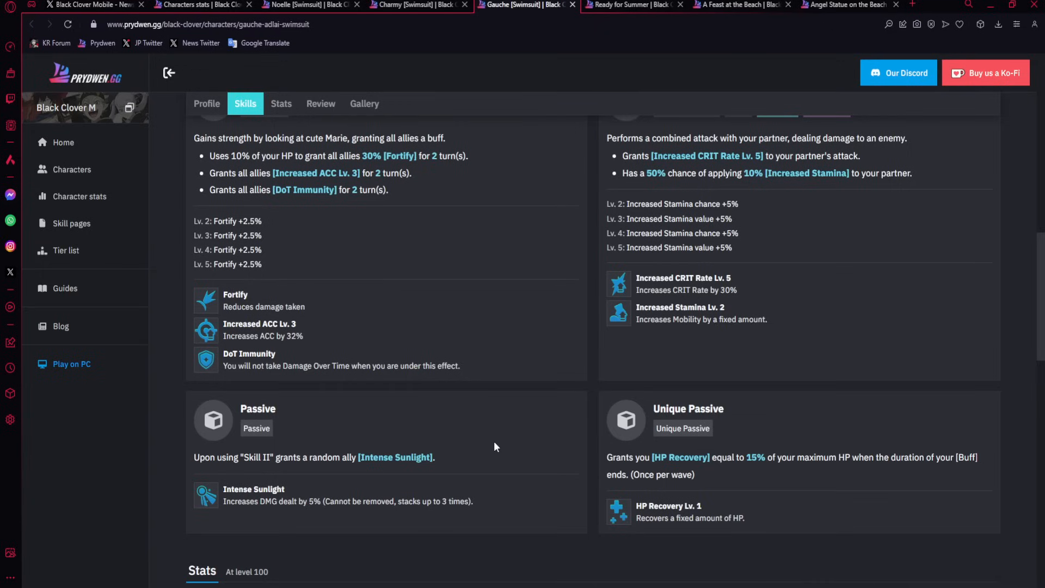
pyautogui.moveTo(653, 457); pyautogui.dragTo(693, 474)
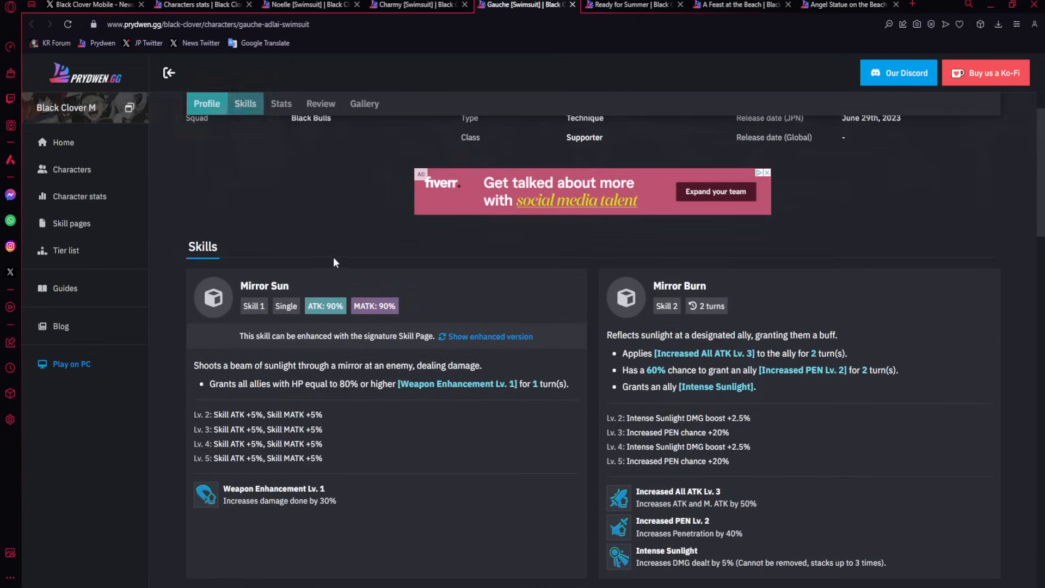
pyautogui.scroll(-3)
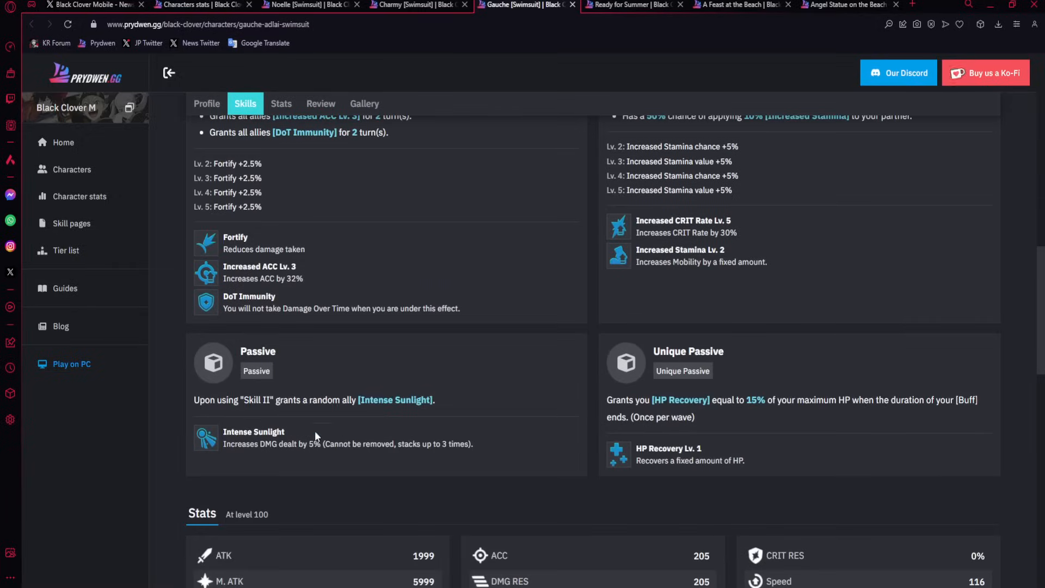
pyautogui.moveTo(344, 411)
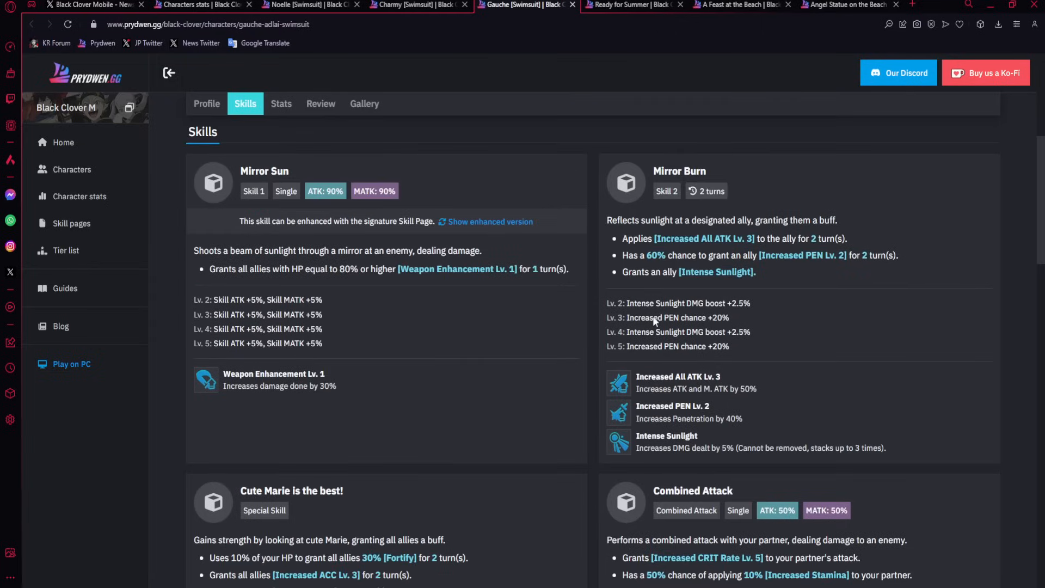
pyautogui.moveTo(653, 238)
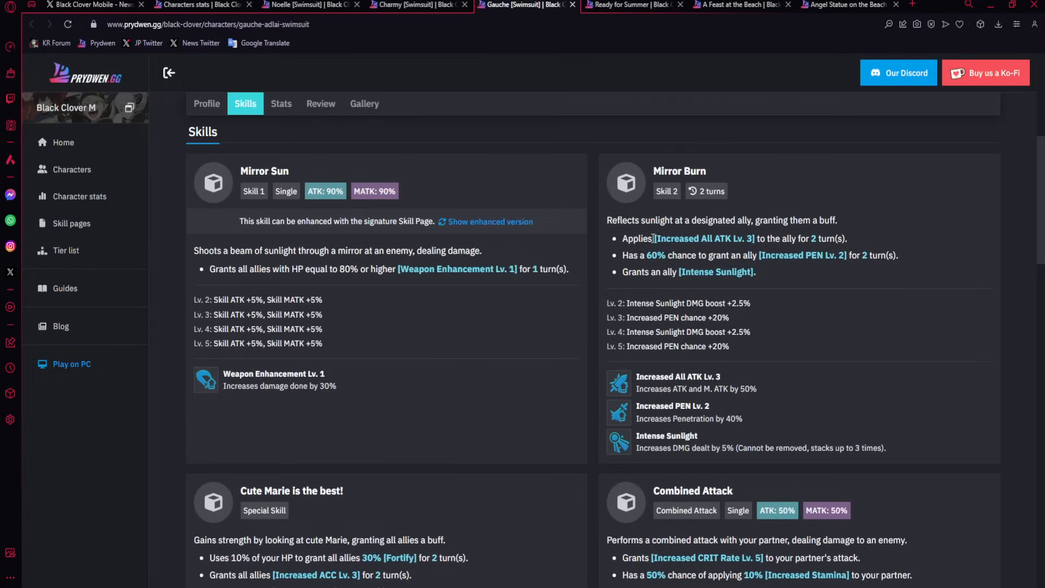
pyautogui.doubleClick(802, 255)
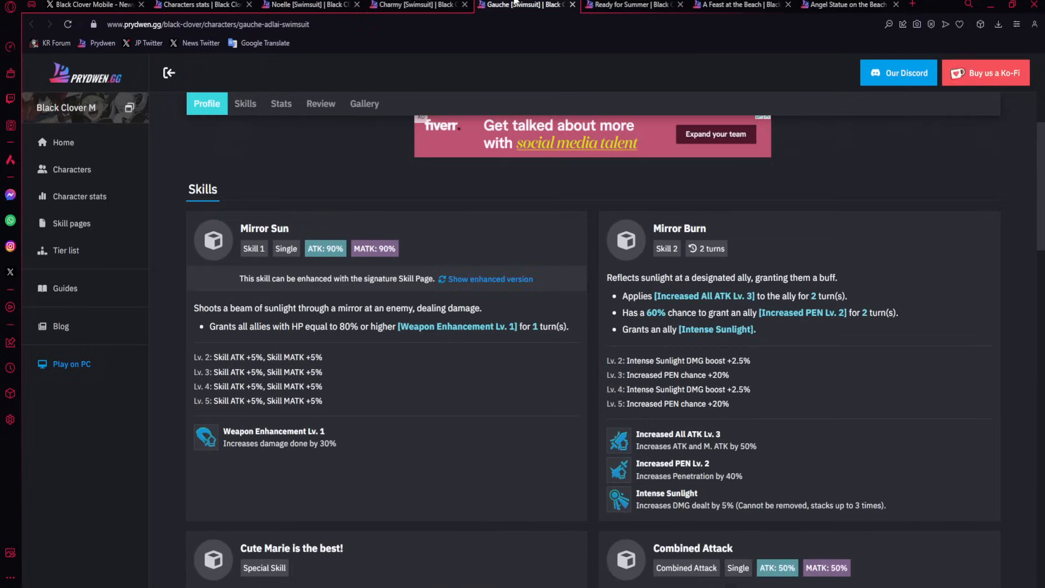
pyautogui.click(245, 103)
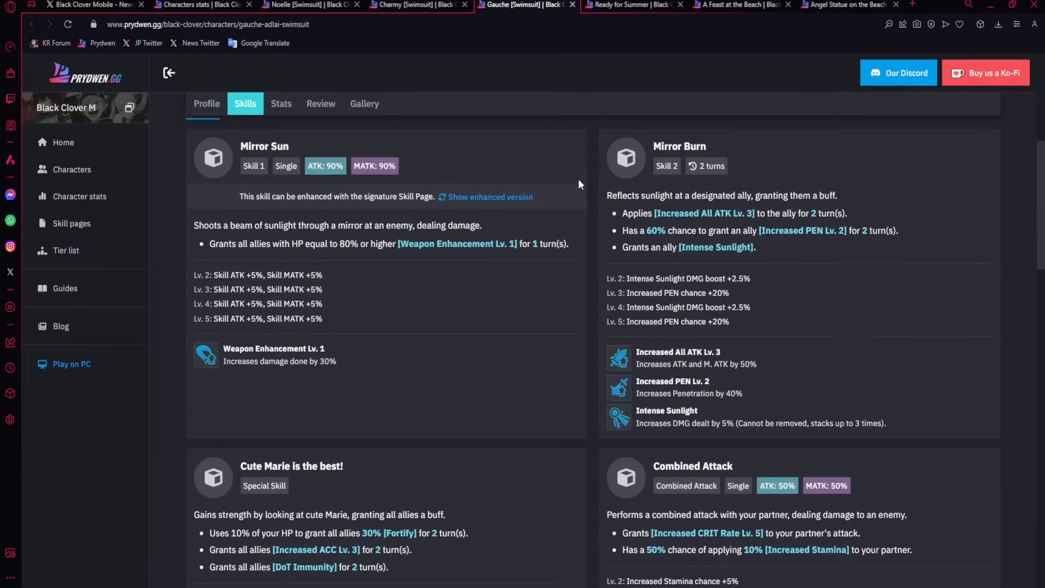
pyautogui.click(206, 103)
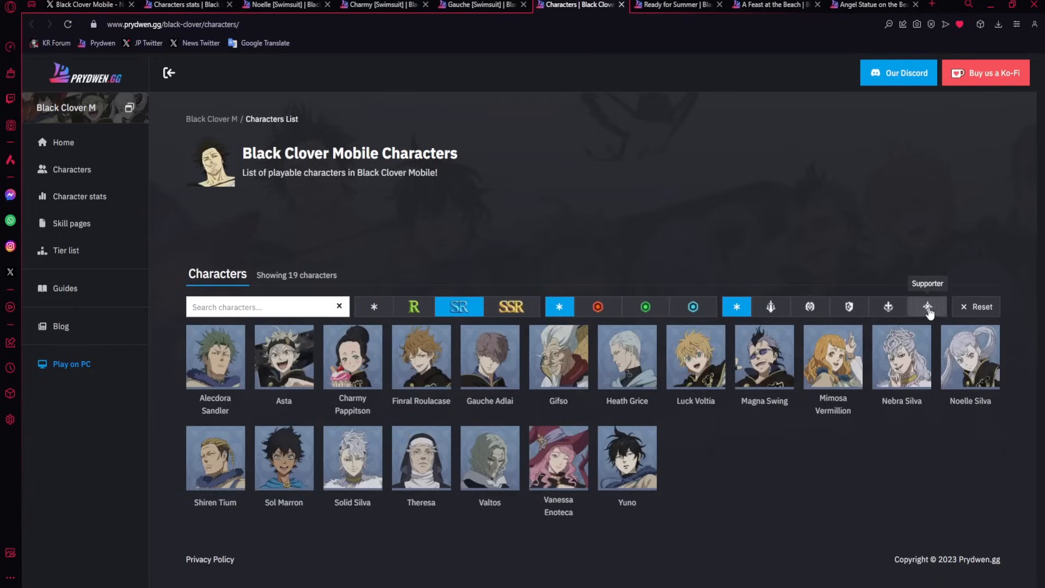
# Apply the Supporter filter, close the list, and scroll Gauche's skills to Cute Marie is the best!
pyautogui.click(926, 307)
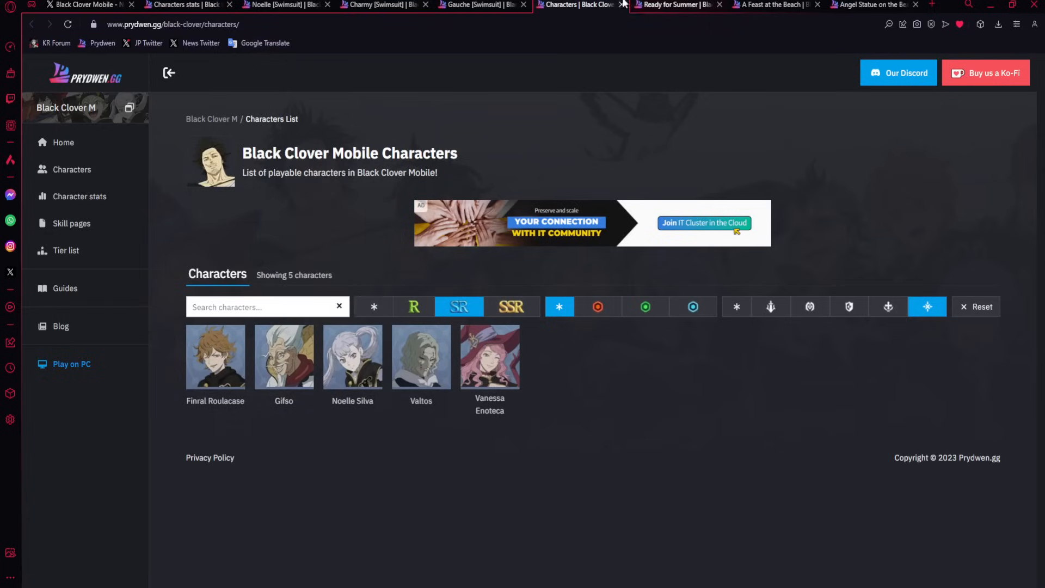
pyautogui.click(479, 5)
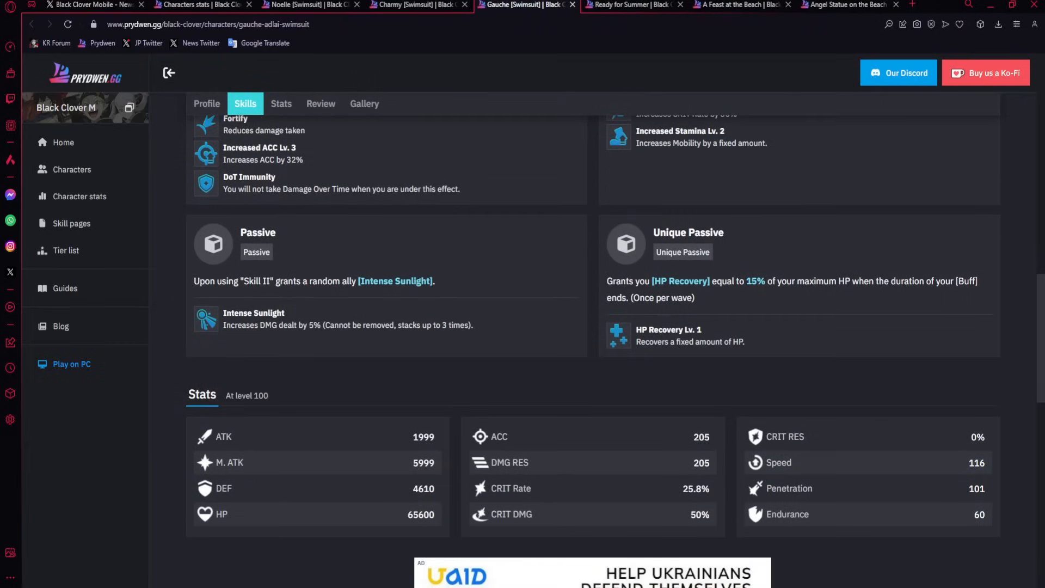
pyautogui.moveTo(634, 427)
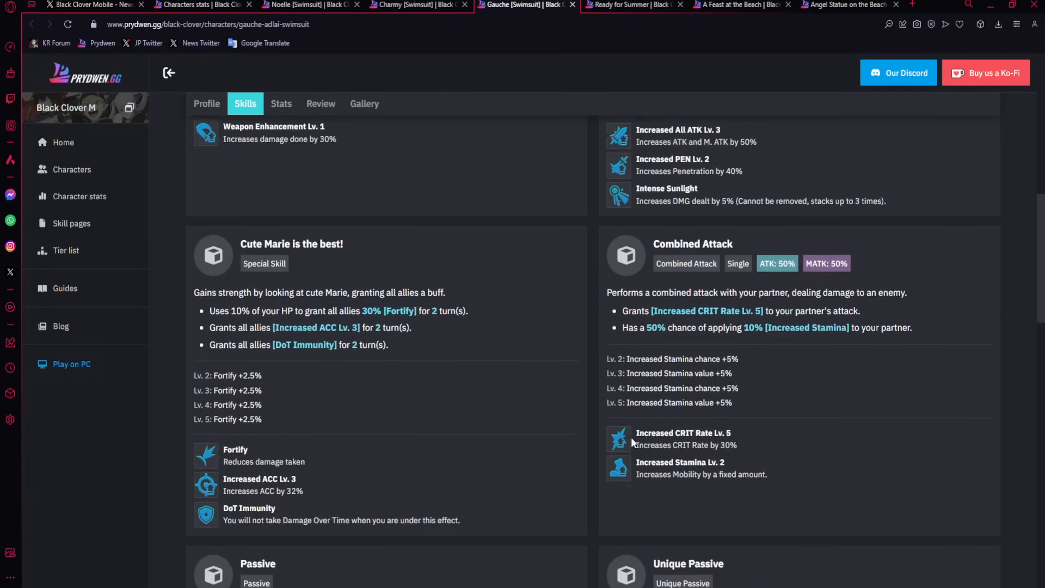
pyautogui.click(206, 103)
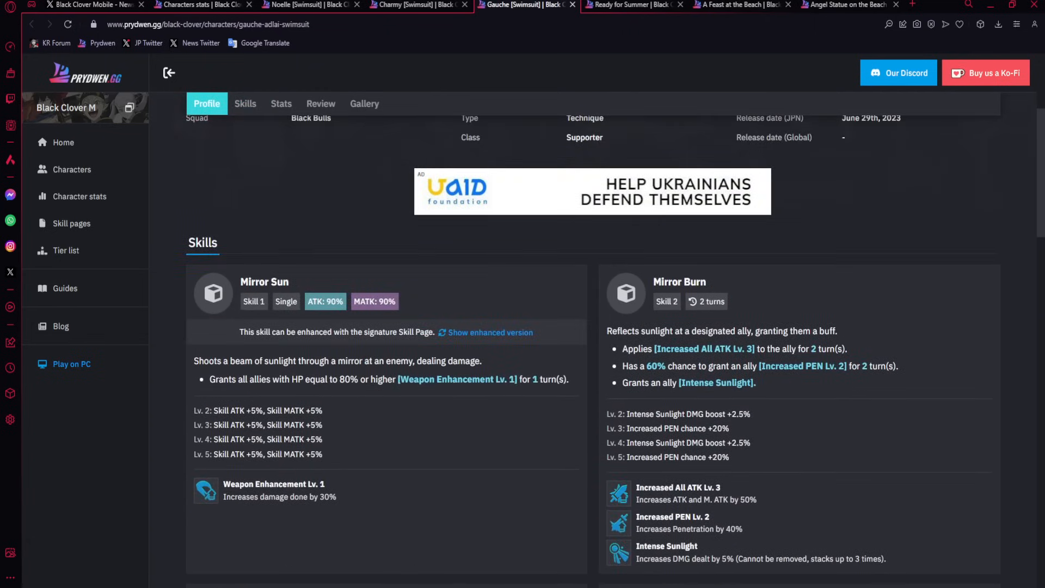
pyautogui.moveTo(744, 330)
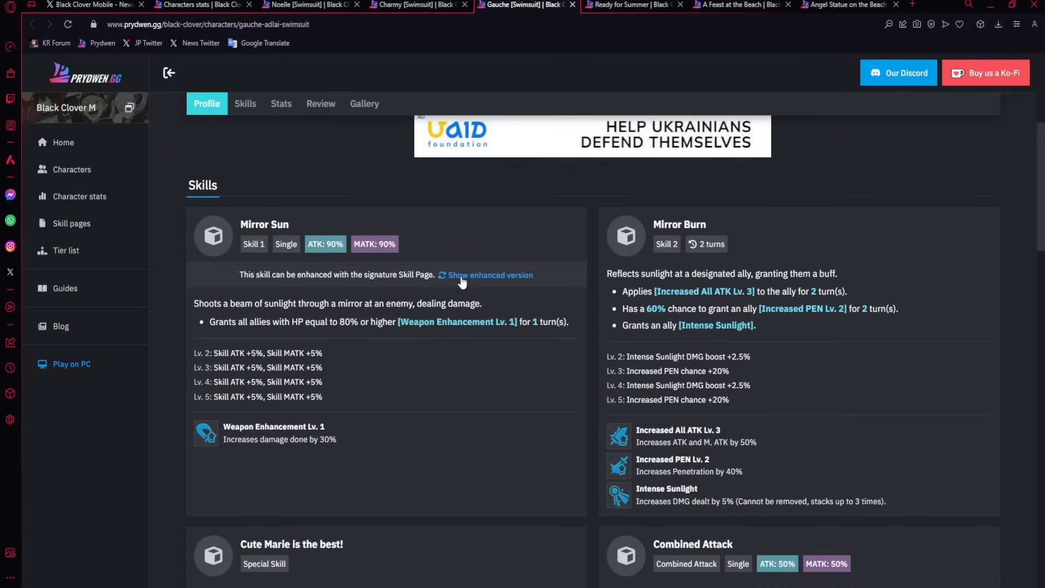
pyautogui.scroll(-3)
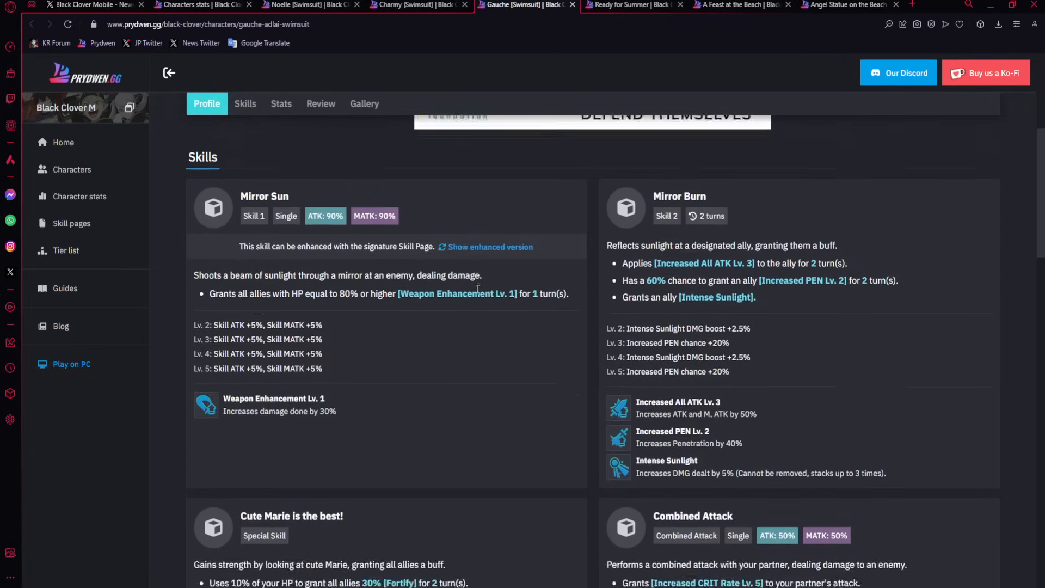
pyautogui.scroll(-3)
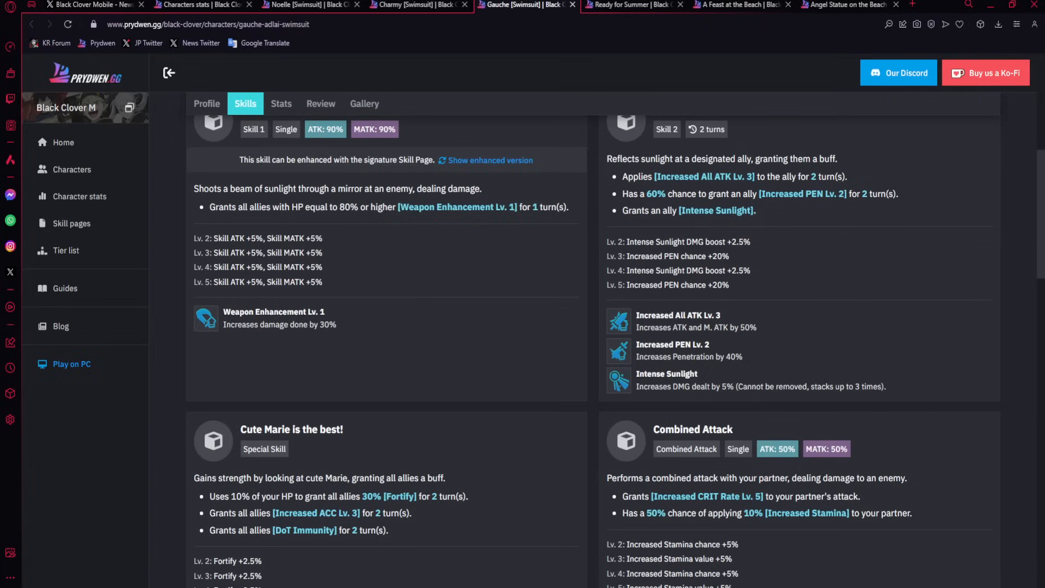
pyautogui.moveTo(470, 443)
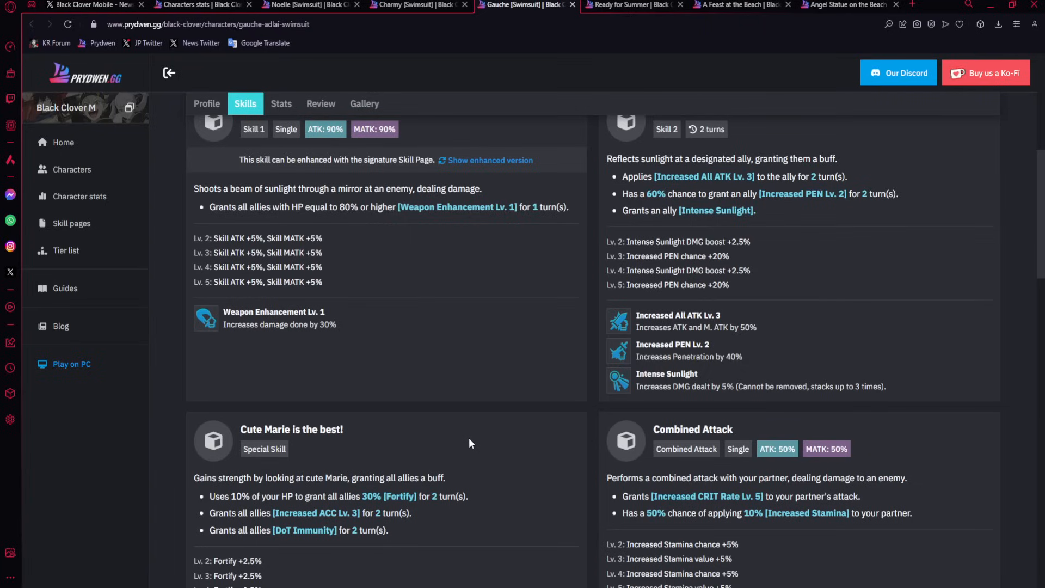
pyautogui.moveTo(473, 434)
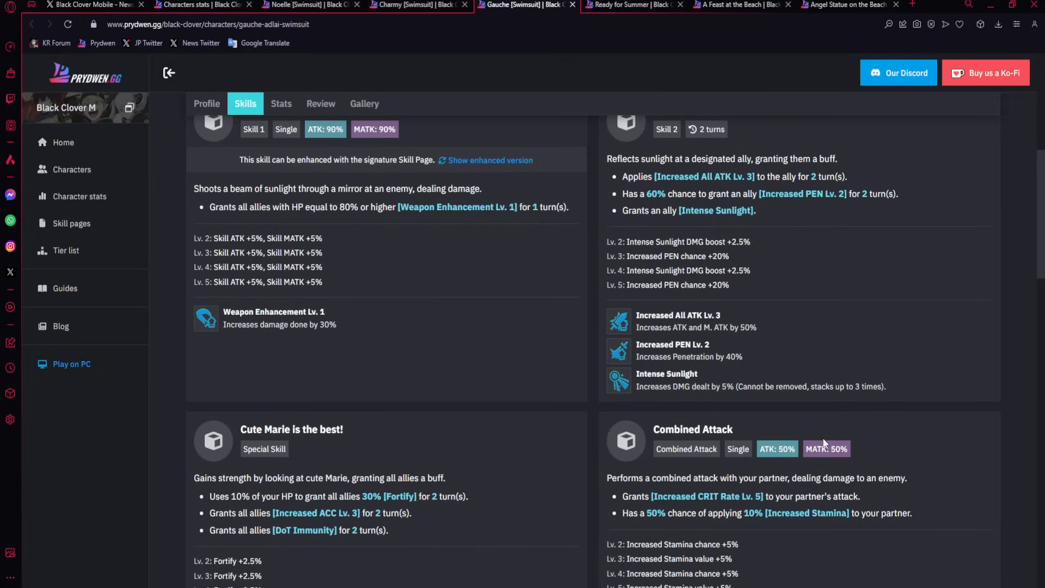
pyautogui.moveTo(339, 226)
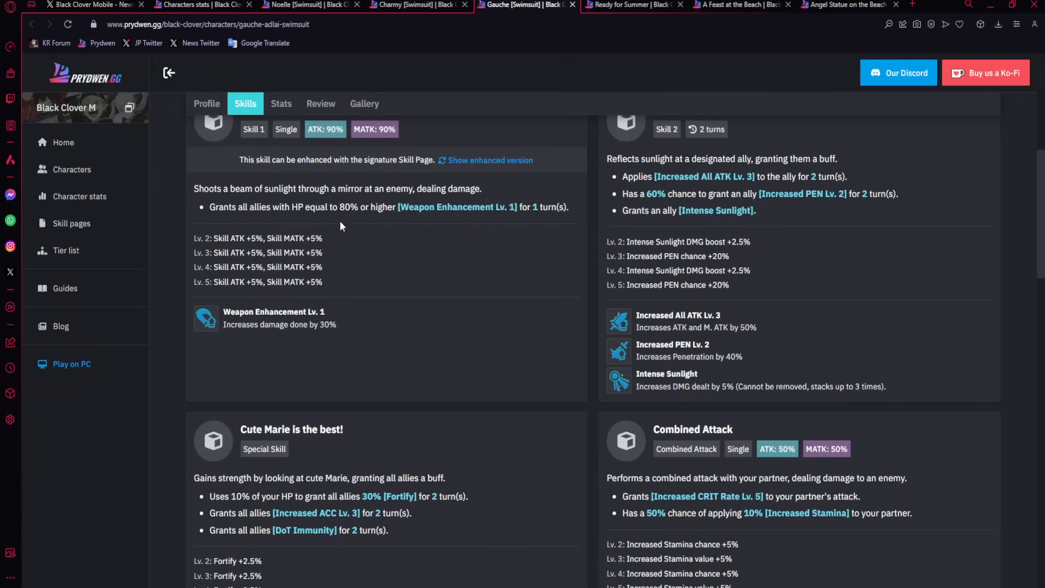
pyautogui.moveTo(385, 260)
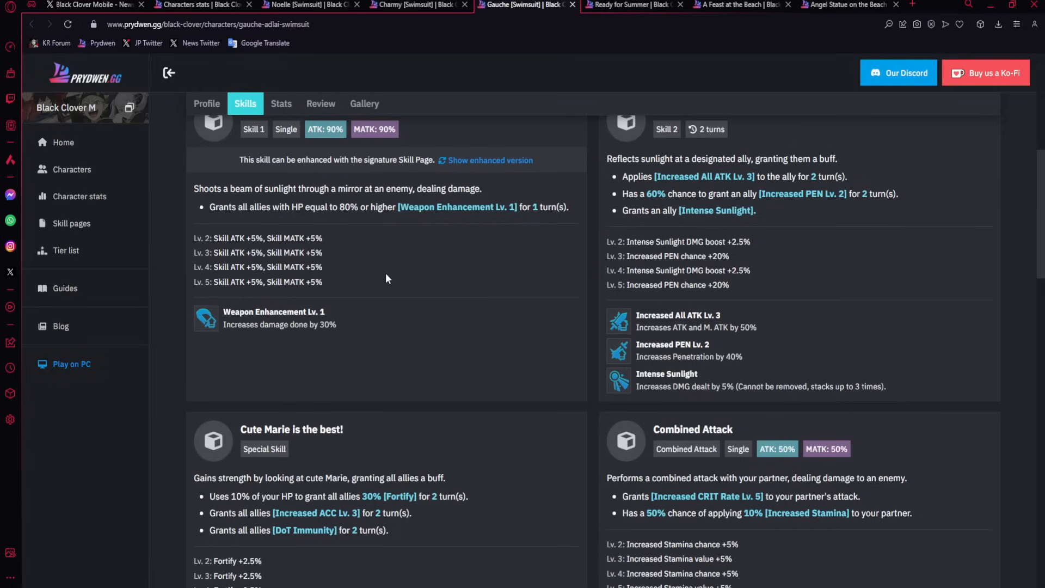
pyautogui.scroll(-3)
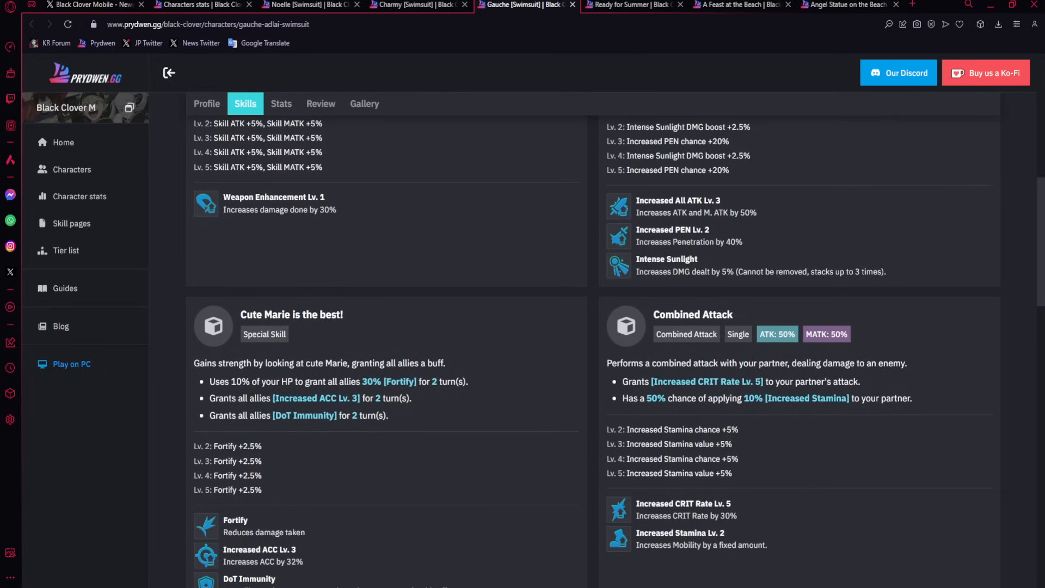
pyautogui.moveTo(403, 342)
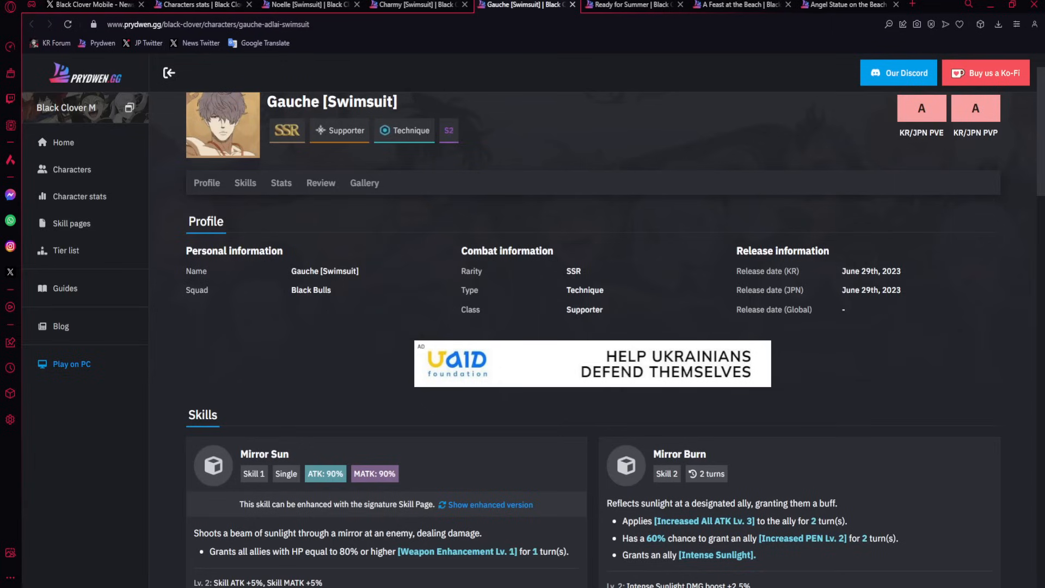
pyautogui.moveTo(517, 187)
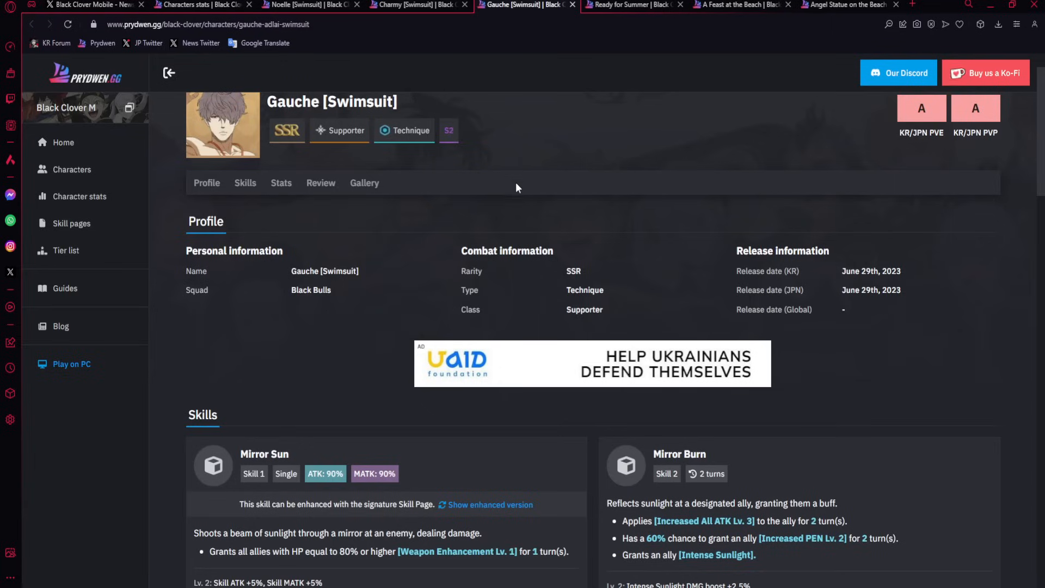
# Cycle through the Ready for Summer, Gauche and Charmy tabs, ending on Noelle [Swimsuit].
pyautogui.click(627, 6)
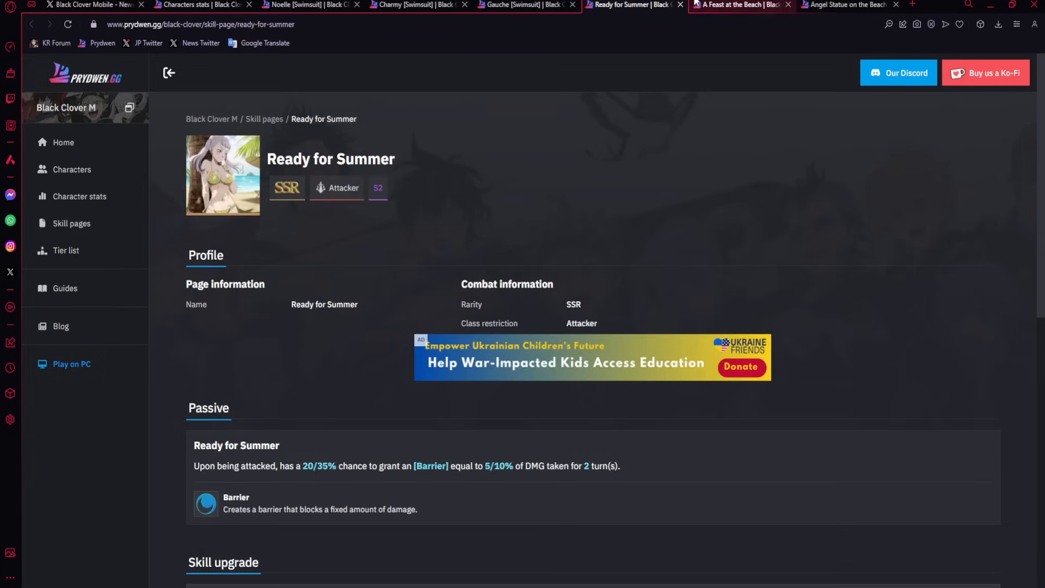
pyautogui.click(520, 5)
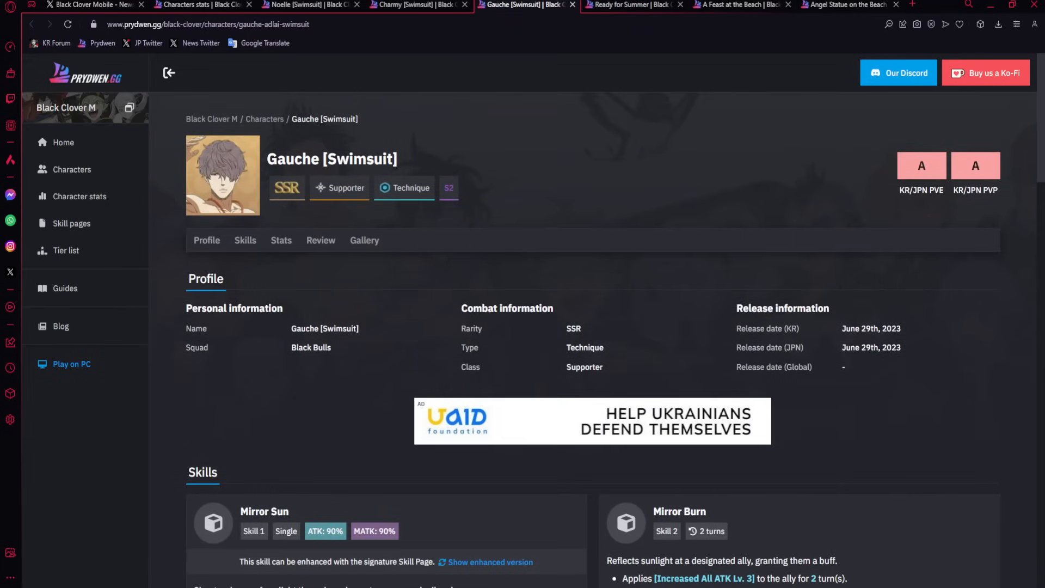
pyautogui.click(419, 5)
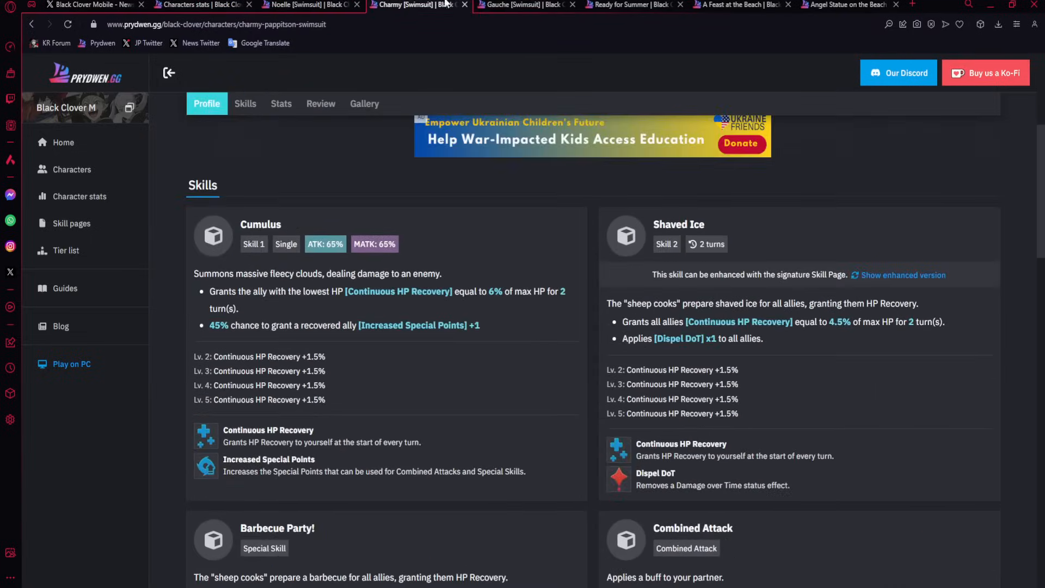
pyautogui.click(525, 5)
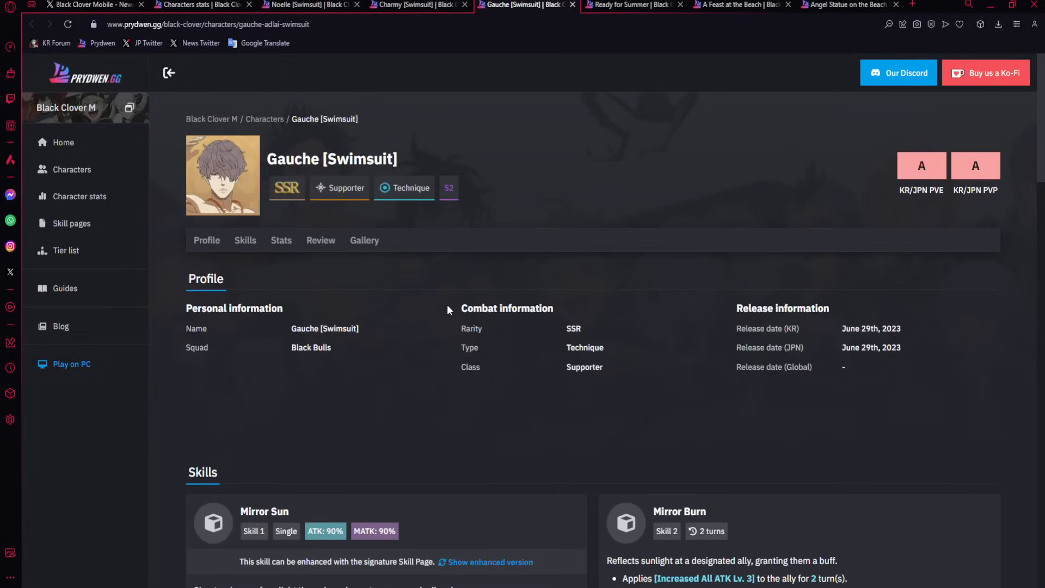
pyautogui.click(303, 5)
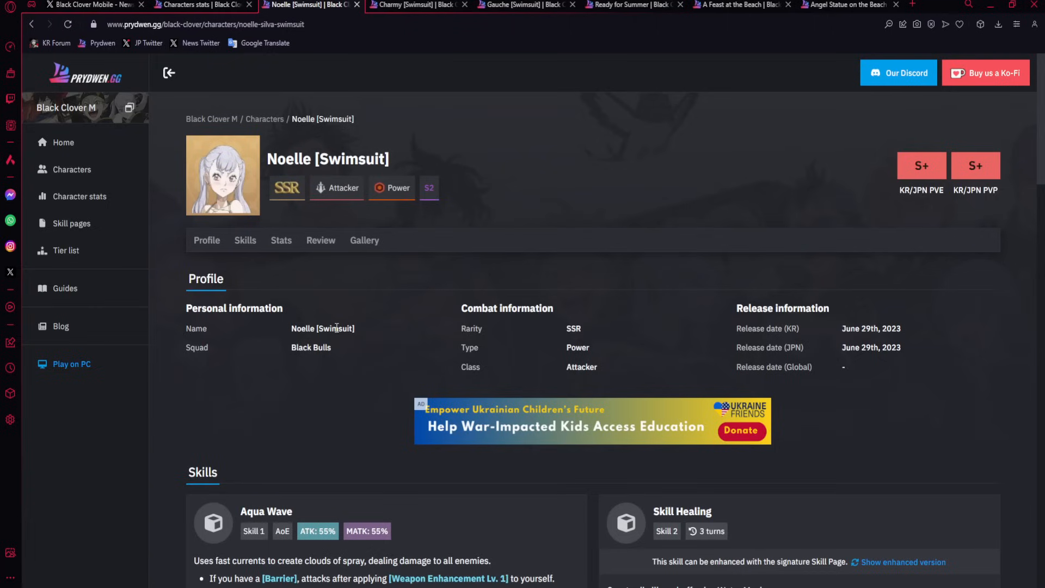
pyautogui.moveTo(353, 321)
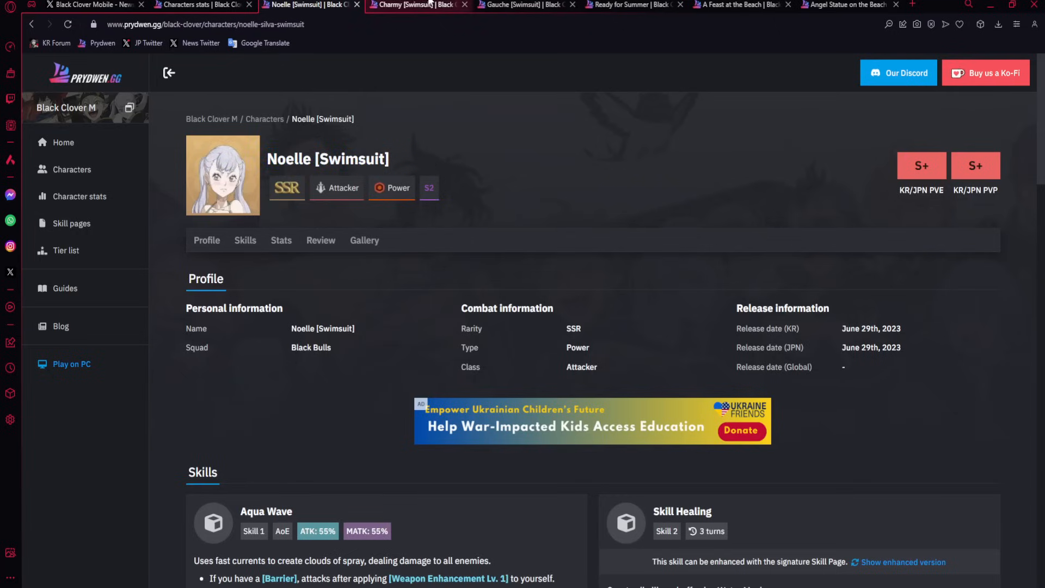
pyautogui.click(419, 5)
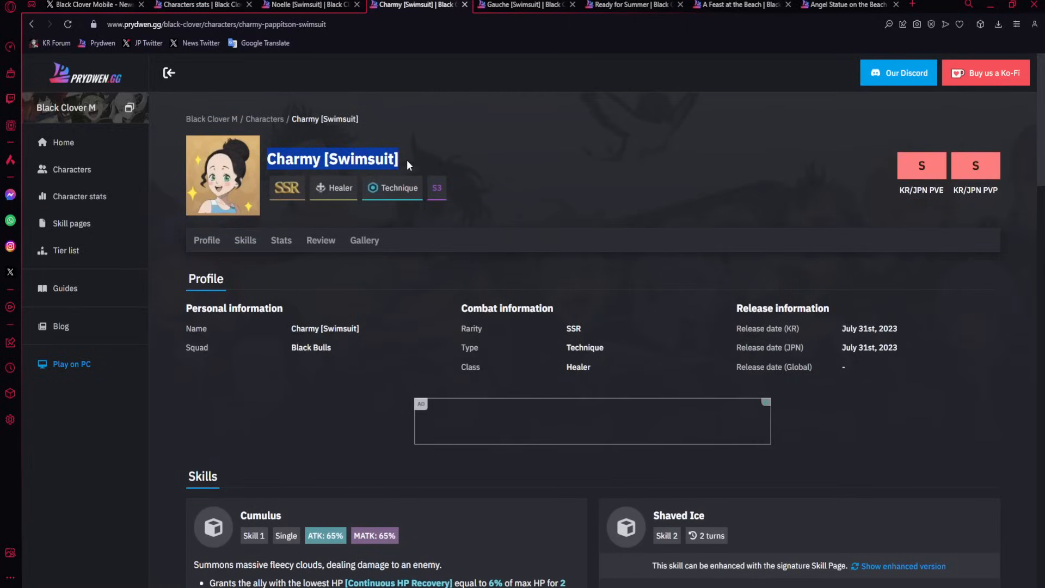
pyautogui.click(407, 160)
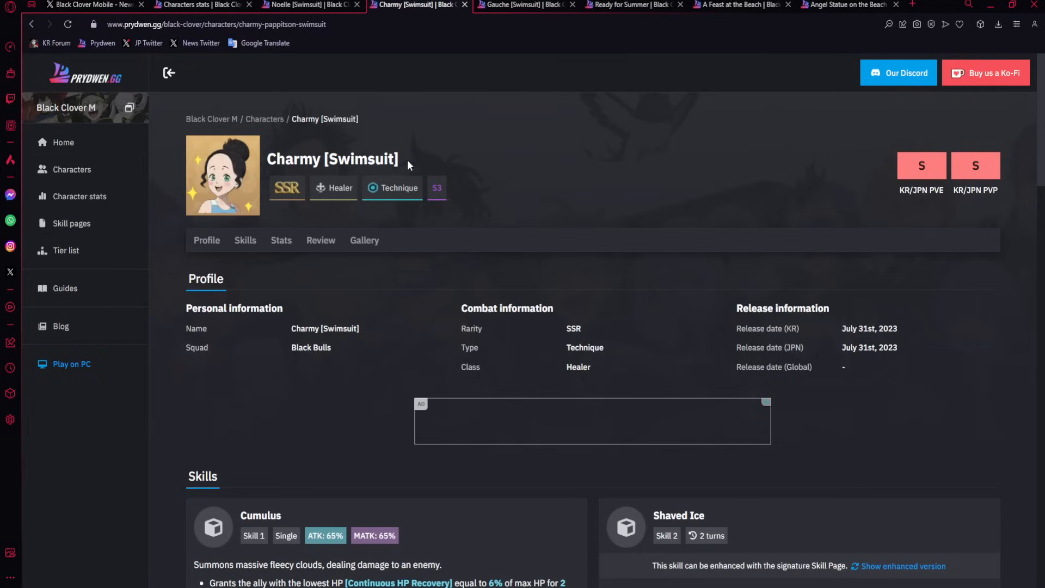
pyautogui.click(525, 6)
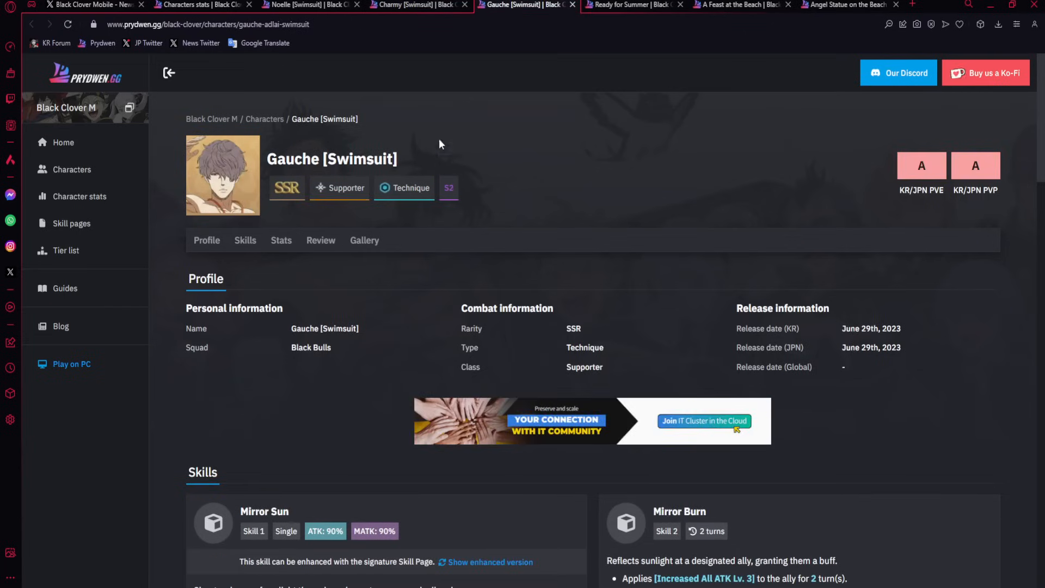
pyautogui.moveTo(408, 44)
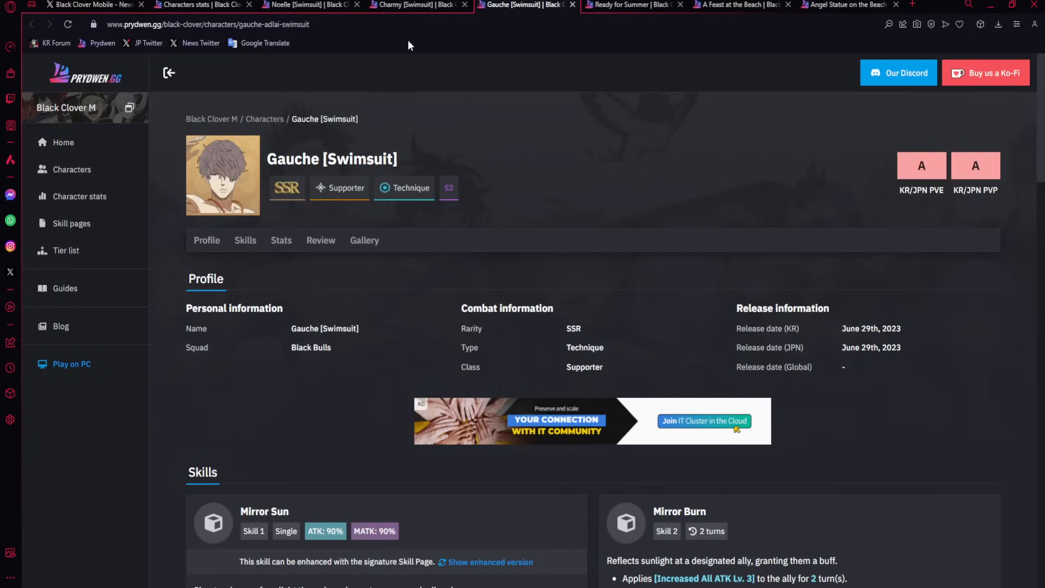
pyautogui.click(413, 5)
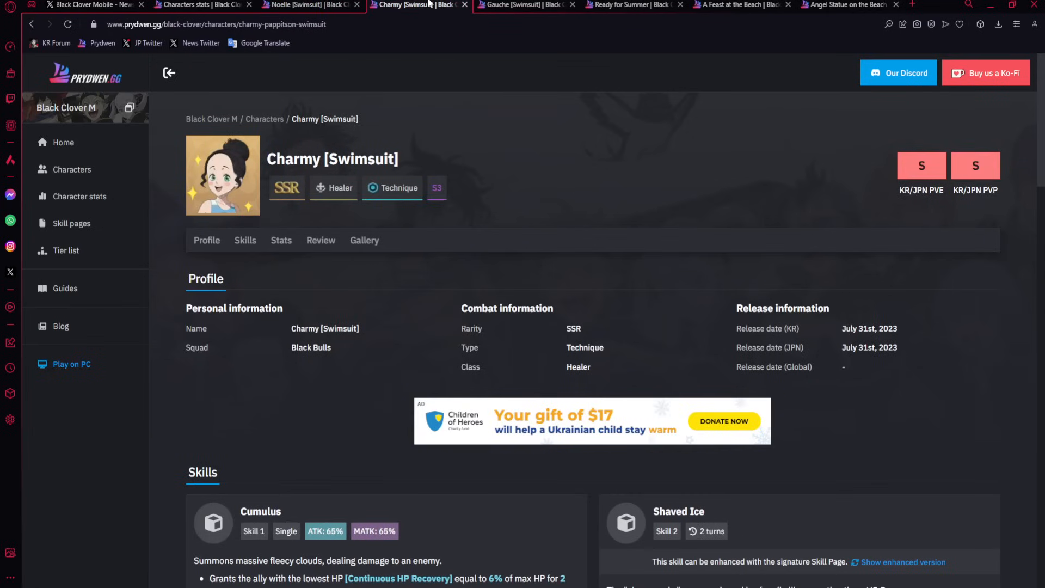
pyautogui.click(307, 5)
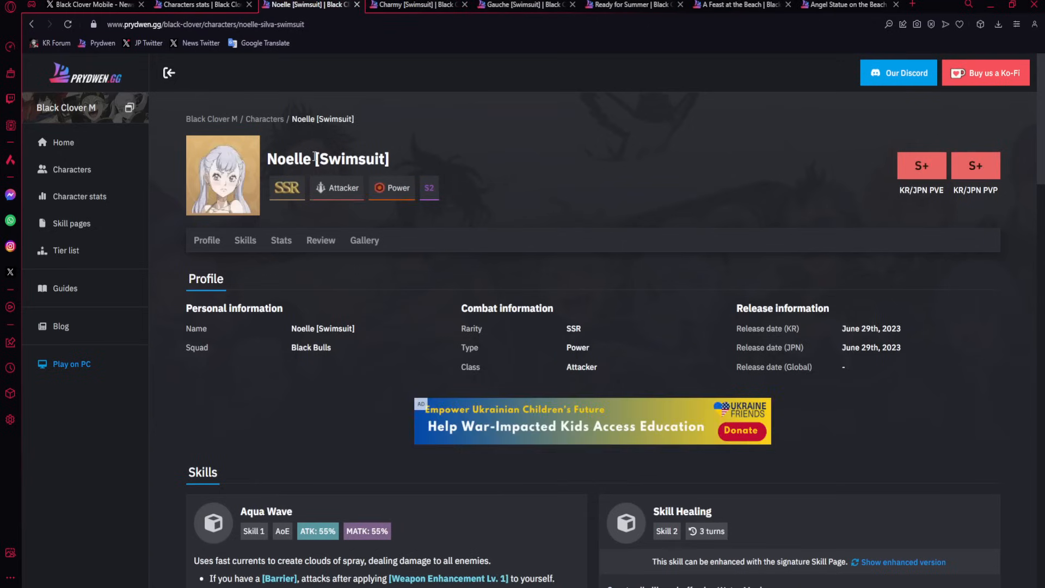
pyautogui.click(523, 5)
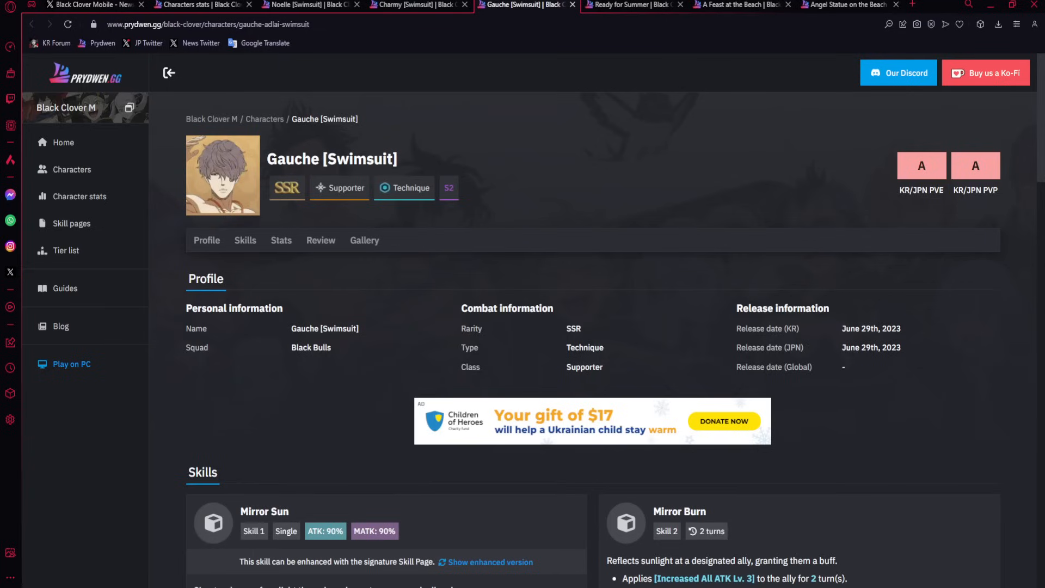
pyautogui.moveTo(427, 51)
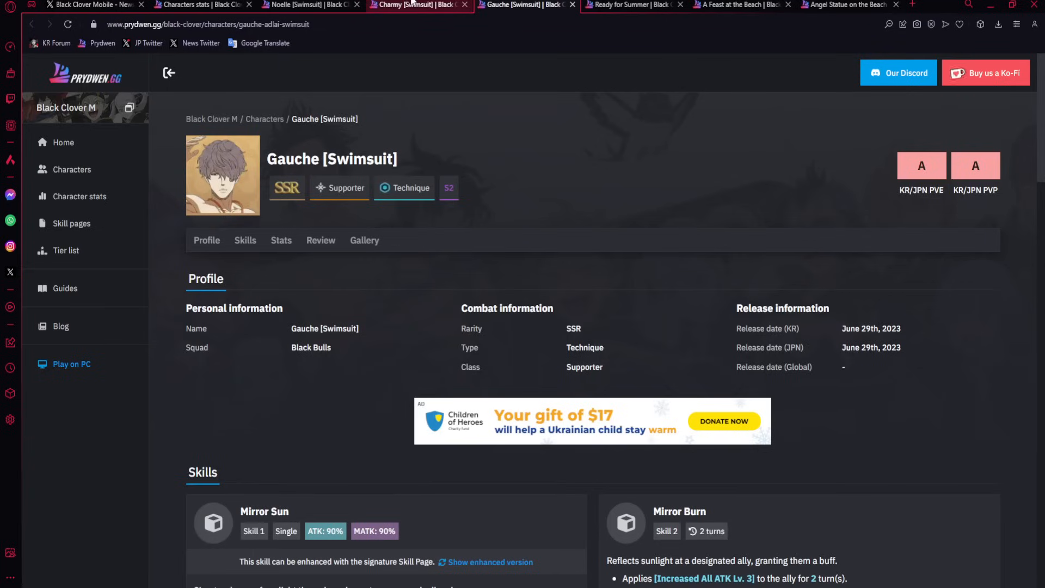
pyautogui.click(310, 5)
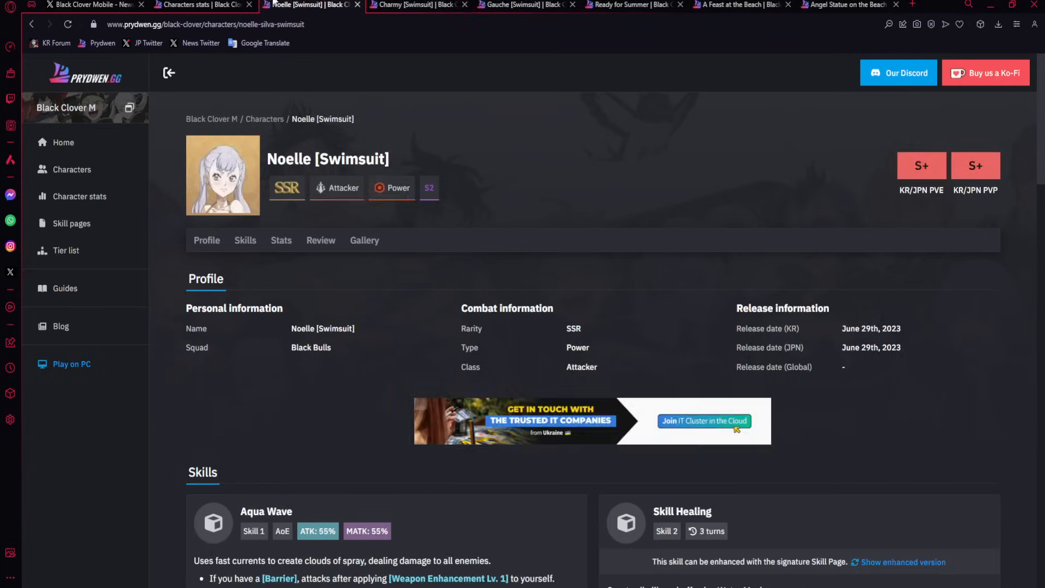
pyautogui.click(416, 5)
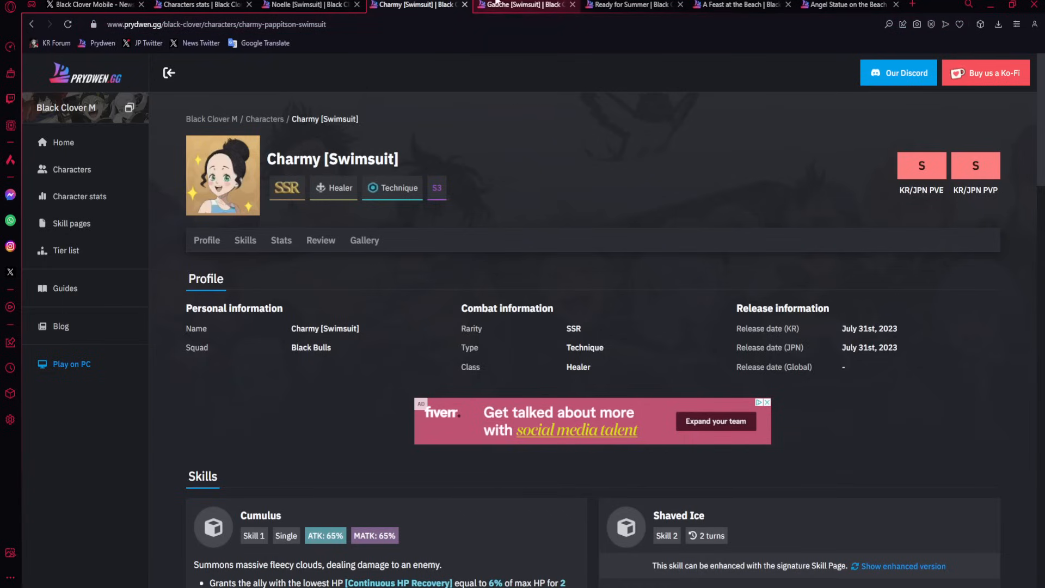
pyautogui.click(310, 5)
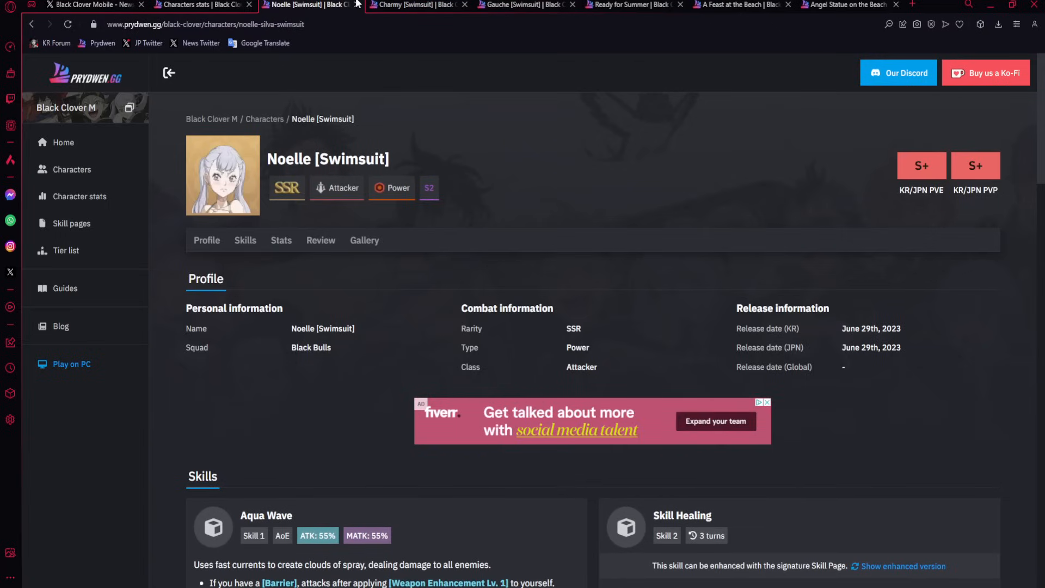
pyautogui.moveTo(407, 172)
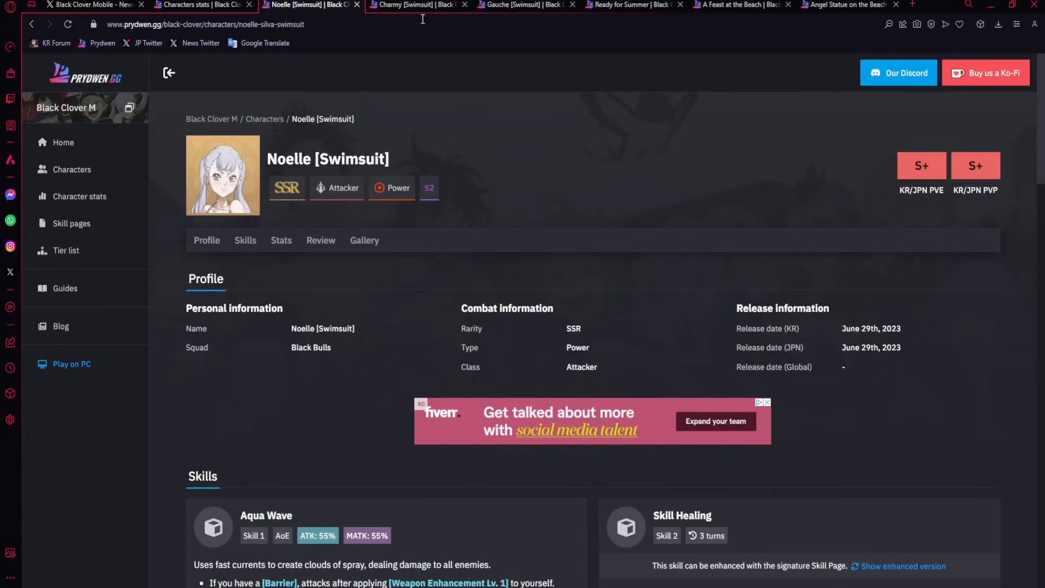
pyautogui.moveTo(458, 196)
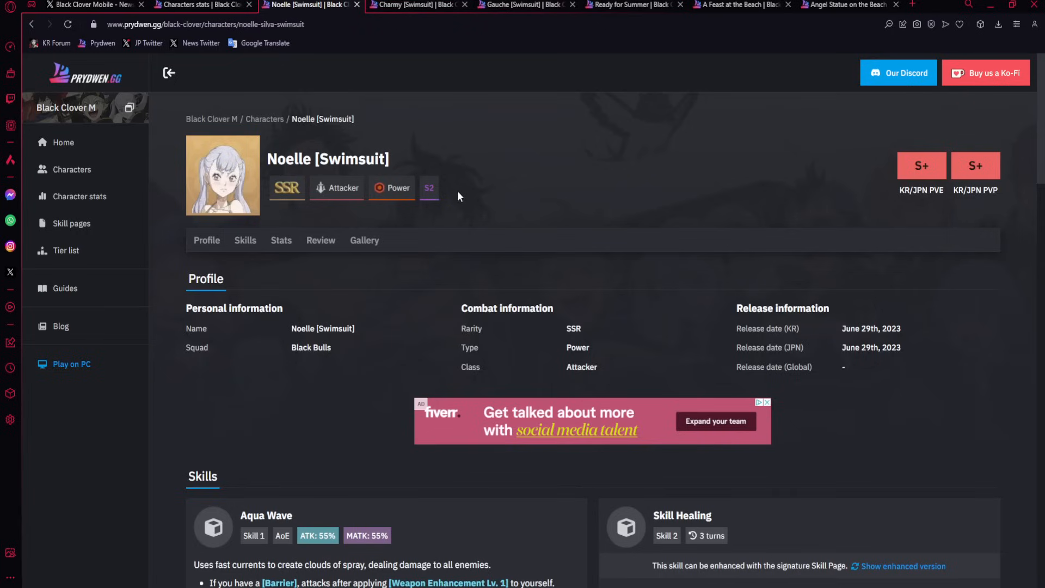
pyautogui.moveTo(454, 201)
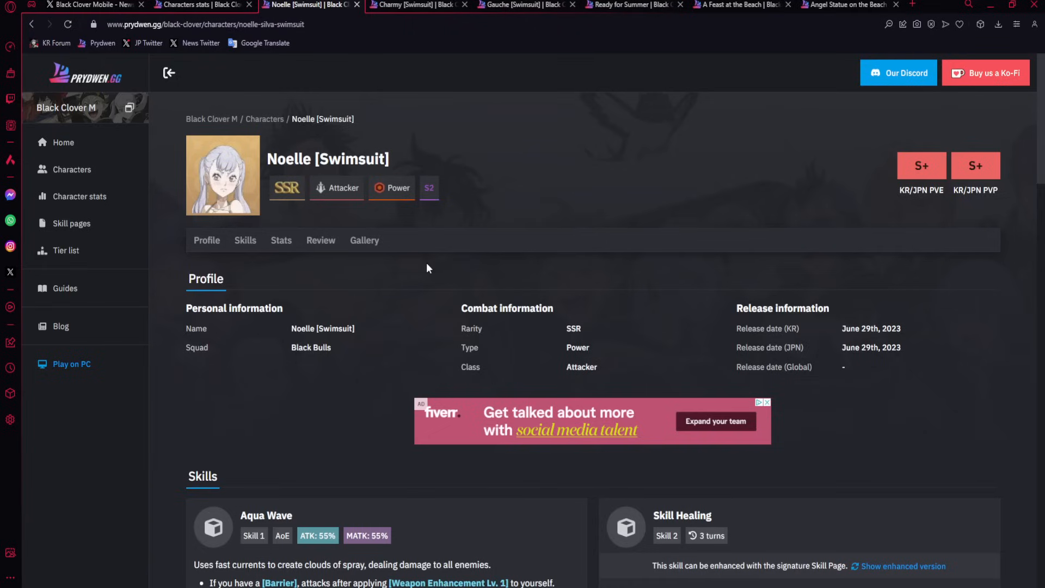
pyautogui.click(417, 4)
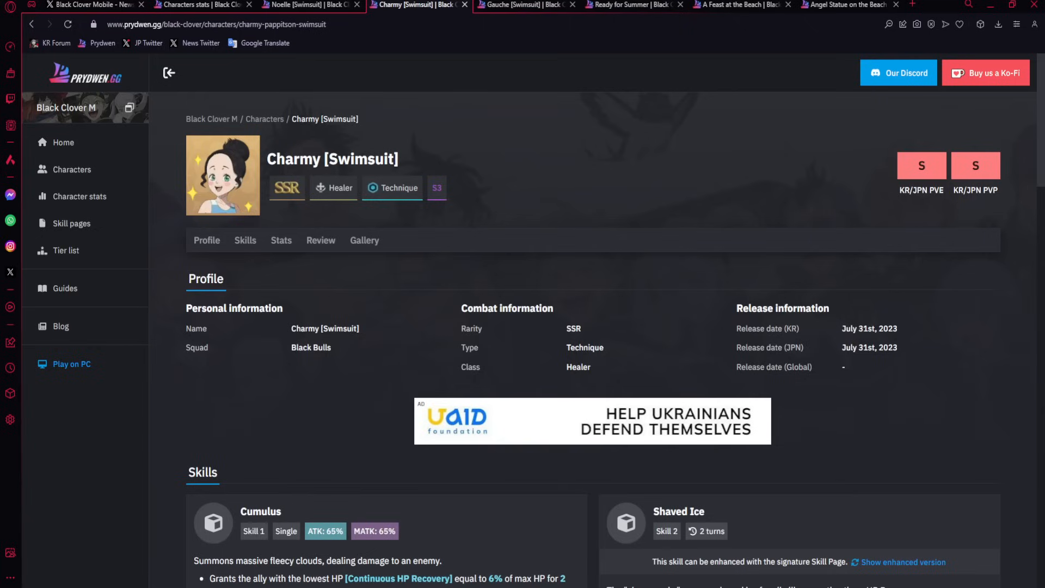
pyautogui.moveTo(400, 193)
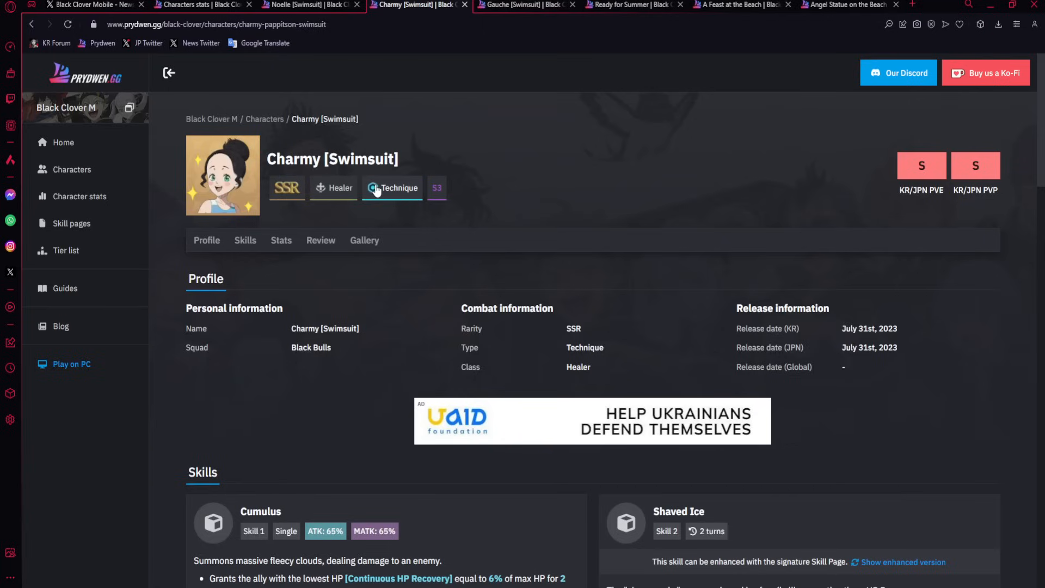
# Switch to the Gauche [Swimsuit] tab showing Mirror Sun and Mirror Burn.
pyautogui.click(519, 5)
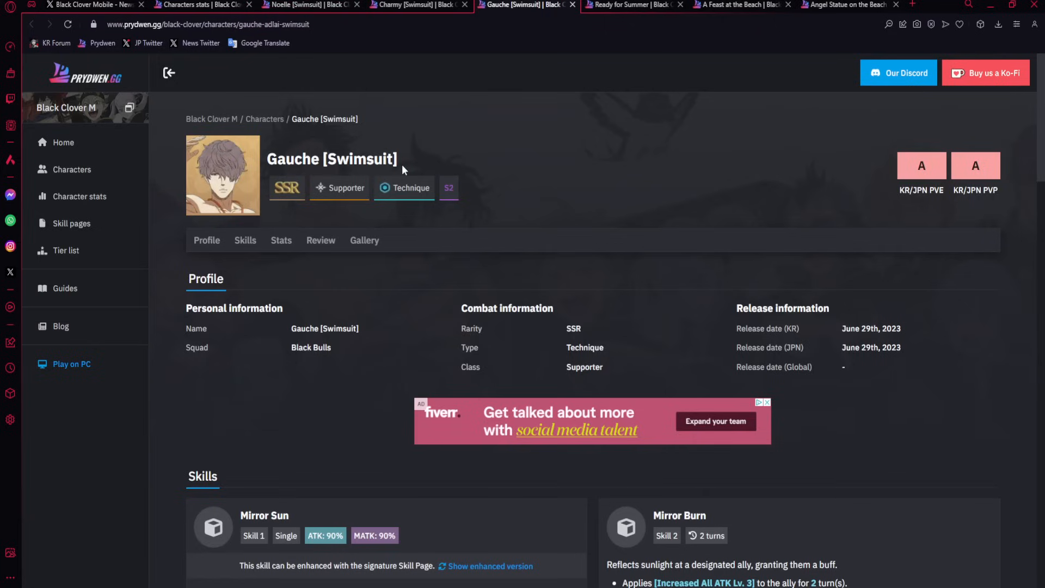
pyautogui.moveTo(358, 118)
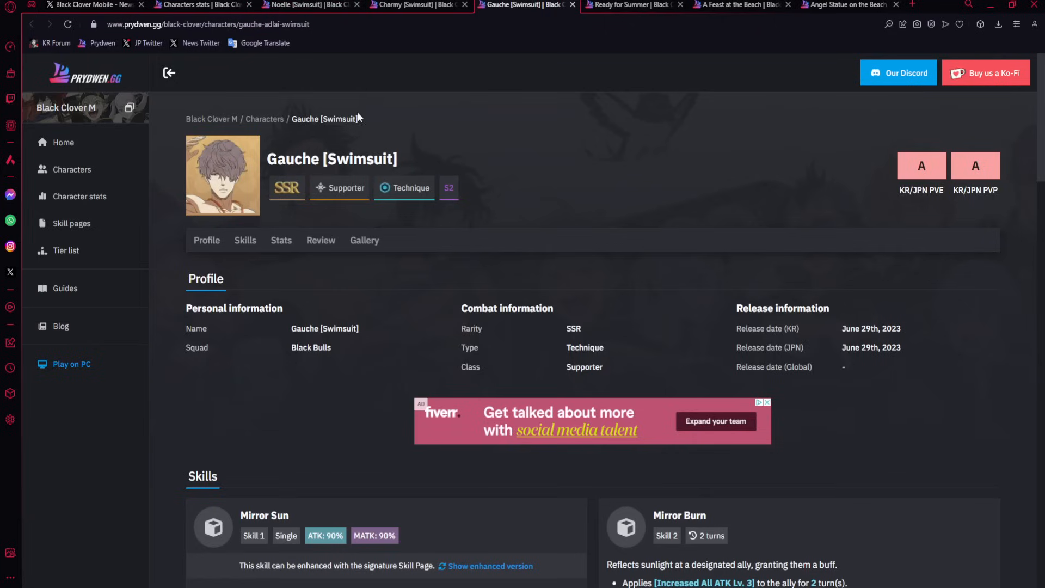
# Bring up the Ready for Summer page with its SSR Attacker restriction and Barrier passive.
pyautogui.click(310, 5)
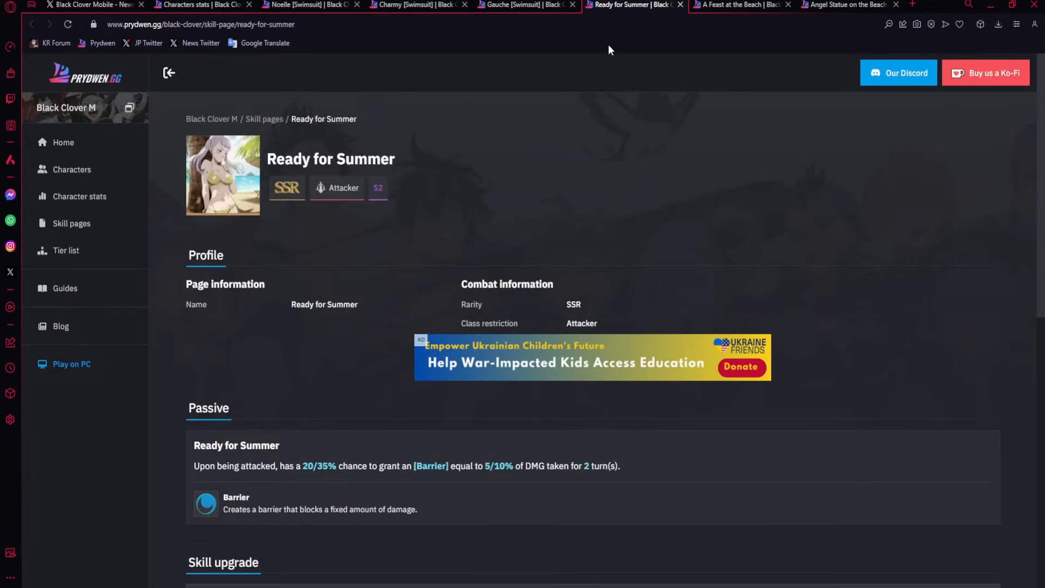
# Review A Feast at the Beach's Reduced DMG Taken passive and before/after Shaved Ice comparison.
pyautogui.click(741, 5)
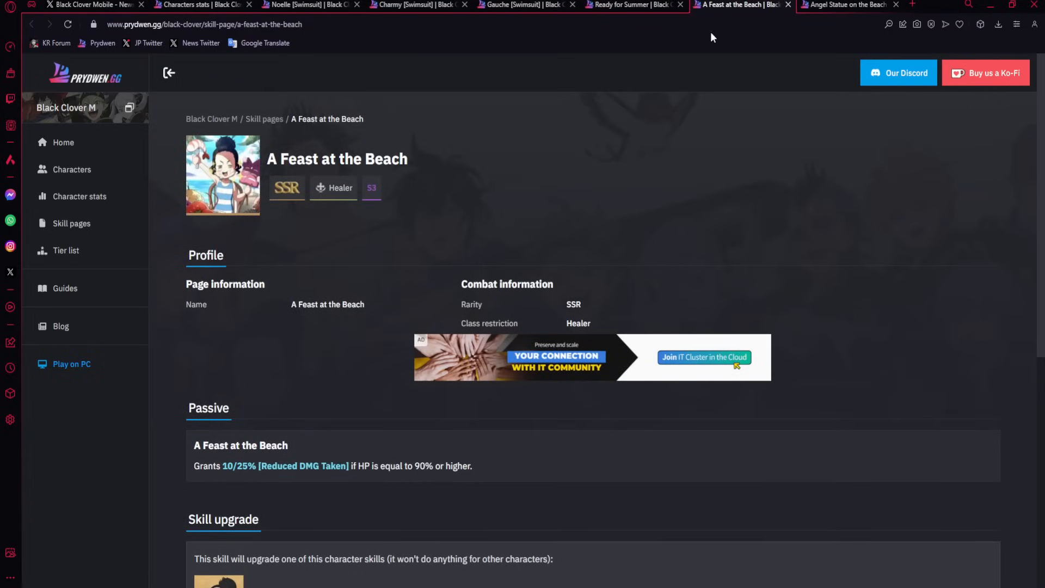
pyautogui.scroll(-3)
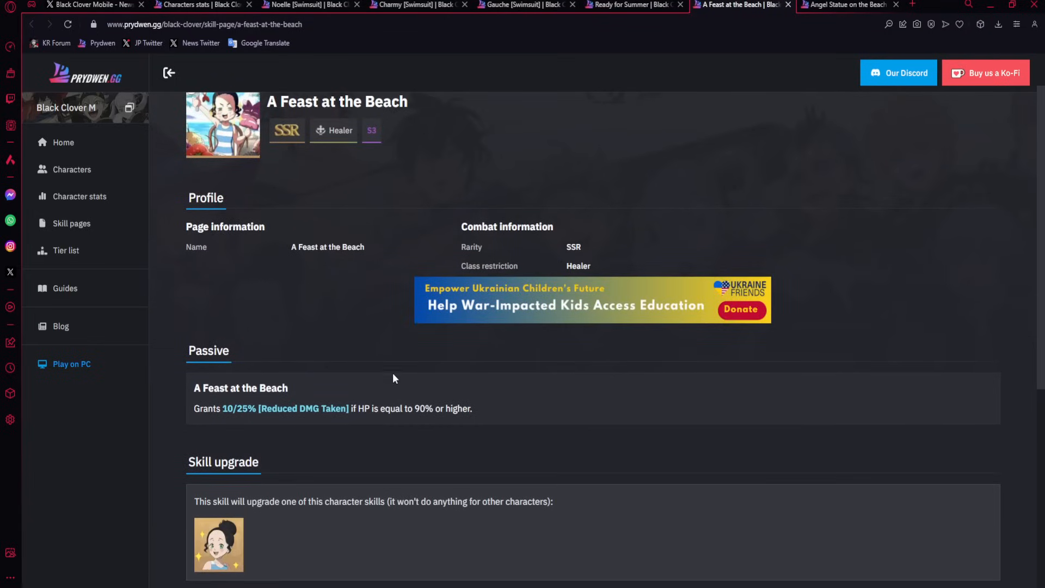
pyautogui.scroll(-3)
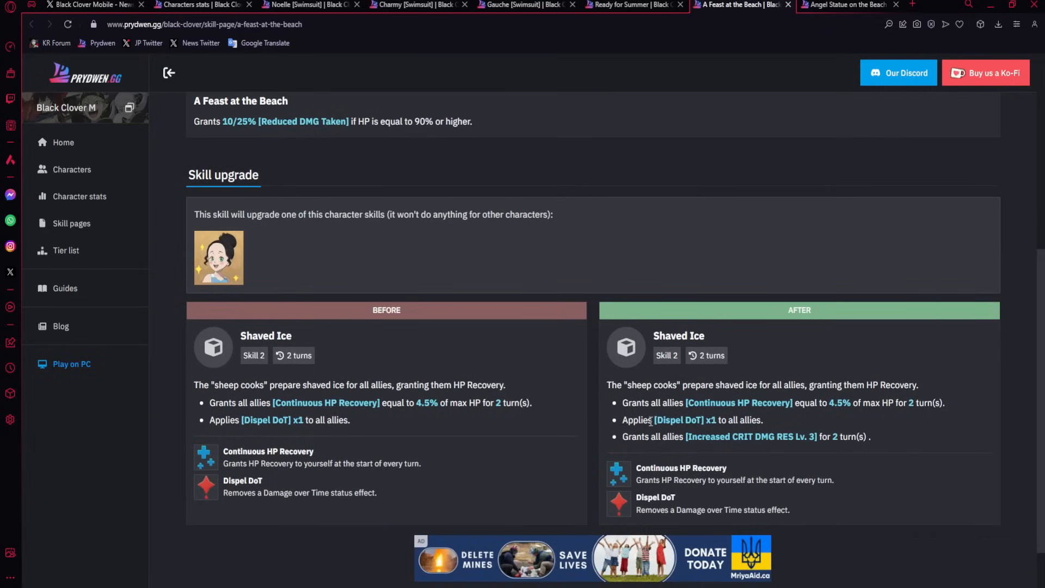
pyautogui.moveTo(643, 450)
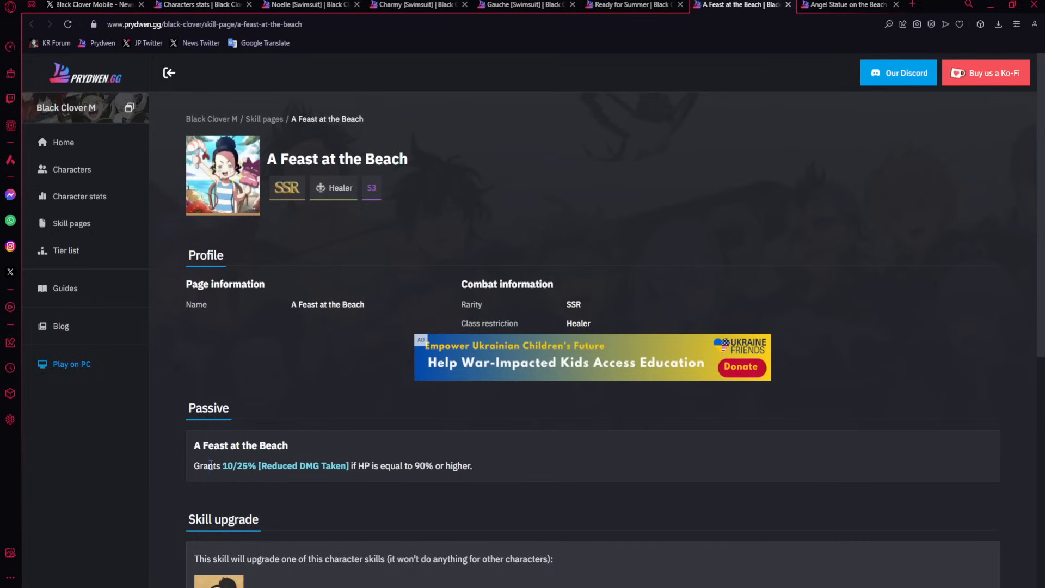
pyautogui.moveTo(225, 466); pyautogui.dragTo(472, 466)
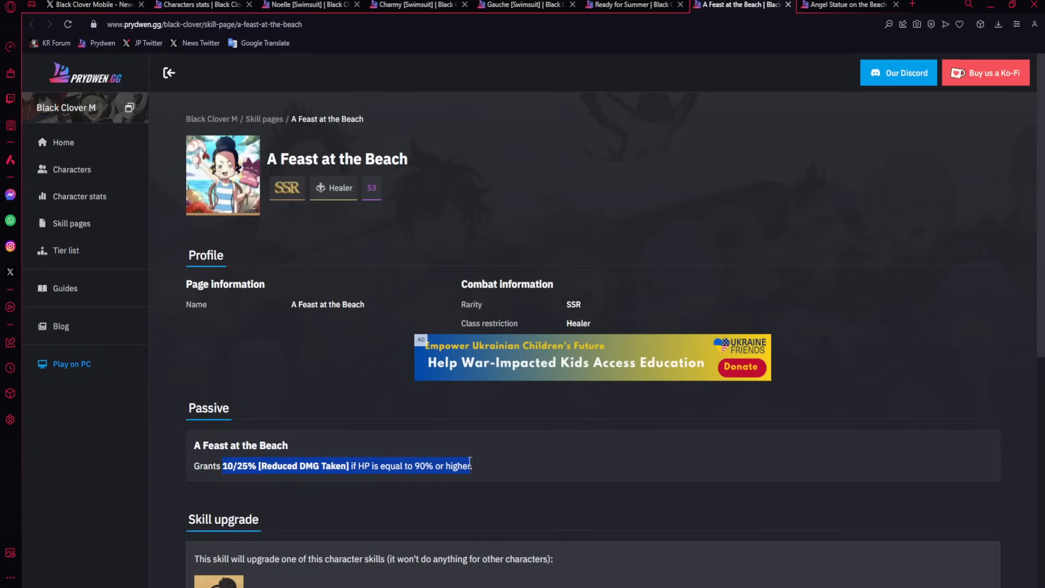
pyautogui.scroll(-3)
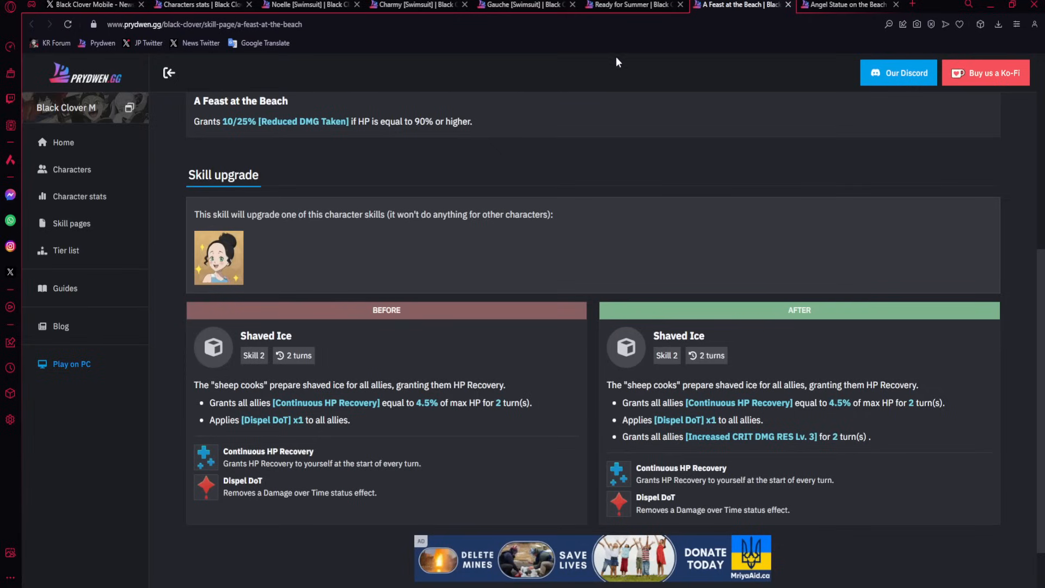
pyautogui.click(306, 6)
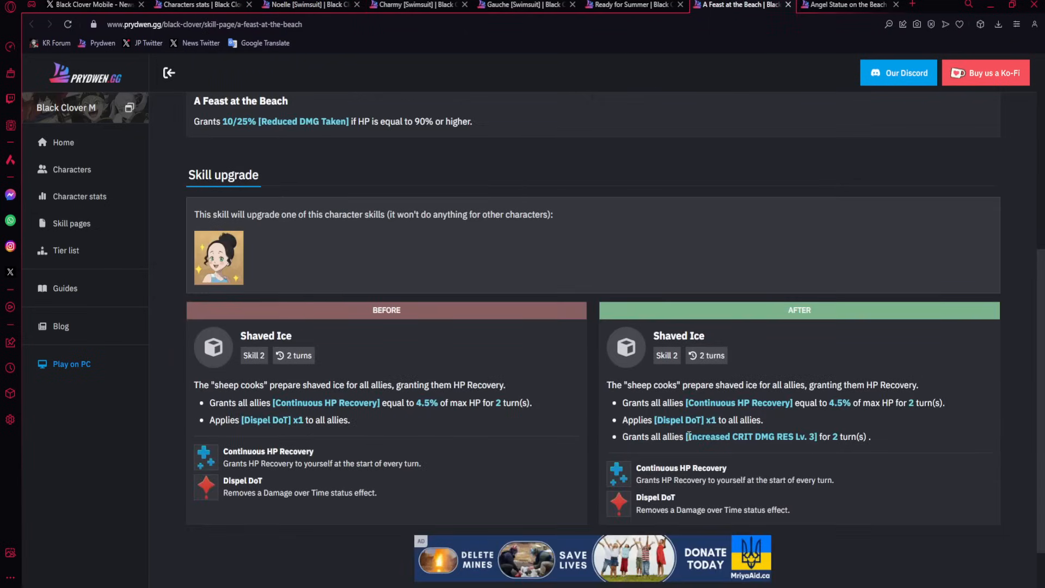
pyautogui.moveTo(544, 377)
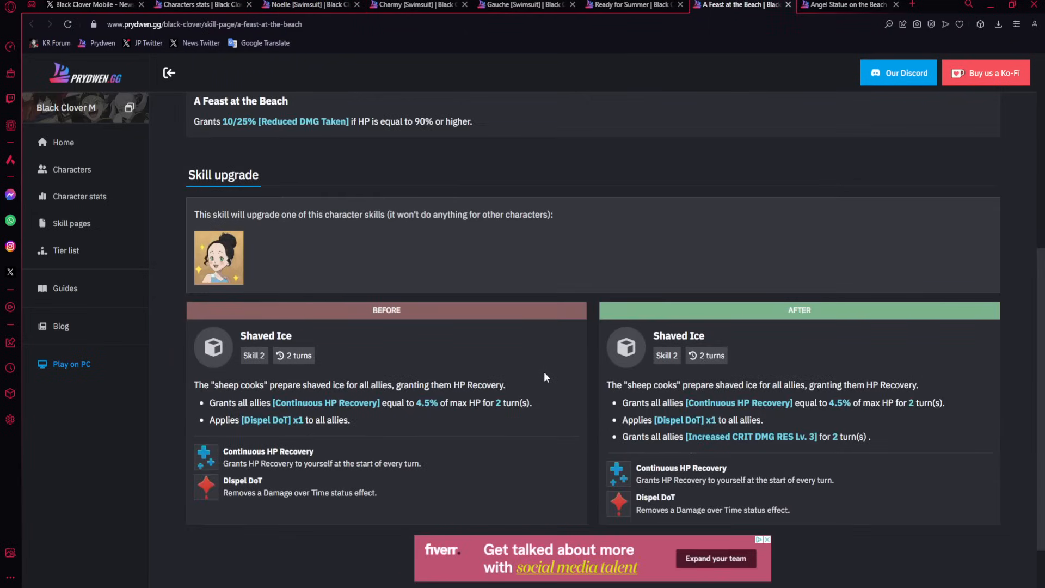
pyautogui.moveTo(686, 436); pyautogui.dragTo(814, 437)
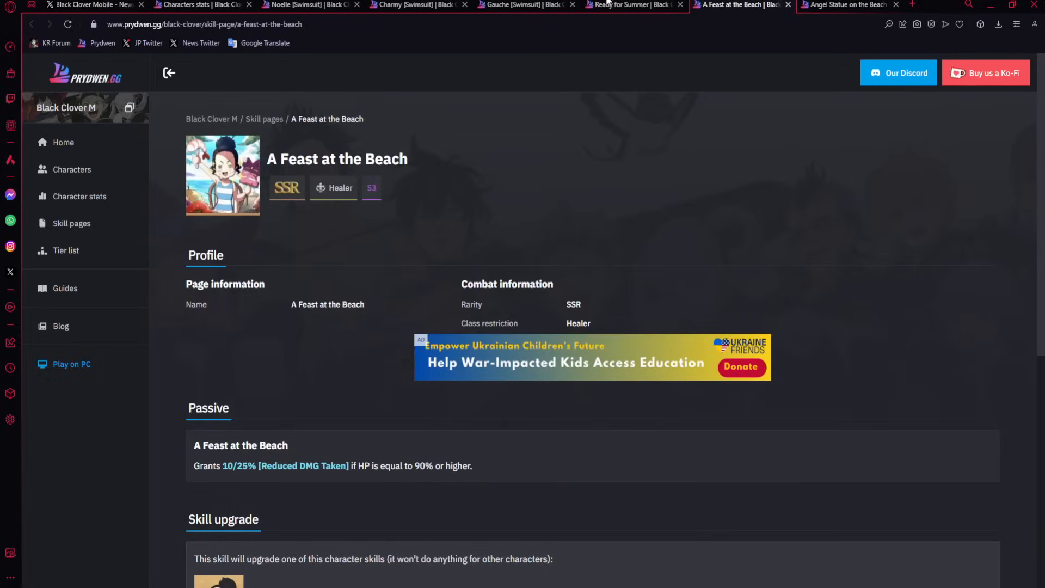
# Look over Ready for Summer's Barrier passive and Skill Healing upgrade adding HP Recovery.
pyautogui.click(626, 5)
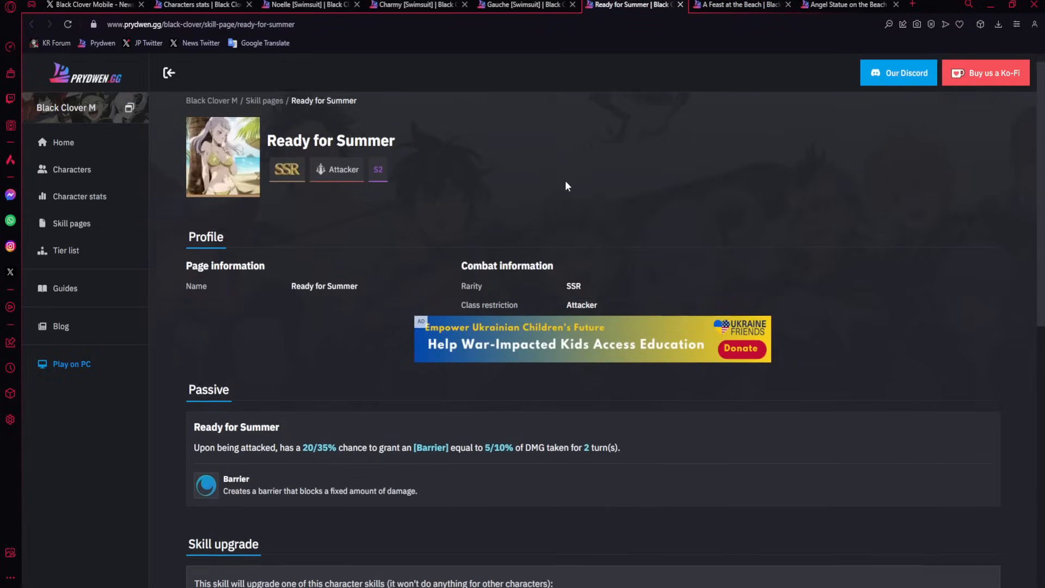
pyautogui.scroll(-3)
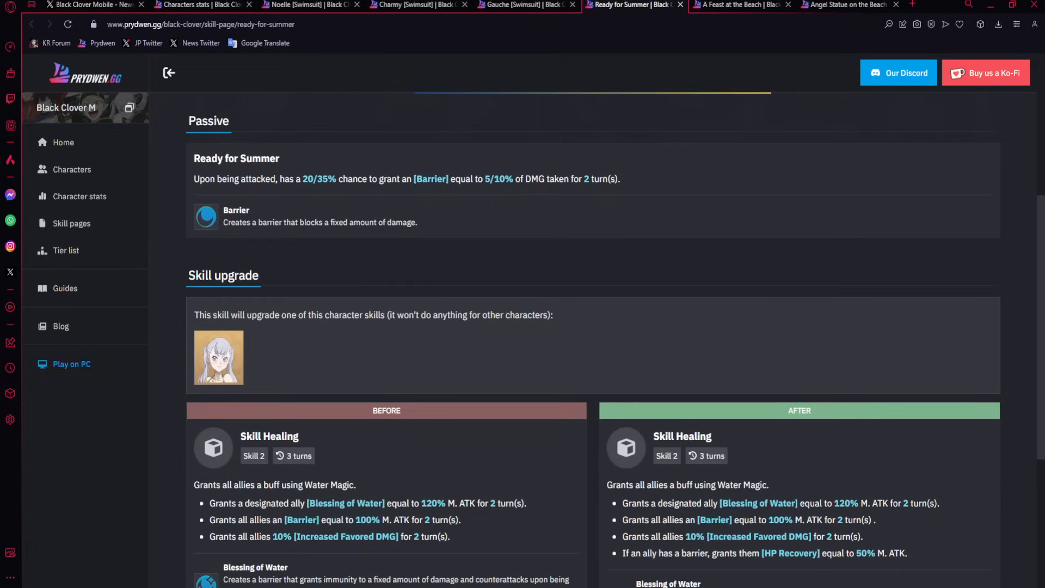
pyautogui.moveTo(506, 353)
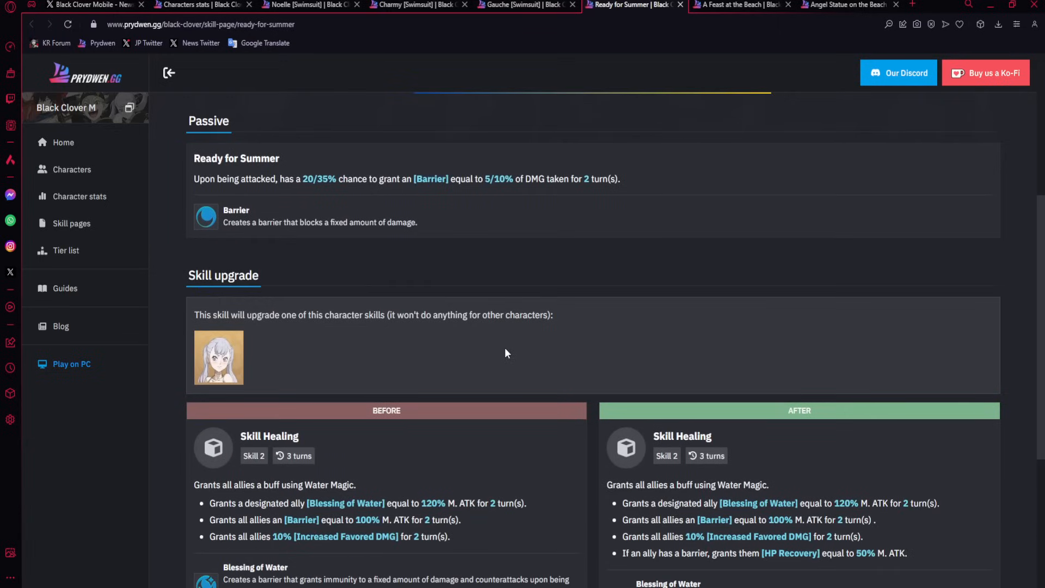
pyautogui.moveTo(484, 349)
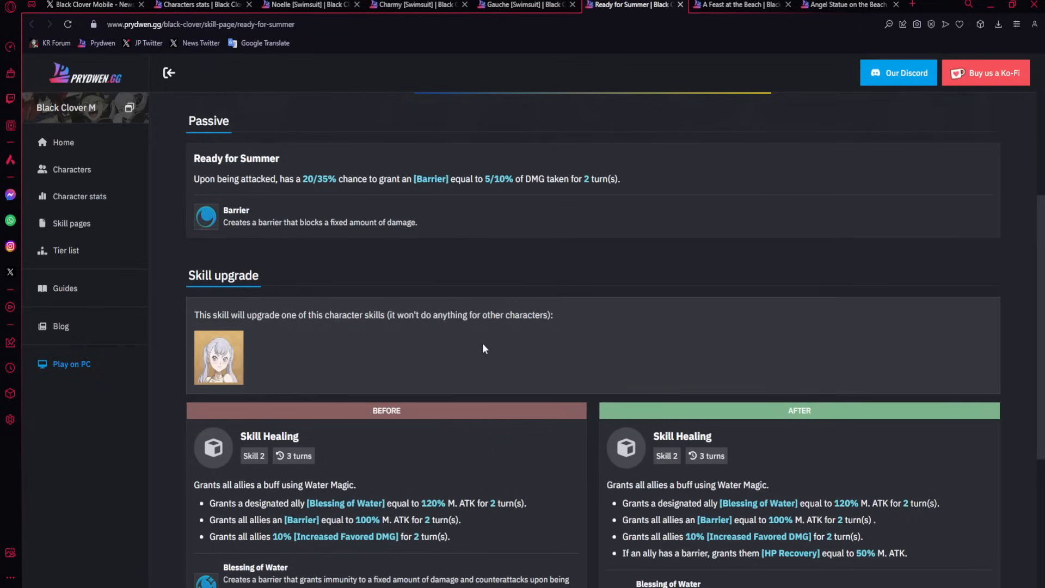
pyautogui.scroll(-3)
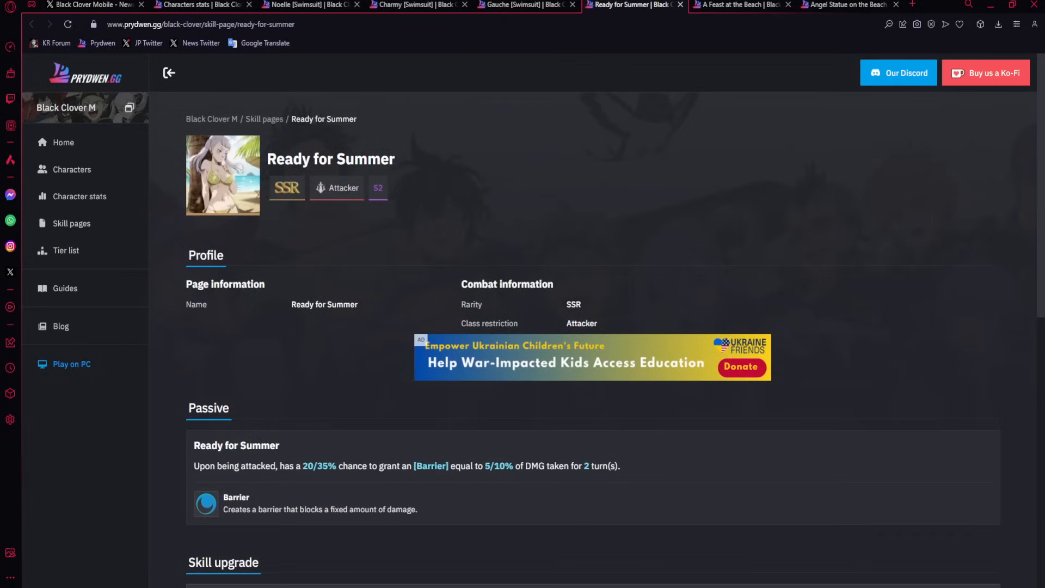
# Scroll to Skill Healing's Before/After panels showing Blessing of Water and Barrier effects.
pyautogui.scroll(-3)
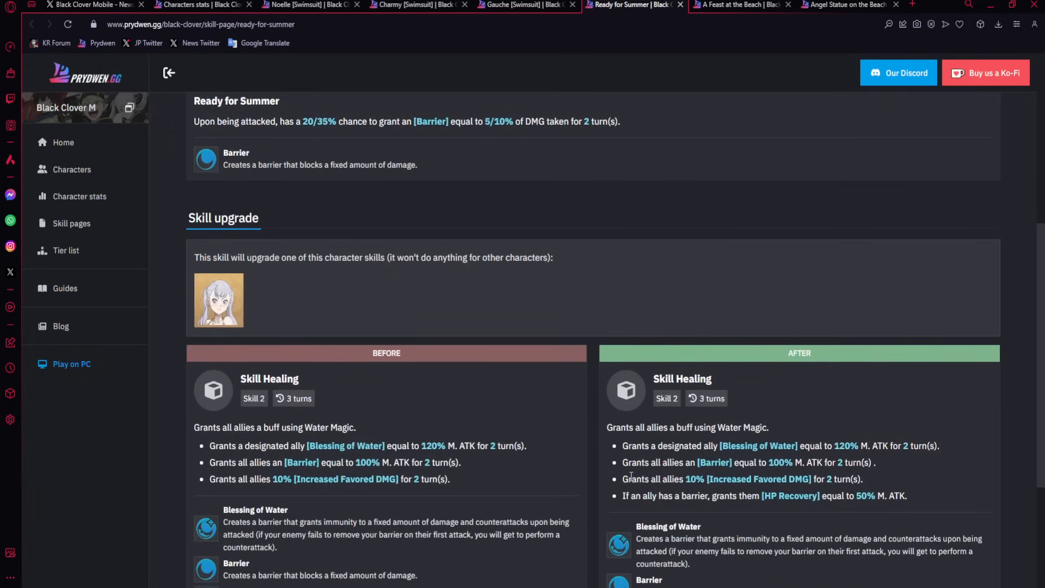
# Read the Increased Favored DMG and HP Recovery entries in the upgraded Skill Healing panel.
pyautogui.scroll(-3)
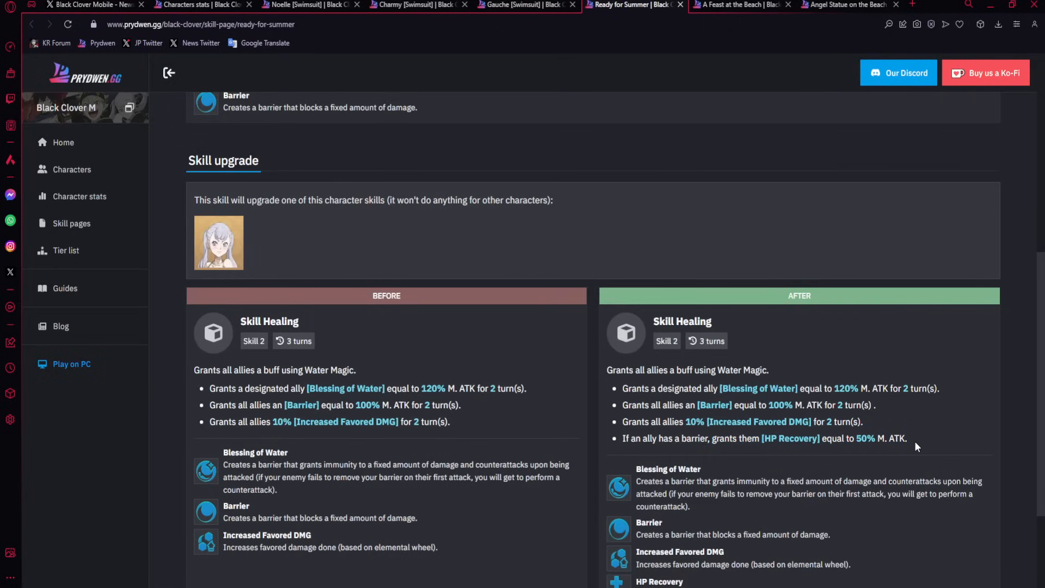
pyautogui.moveTo(915, 441)
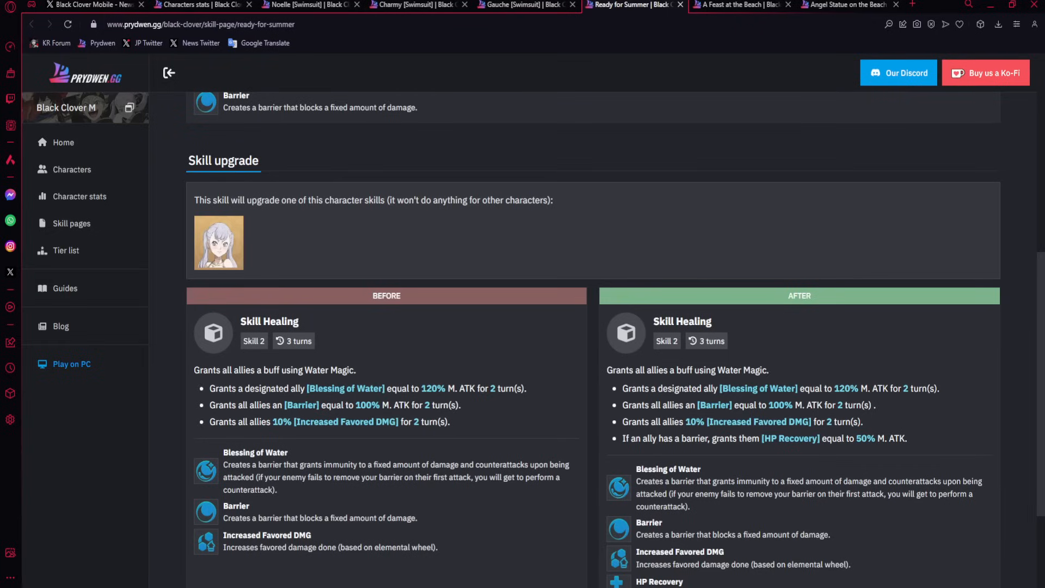
pyautogui.scroll(-3)
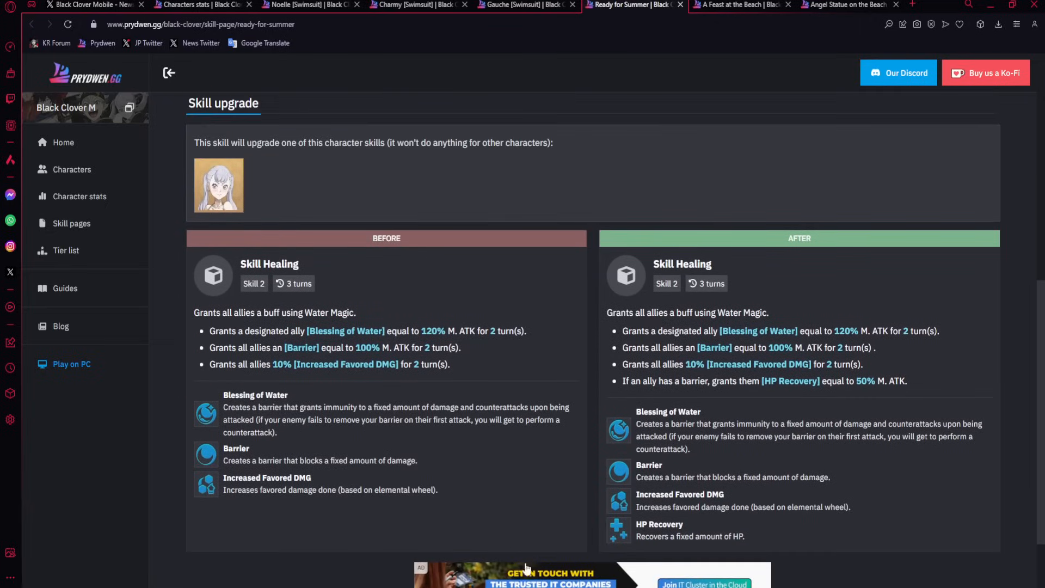
pyautogui.moveTo(822, 394)
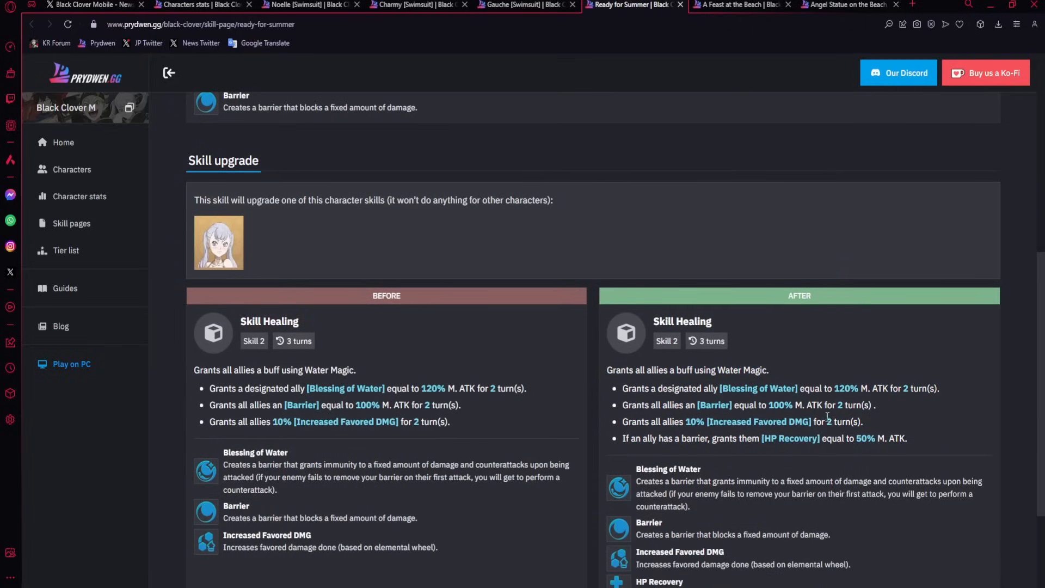
pyautogui.scroll(-3)
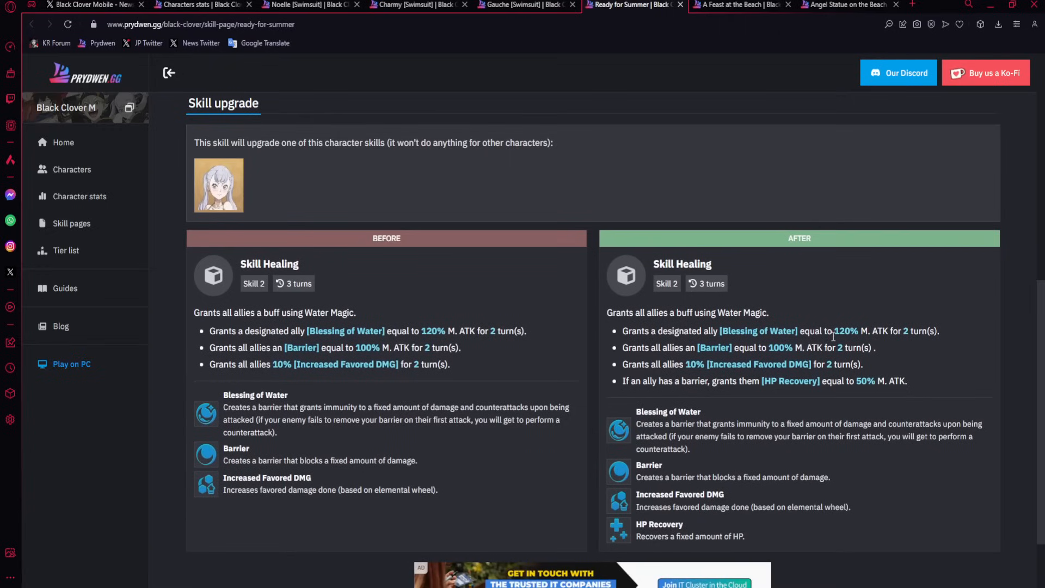
pyautogui.moveTo(830, 342)
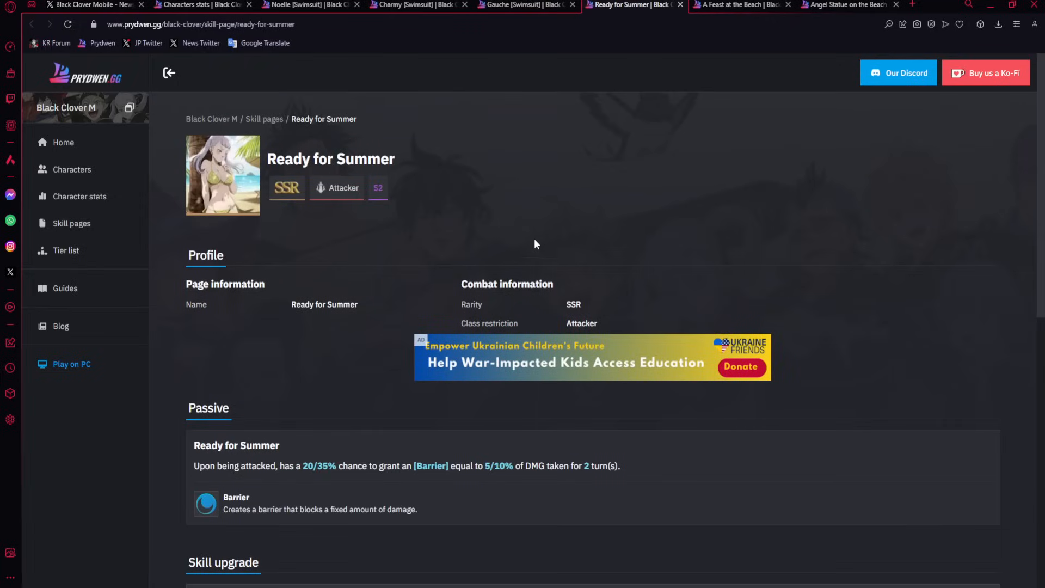
pyautogui.moveTo(548, 208)
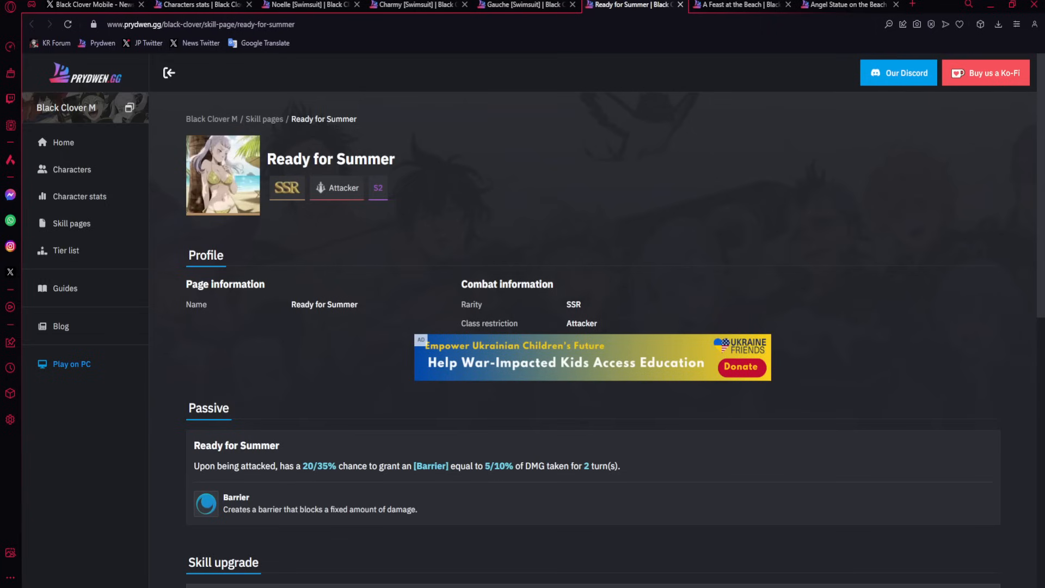
# On Angel Statue on the Beach, select the Dispel DoT line added to Mirror Sun.
pyautogui.click(848, 5)
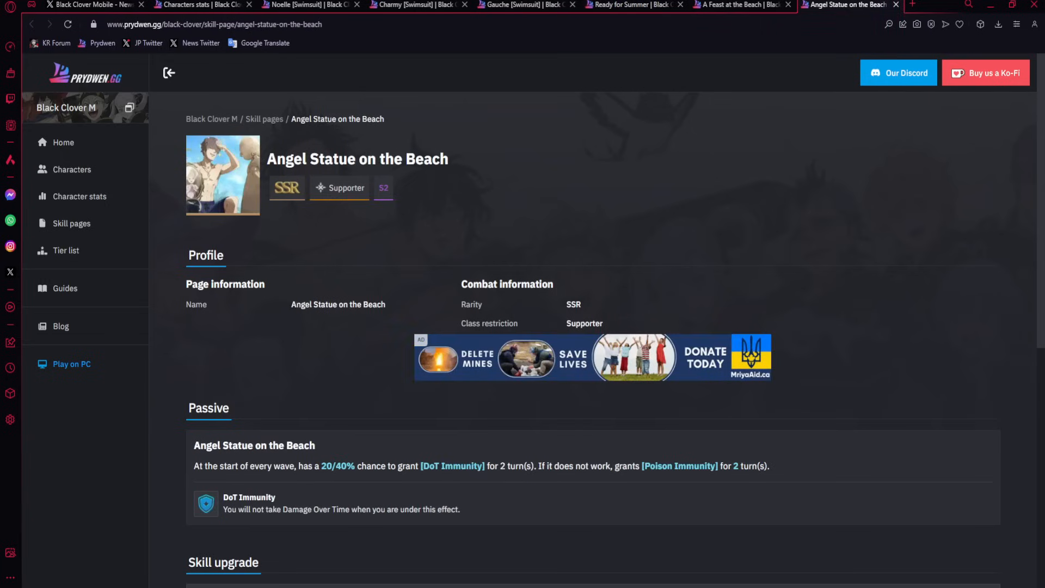
pyautogui.scroll(-3)
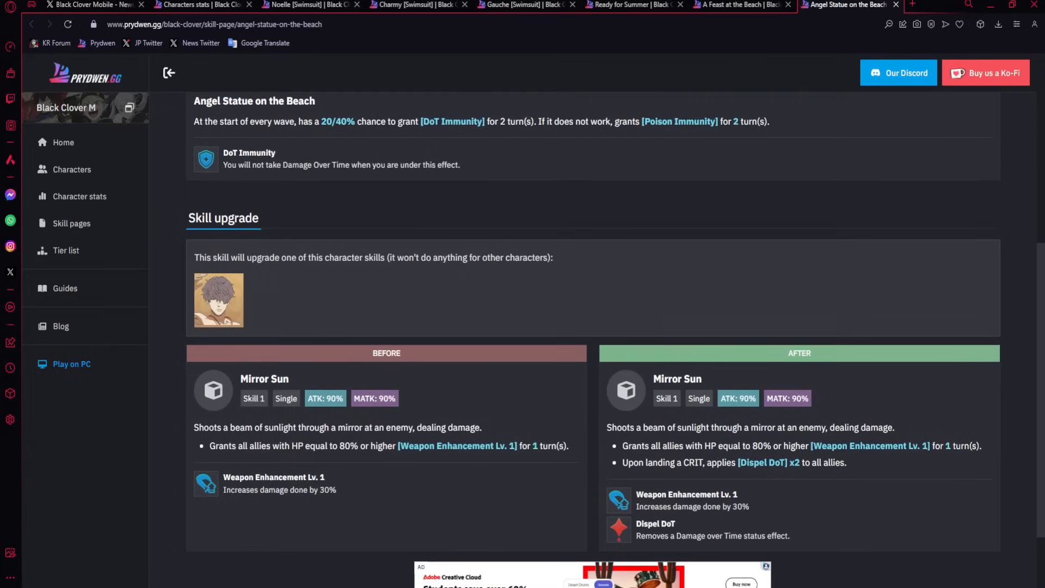
pyautogui.tripleClick(733, 462)
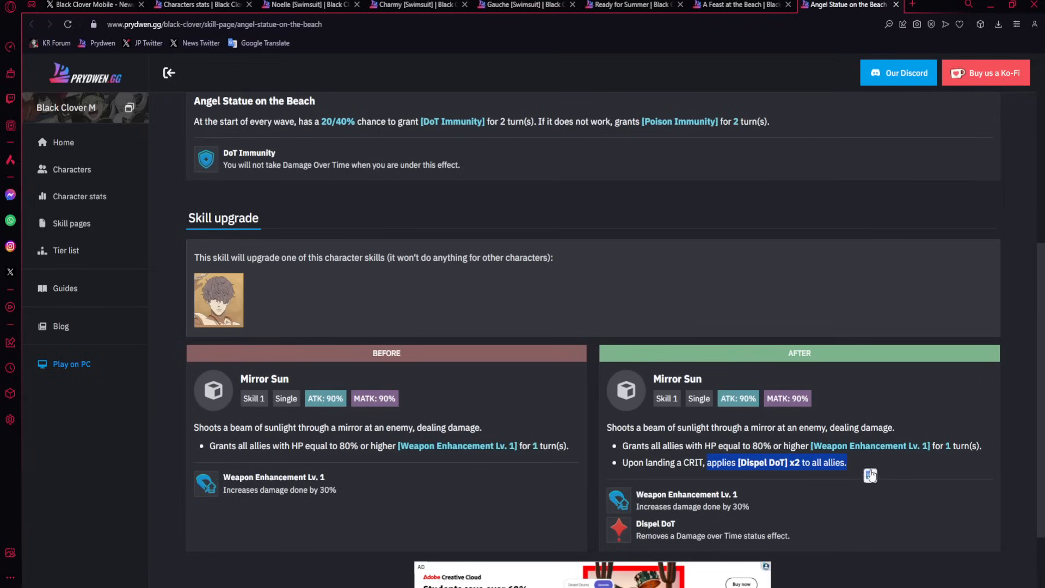
pyautogui.click(870, 474)
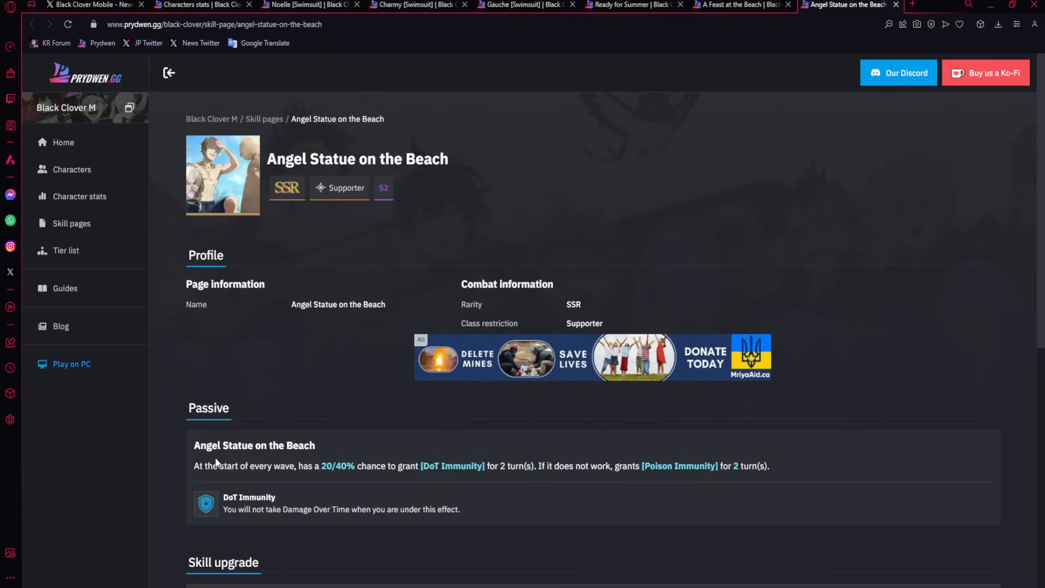
pyautogui.moveTo(298, 466); pyautogui.dragTo(768, 466)
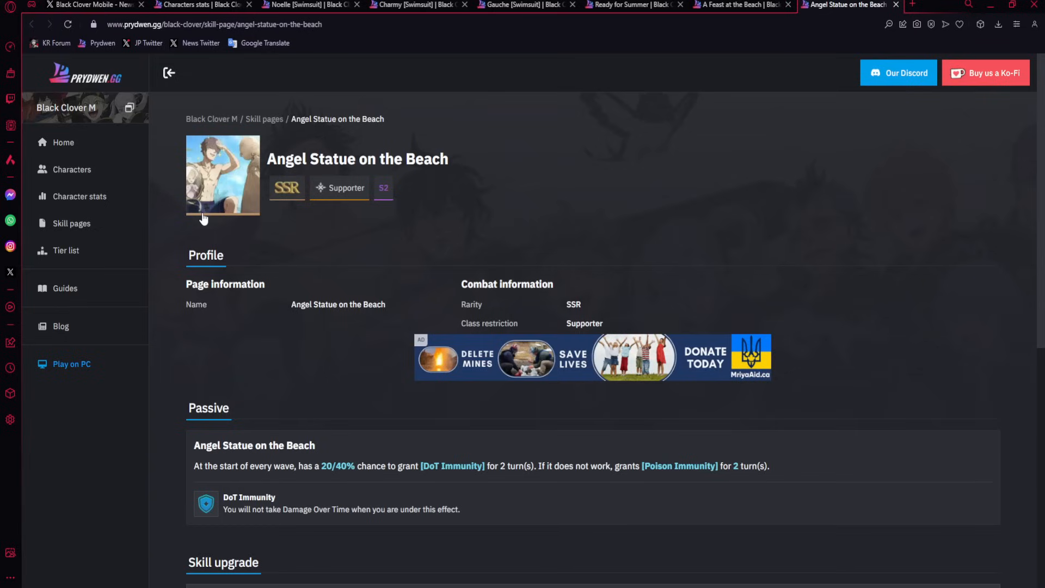
pyautogui.moveTo(499, 240)
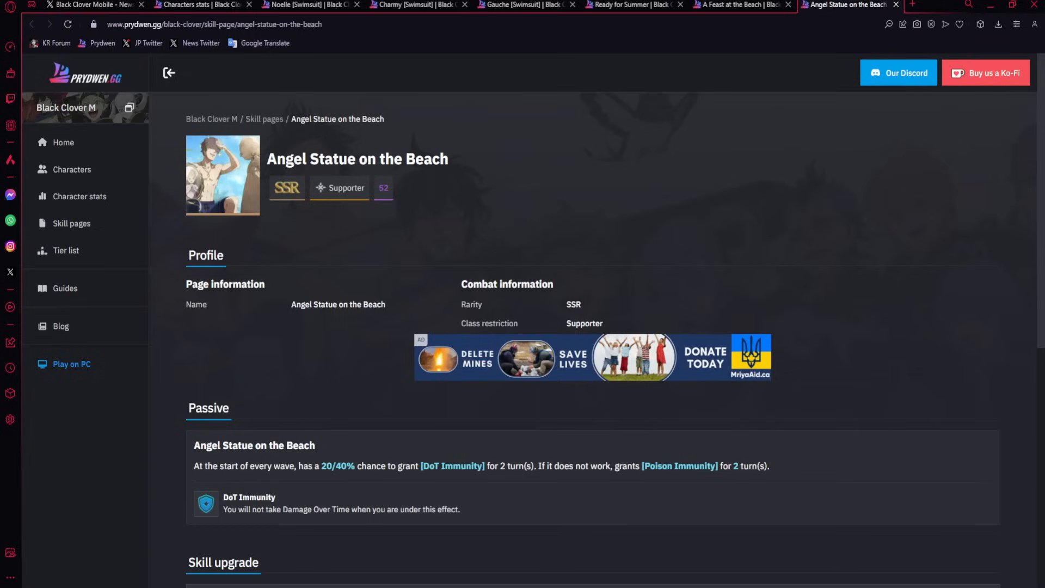
# Compare Ready for Summer, A Feast at the Beach and Angel Statue, then view the Speed-sorted stats table.
pyautogui.click(629, 4)
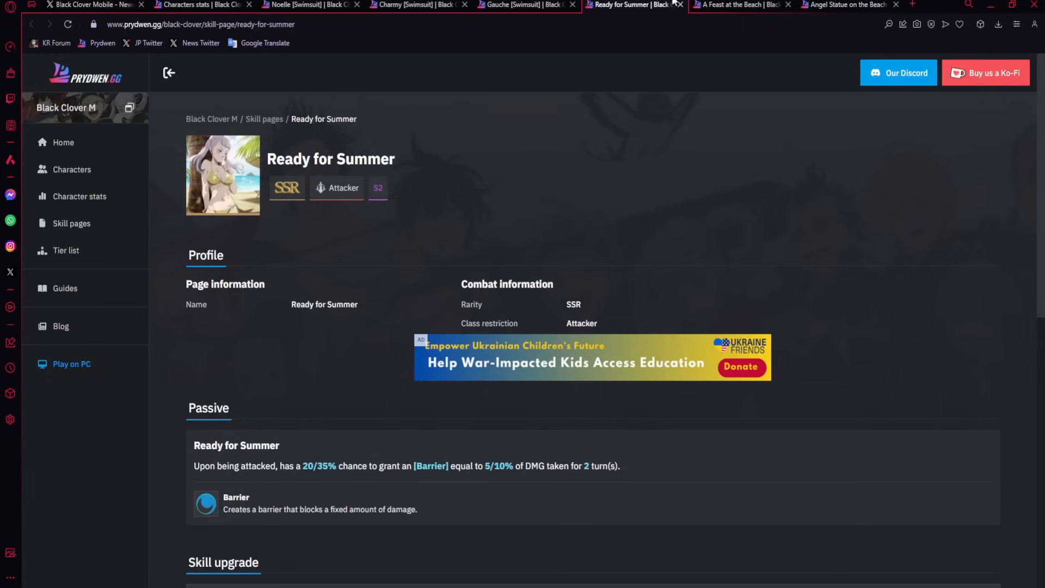
pyautogui.click(742, 5)
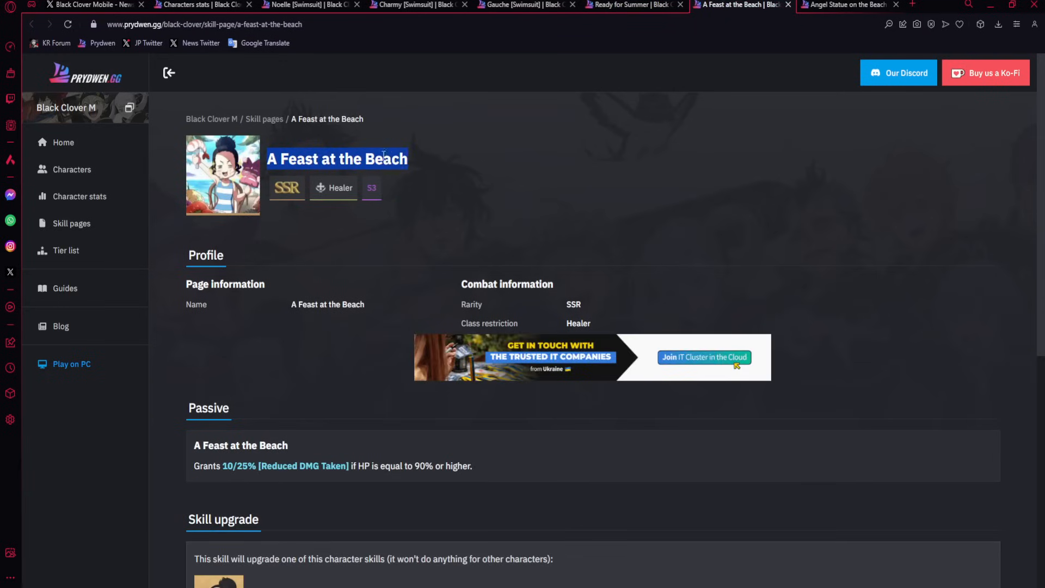
pyautogui.click(632, 4)
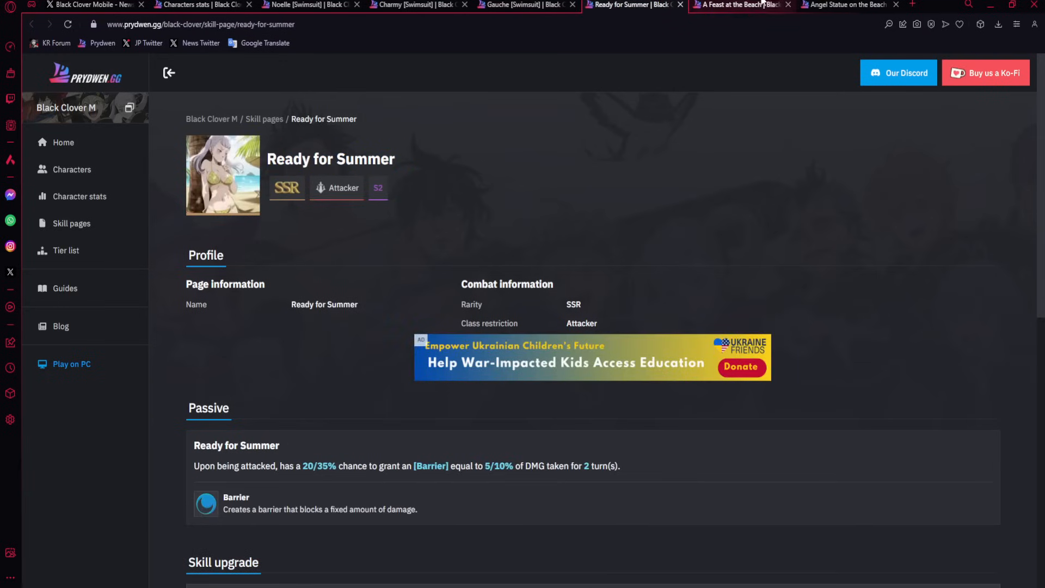
pyautogui.click(848, 5)
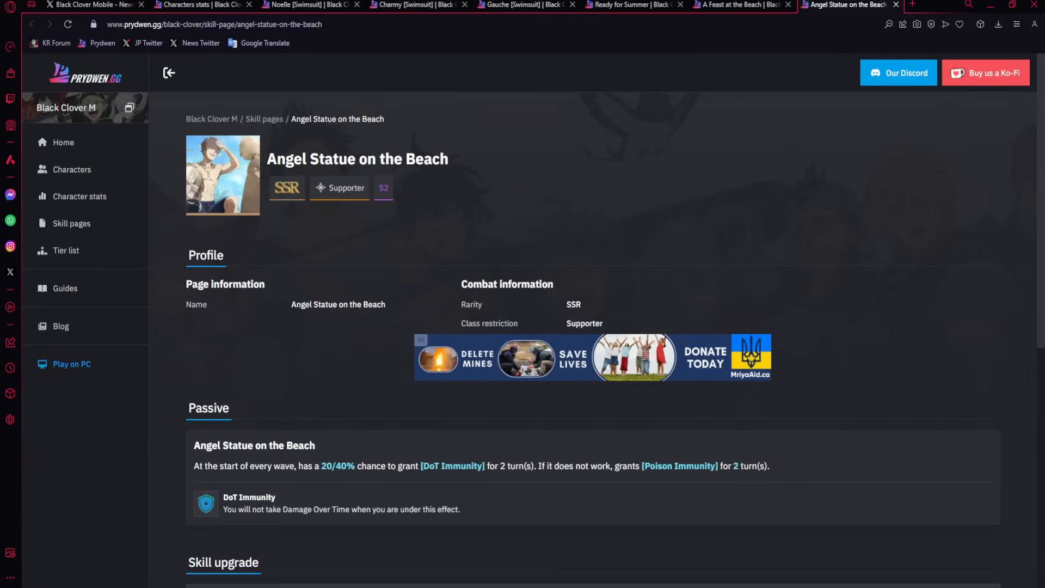
pyautogui.click(200, 5)
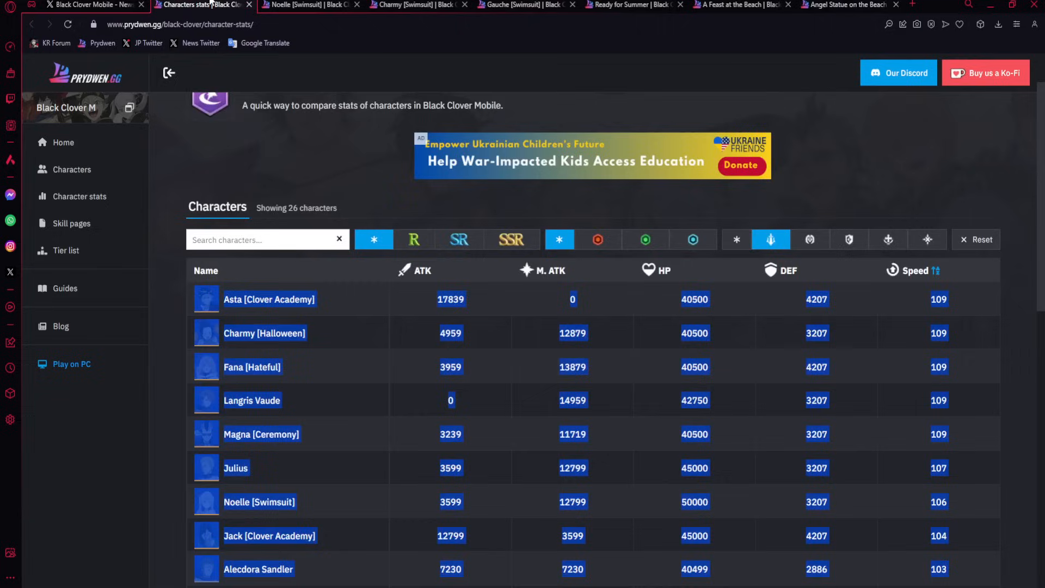